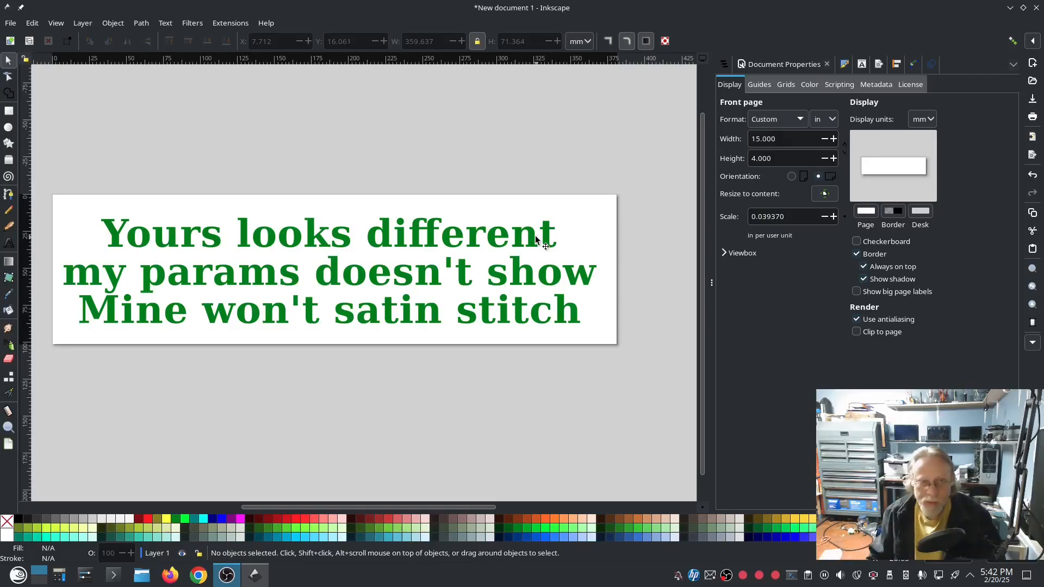
pyautogui.moveTo(512, 279)
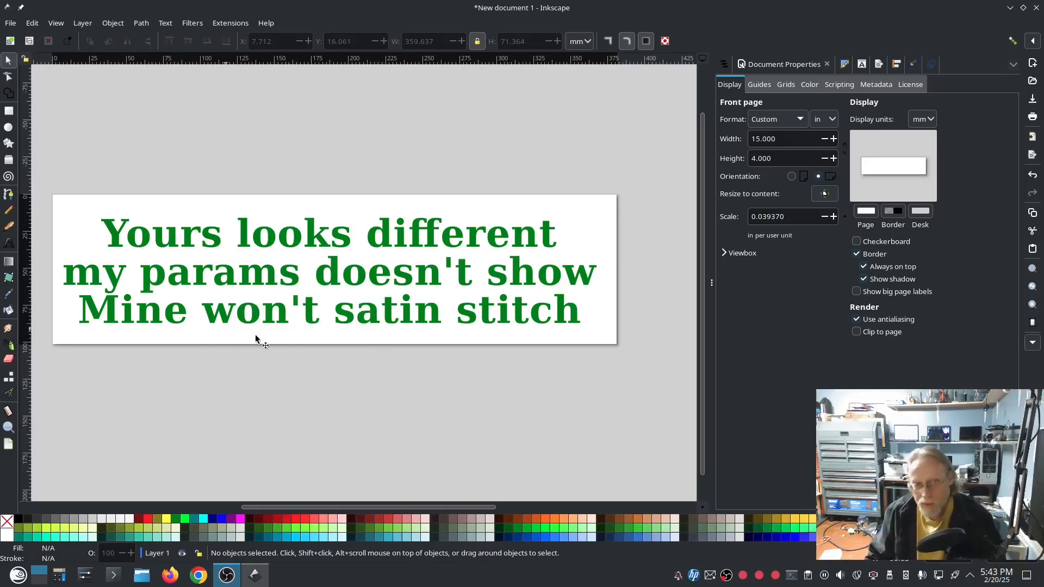
pyautogui.moveTo(446, 314)
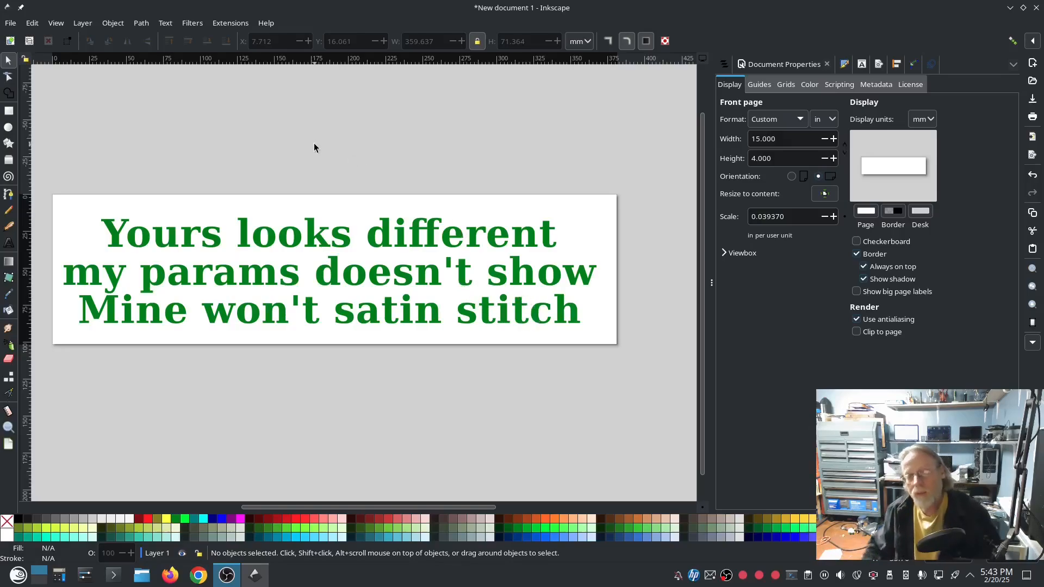
pyautogui.moveTo(314, 238)
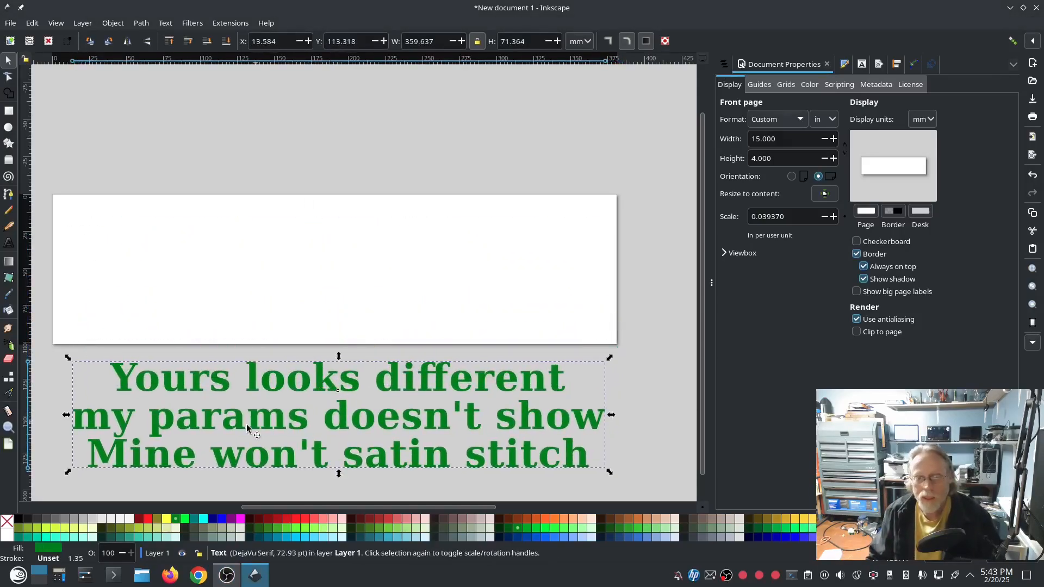
pyautogui.click(391, 166)
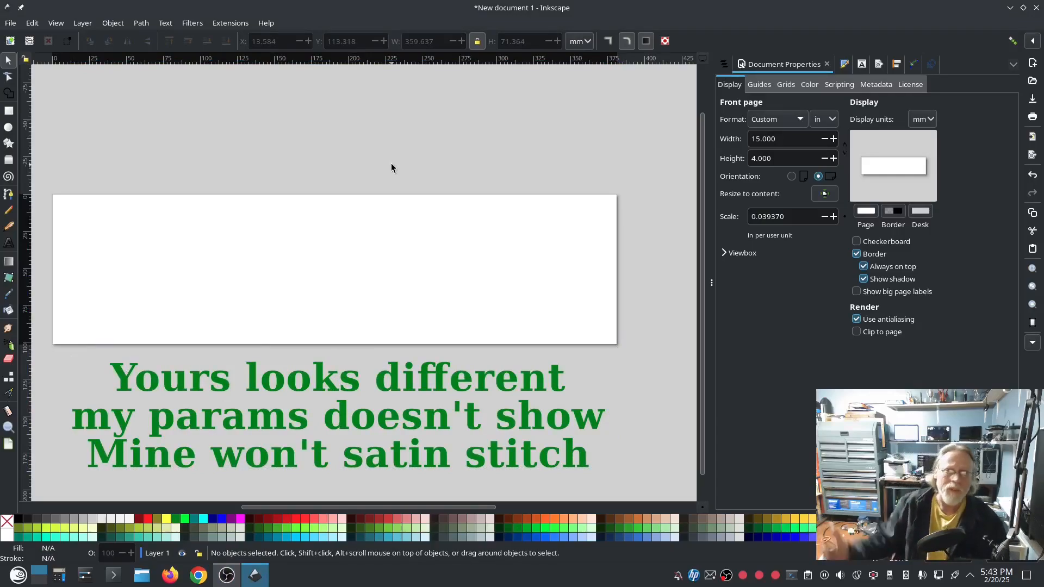
pyautogui.moveTo(53, 214)
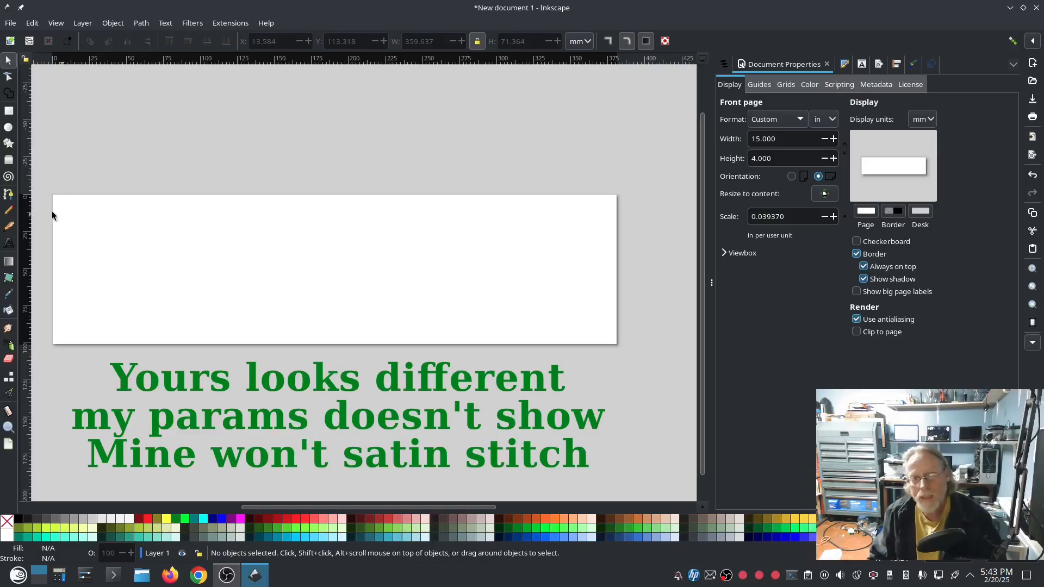
pyautogui.moveTo(260, 130)
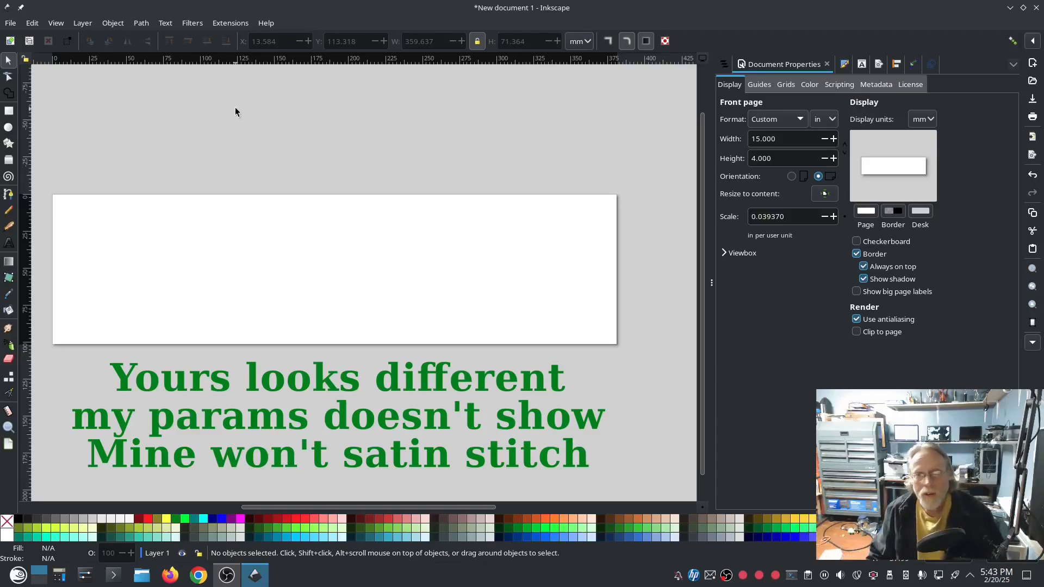
pyautogui.moveTo(239, 107)
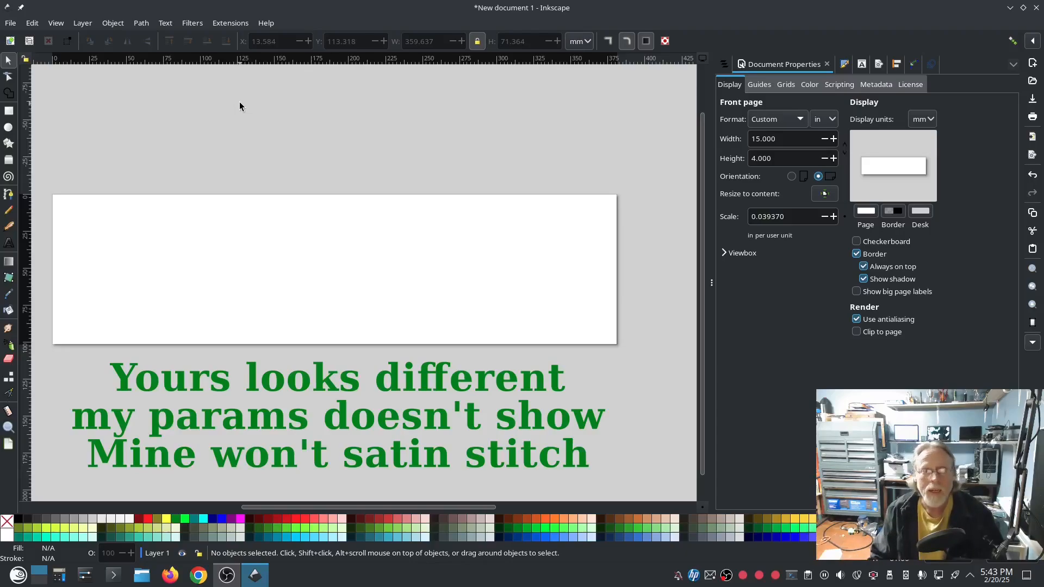
pyautogui.click(9, 23)
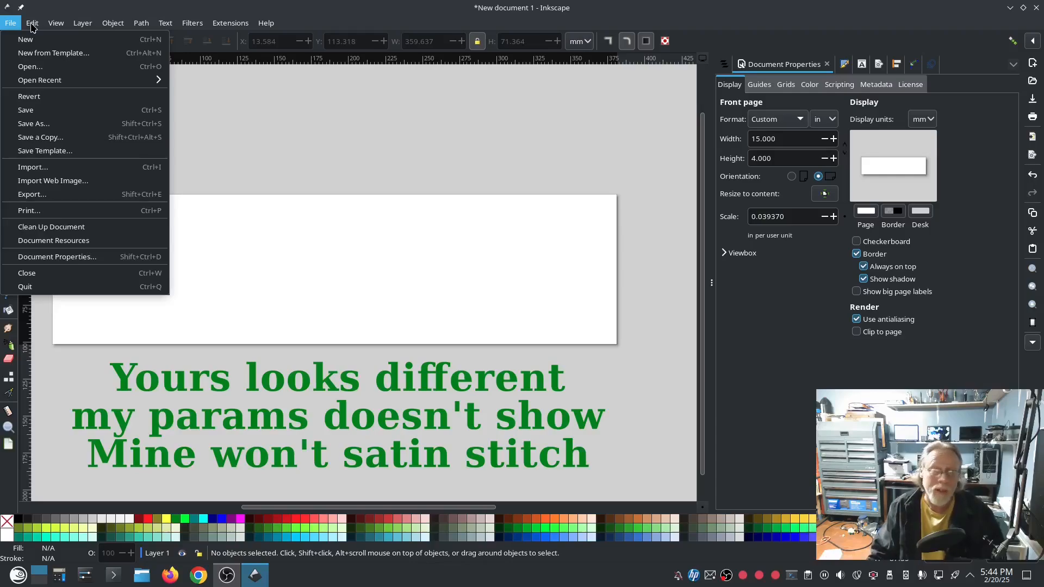
pyautogui.moveTo(25, 39)
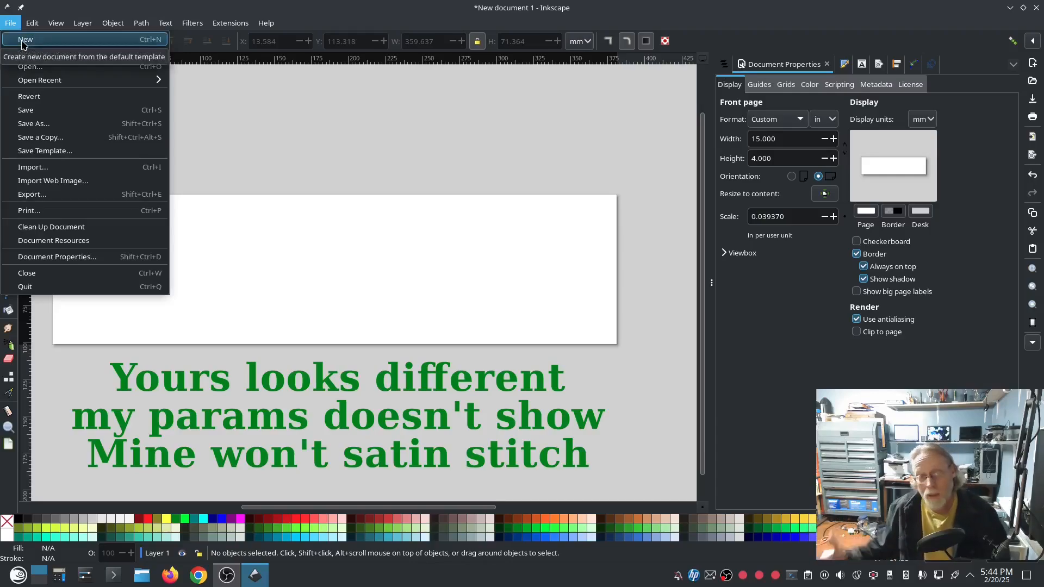
pyautogui.moveTo(34, 123)
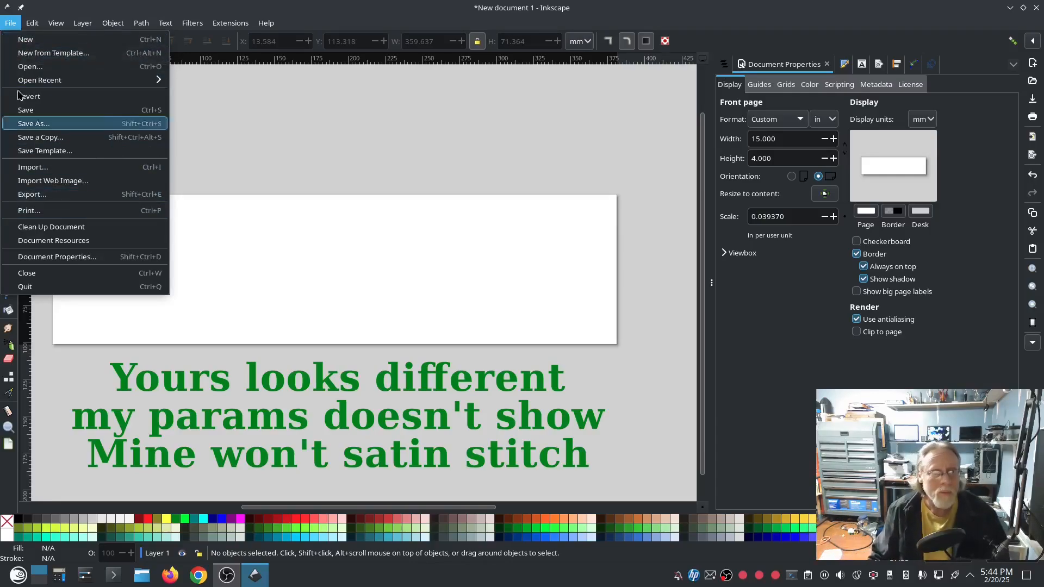
# Step: Reach the Theming page under Interface in Inkscape's Preferences
pyautogui.click(32, 23)
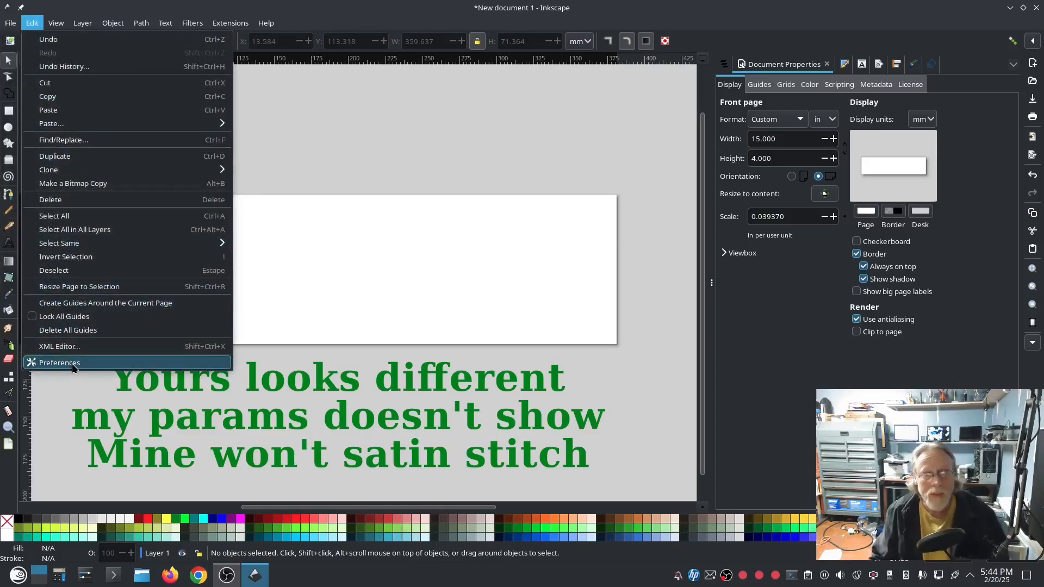
pyautogui.click(59, 362)
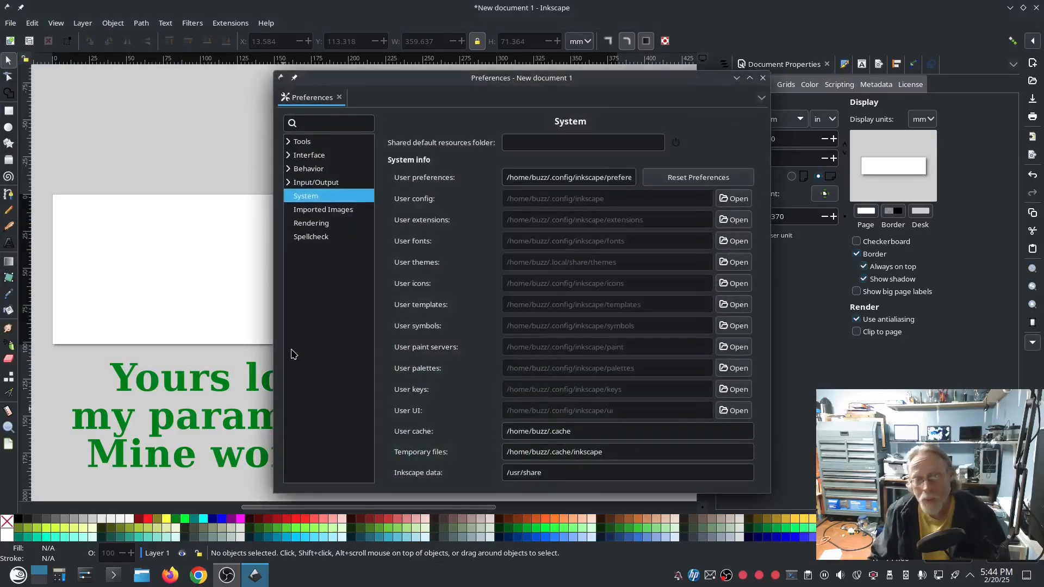
pyautogui.moveTo(316, 182)
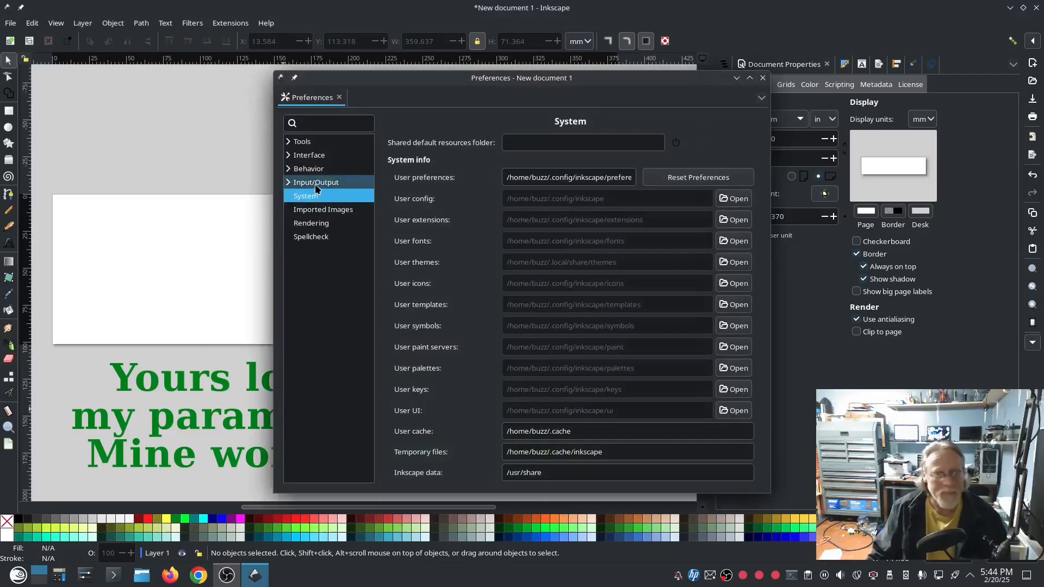
pyautogui.click(307, 155)
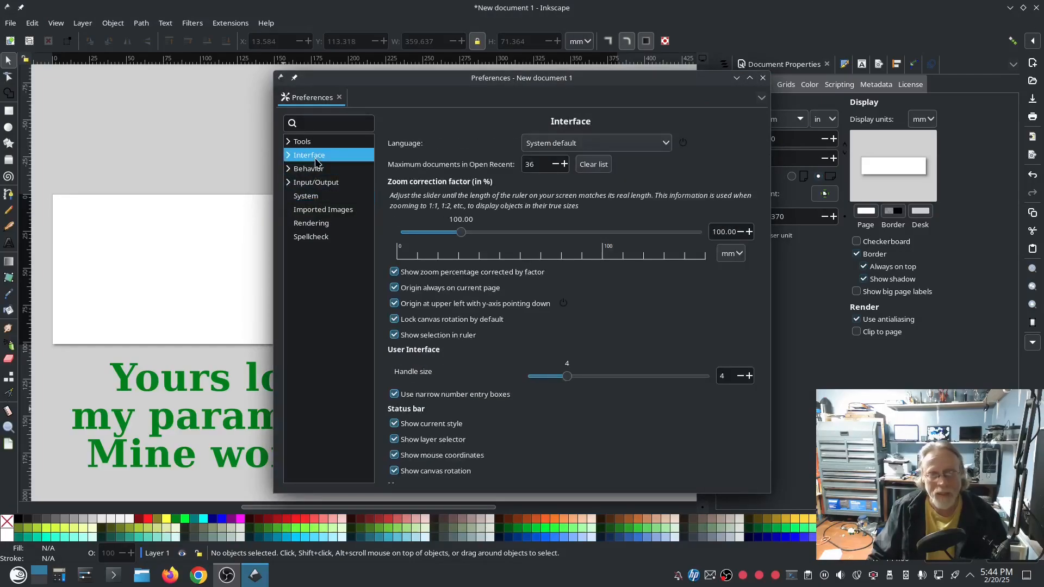
pyautogui.click(288, 154)
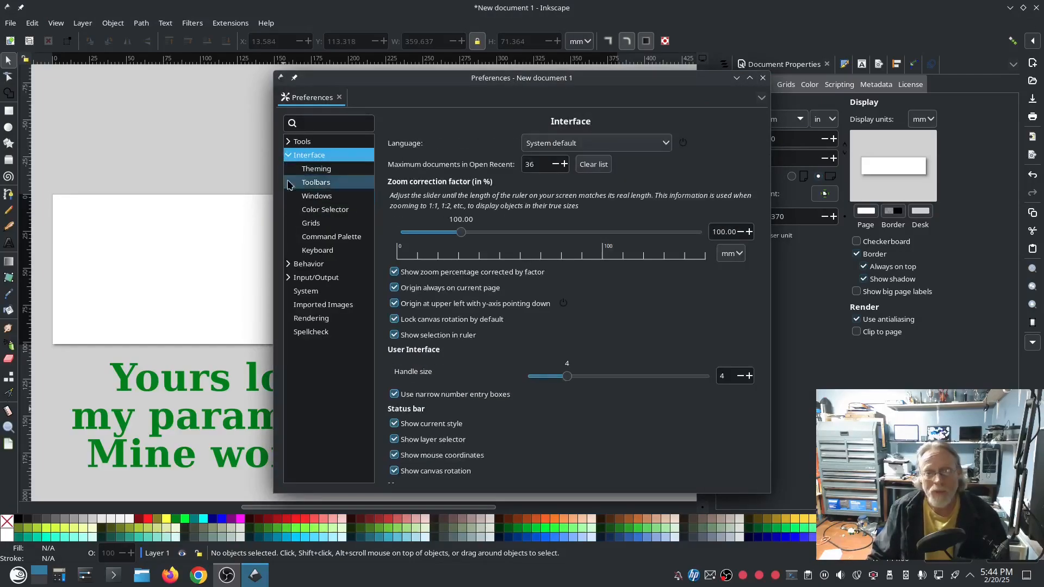
pyautogui.click(317, 169)
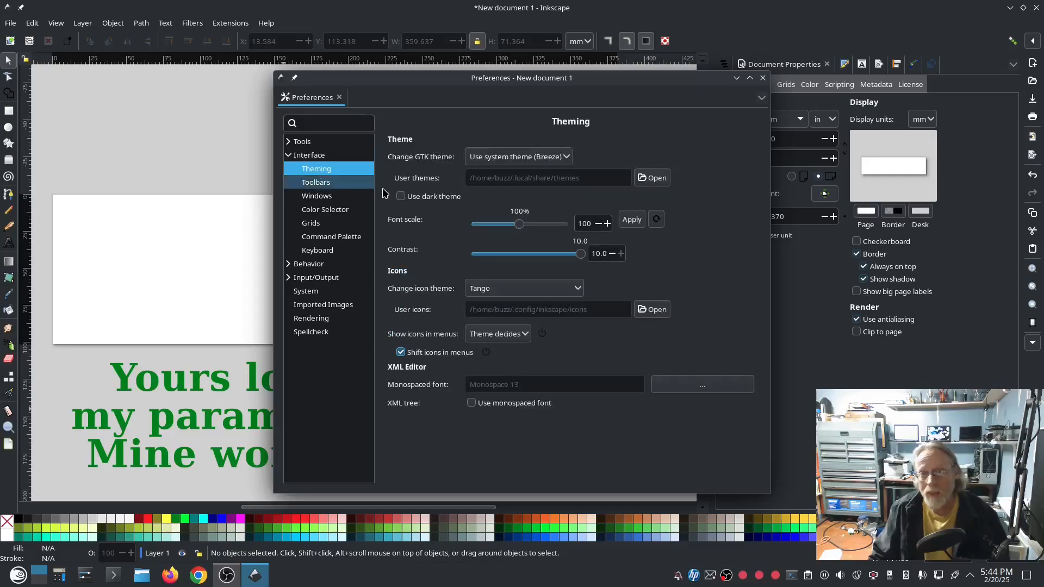
# Step: Keep the system Breeze interface theme and review the available icon themes
pyautogui.click(518, 157)
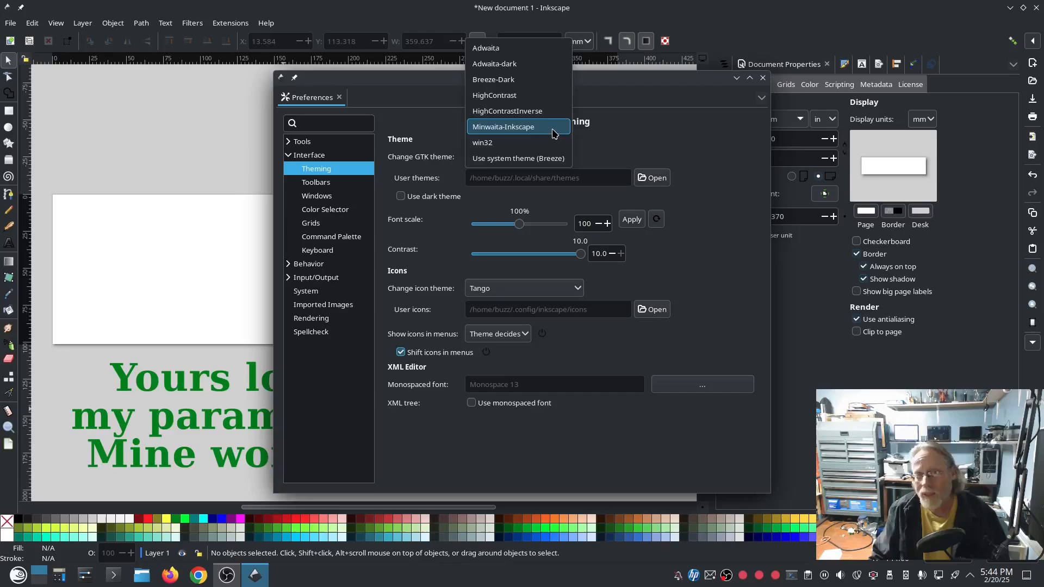
pyautogui.moveTo(518, 79)
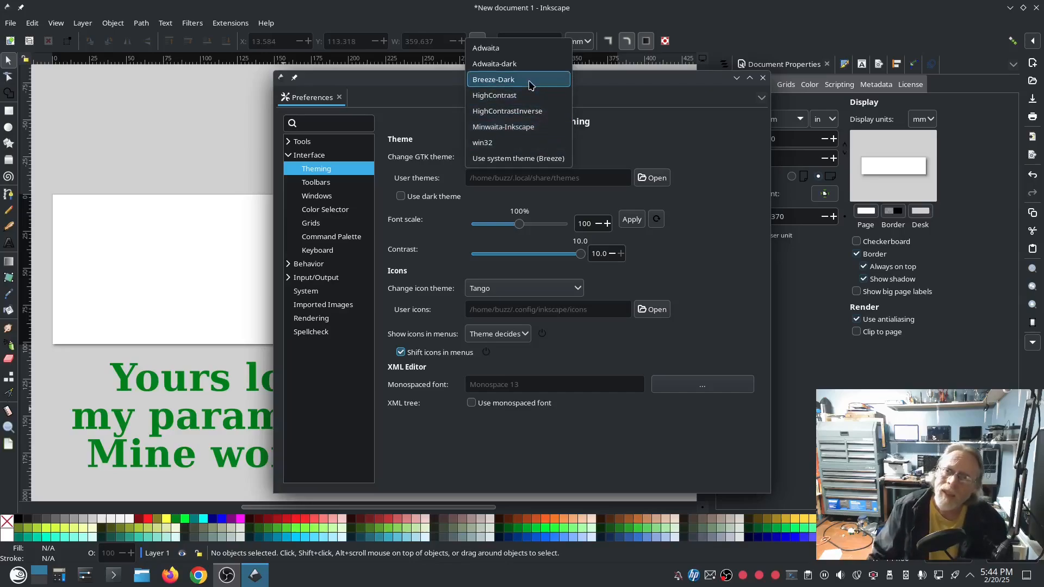
pyautogui.moveTo(526, 48)
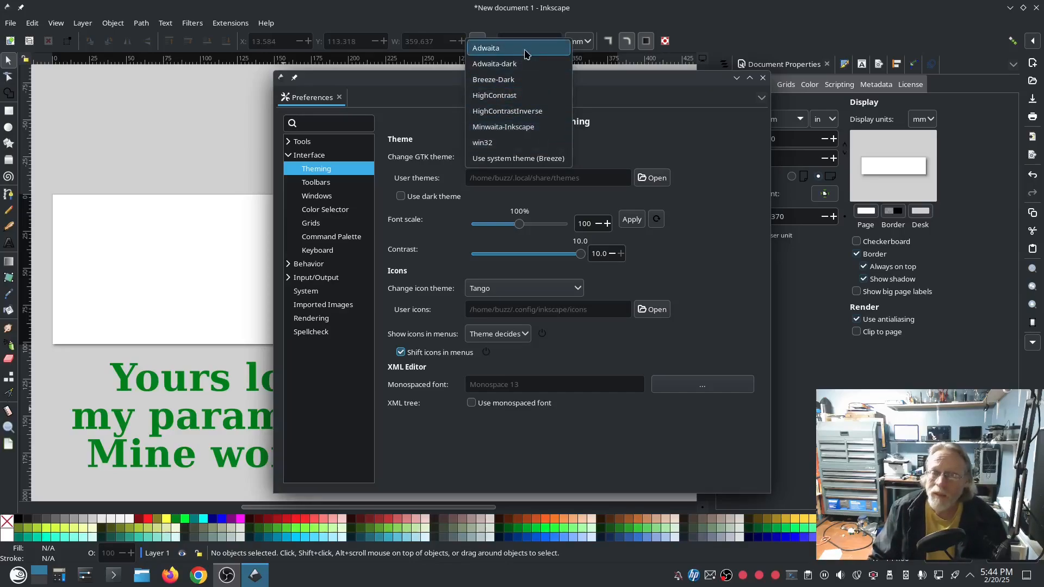
pyautogui.moveTo(518, 158)
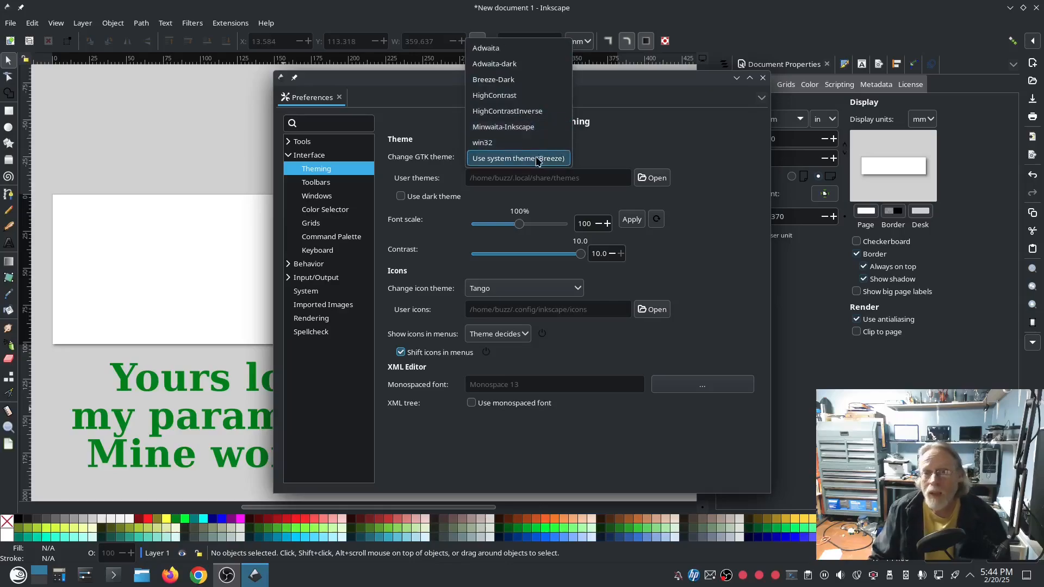
pyautogui.click(517, 158)
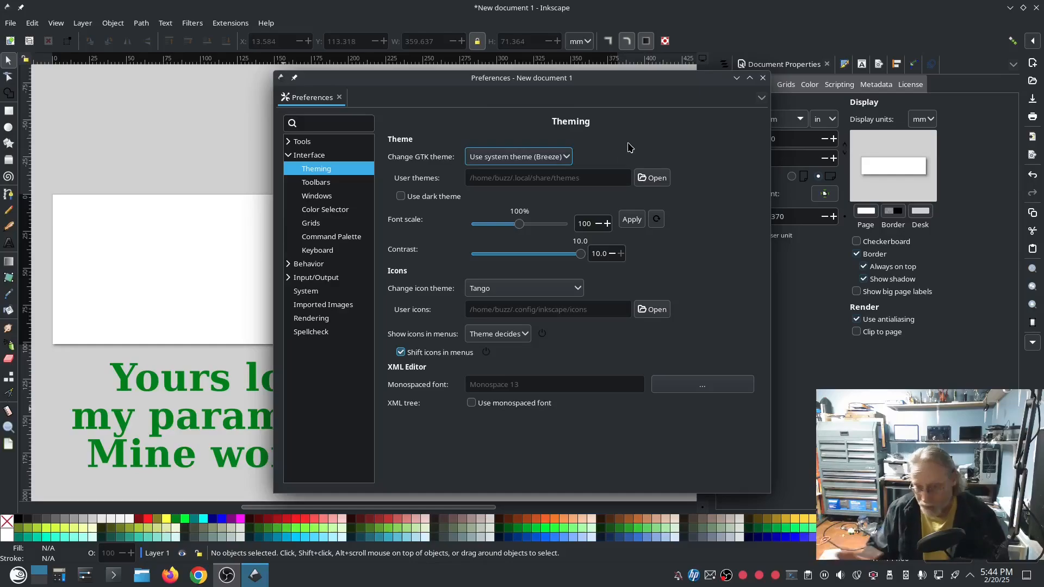
pyautogui.moveTo(533, 176)
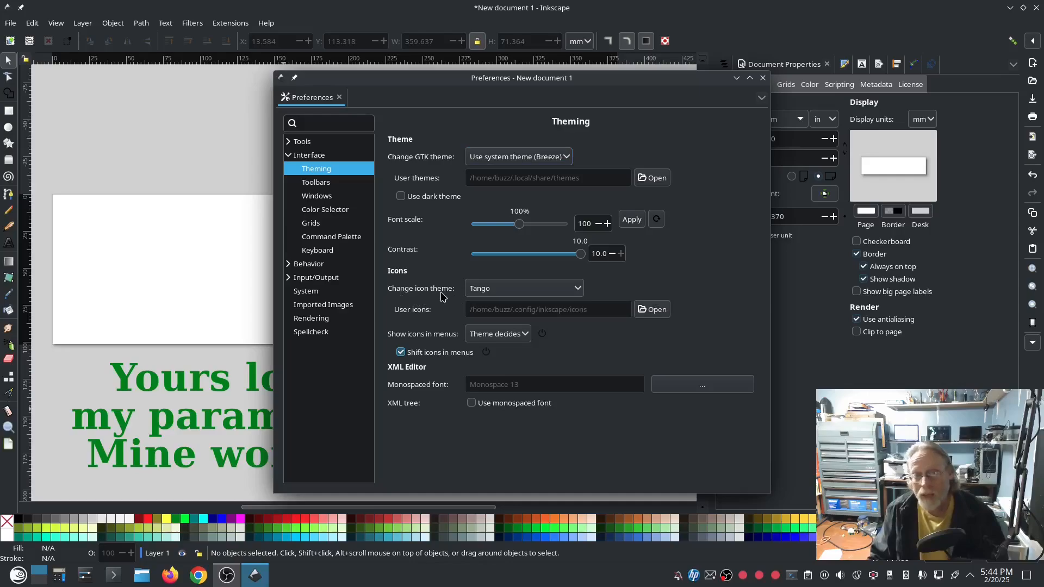
pyautogui.click(524, 287)
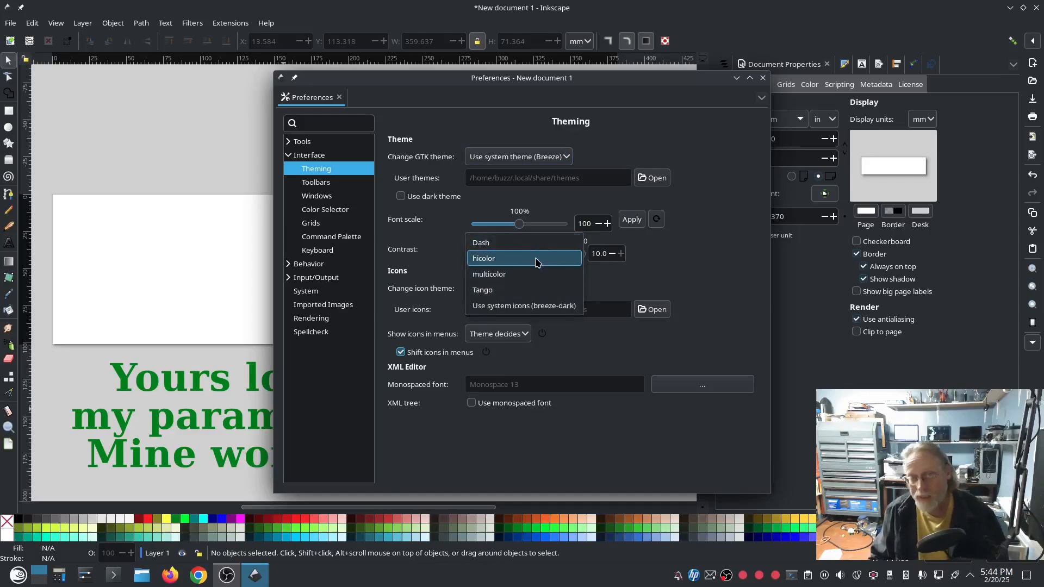
# Step: Try the hicolor and Dash icon themes, then settle on Tango
pyautogui.click(484, 259)
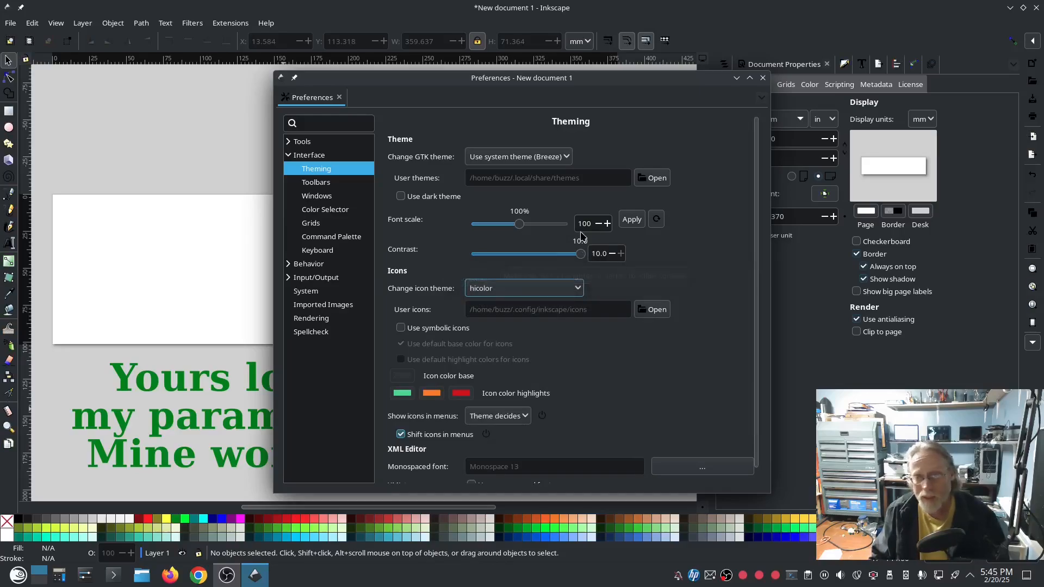
pyautogui.click(524, 287)
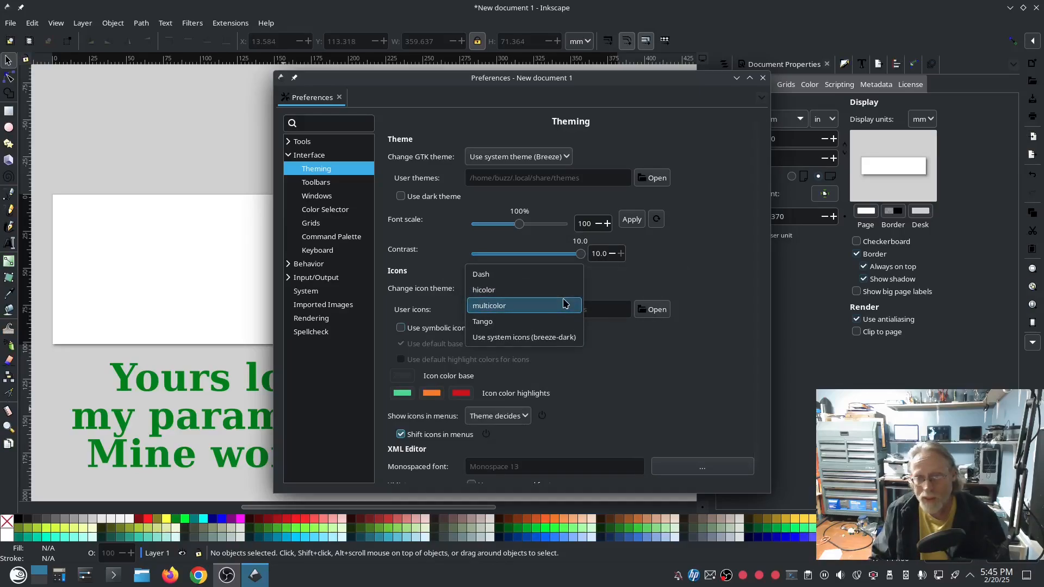
pyautogui.moveTo(524, 289)
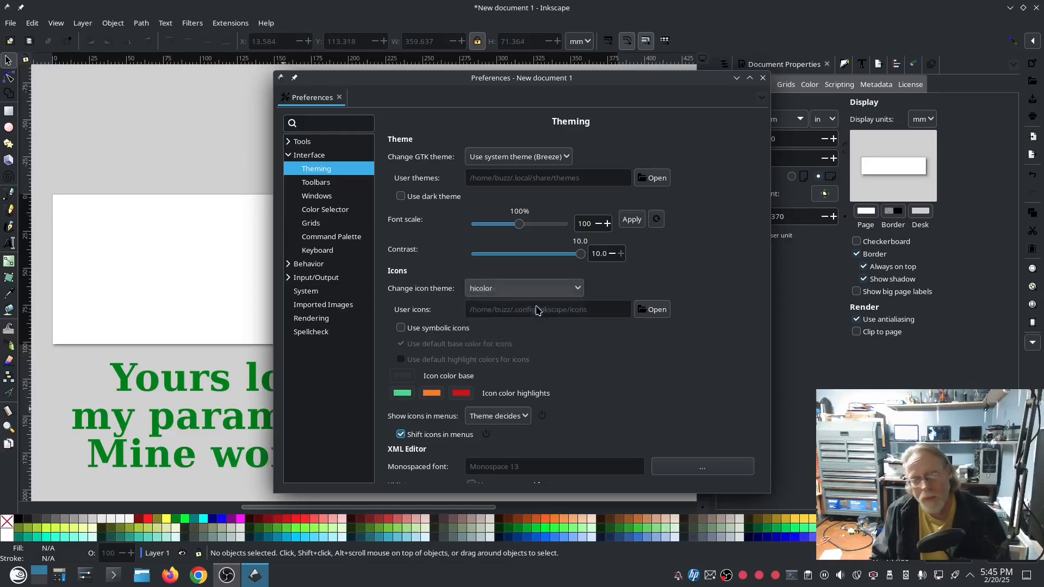
pyautogui.click(524, 287)
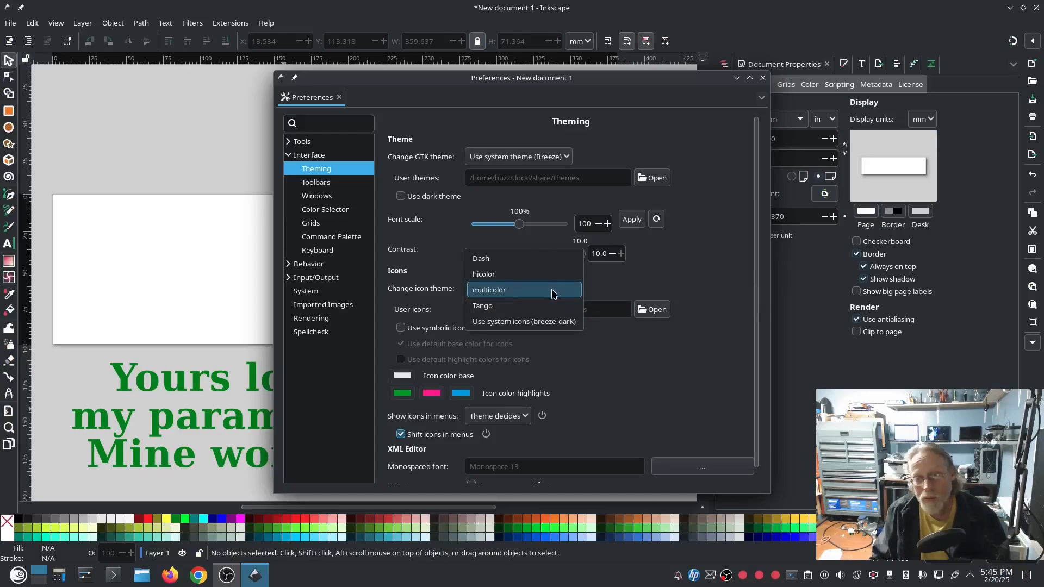
pyautogui.click(480, 258)
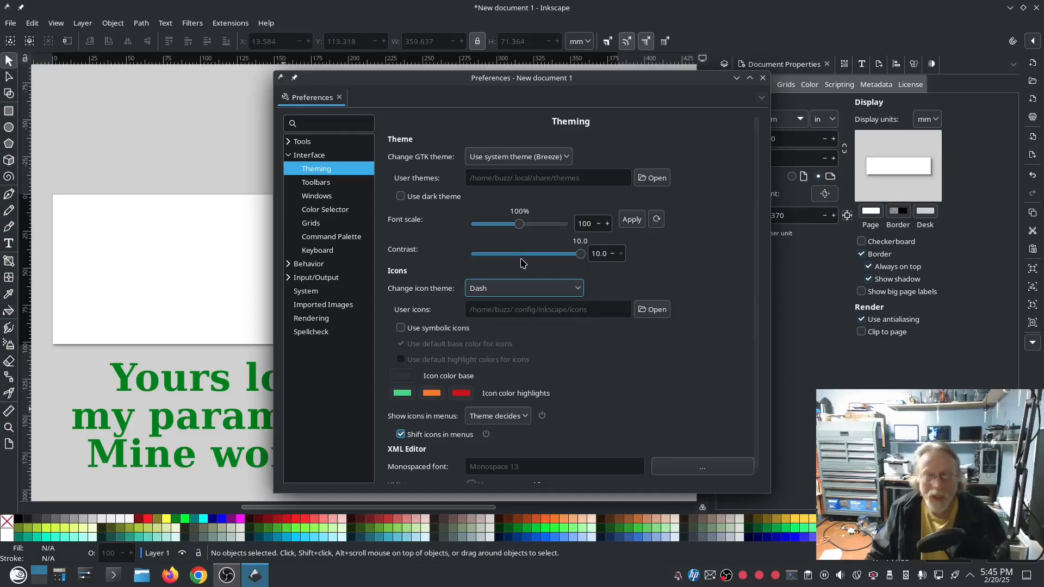
pyautogui.moveTo(524, 254)
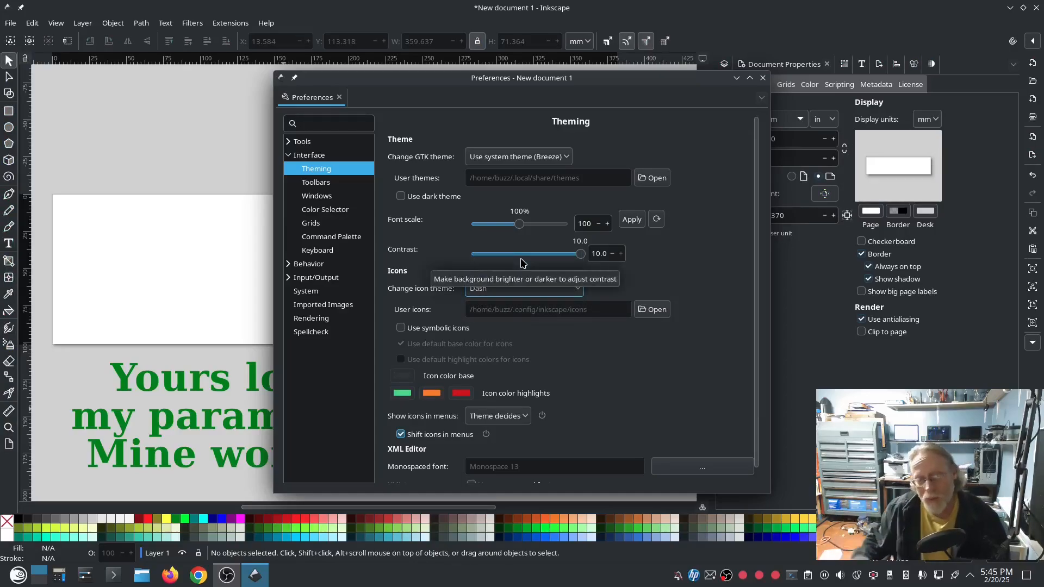
pyautogui.moveTo(41, 188)
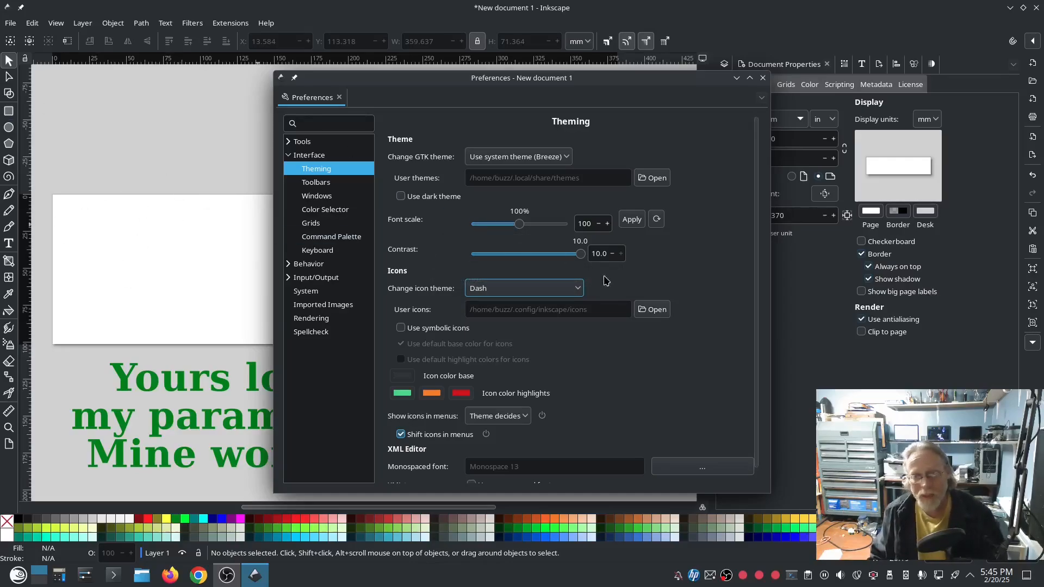
pyautogui.click(523, 287)
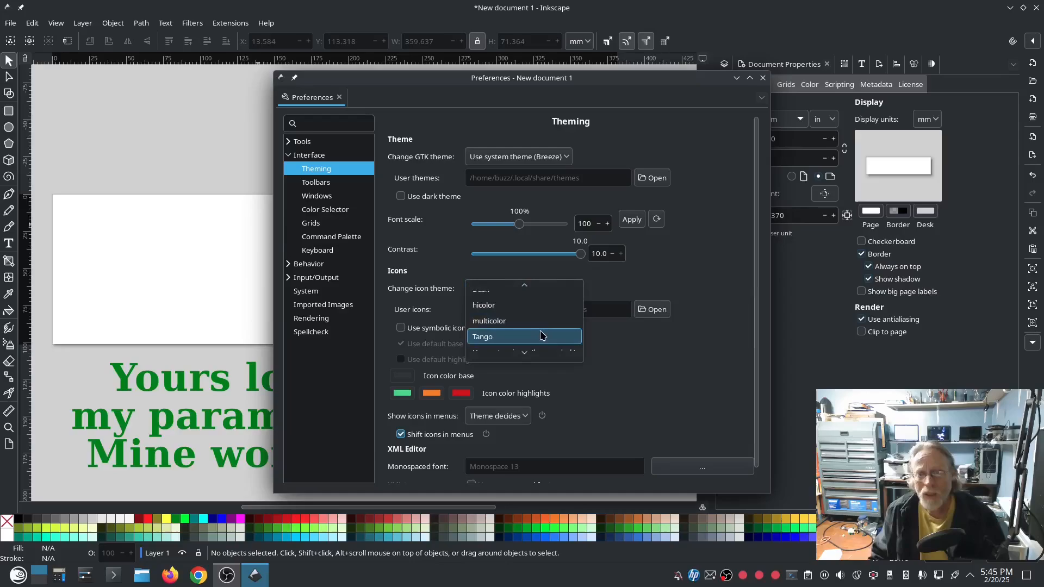
pyautogui.click(482, 337)
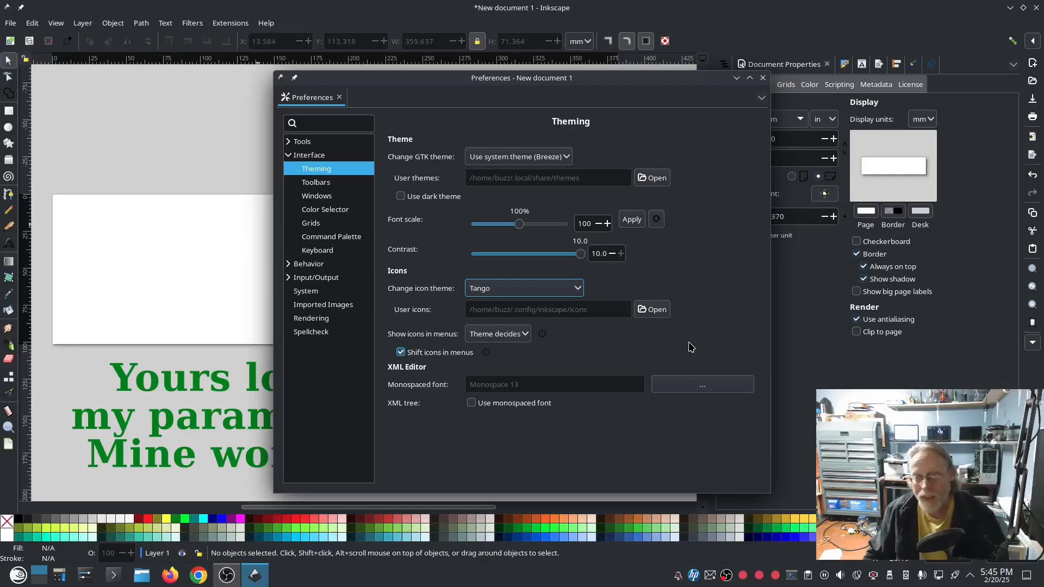
pyautogui.moveTo(700, 350)
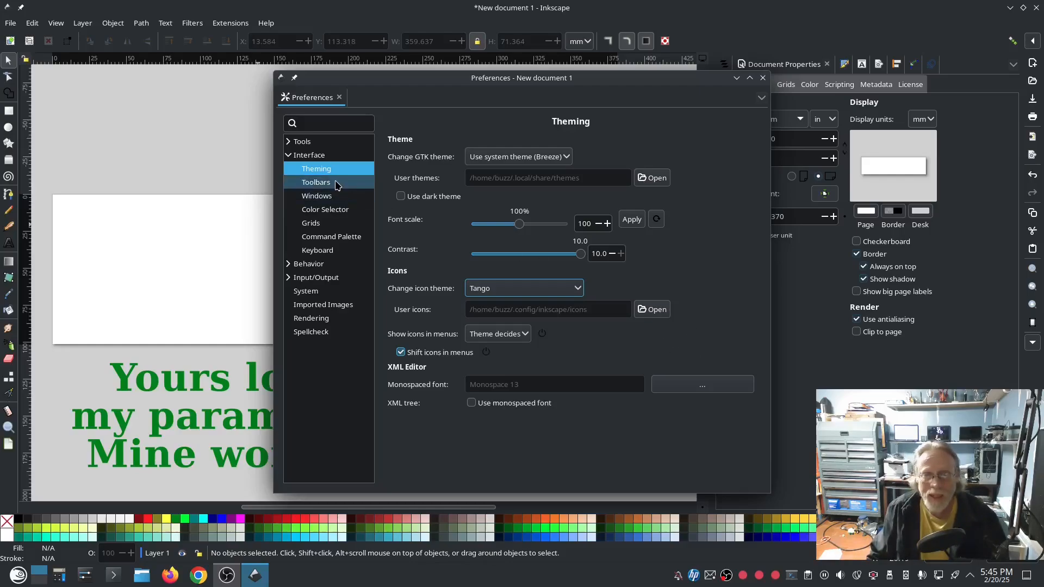
# Step: Enlarge the toolbox icon size to 150% on the Toolbars page and close Preferences
pyautogui.click(316, 181)
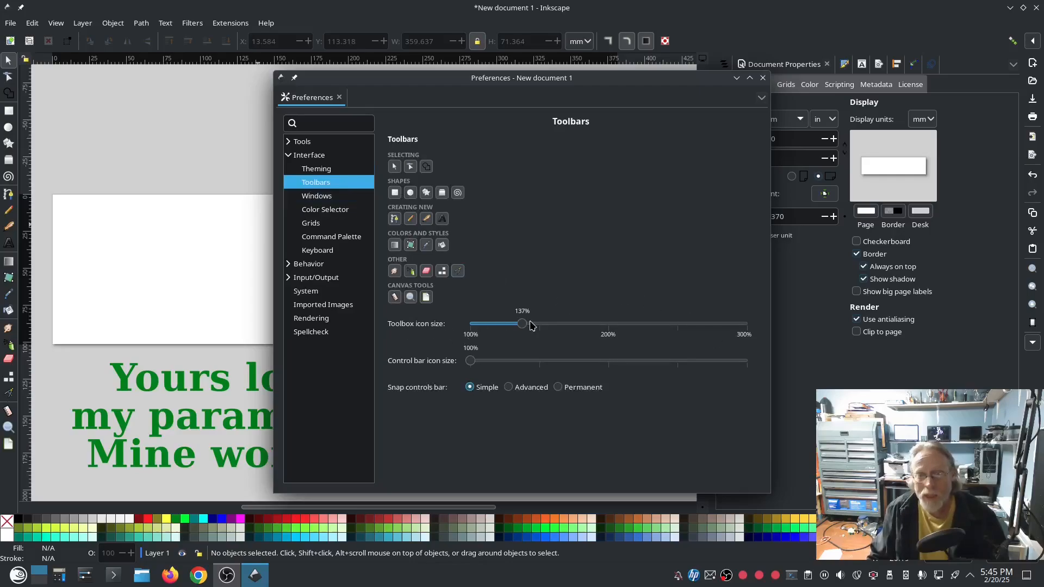
pyautogui.moveTo(521, 324); pyautogui.dragTo(538, 324)
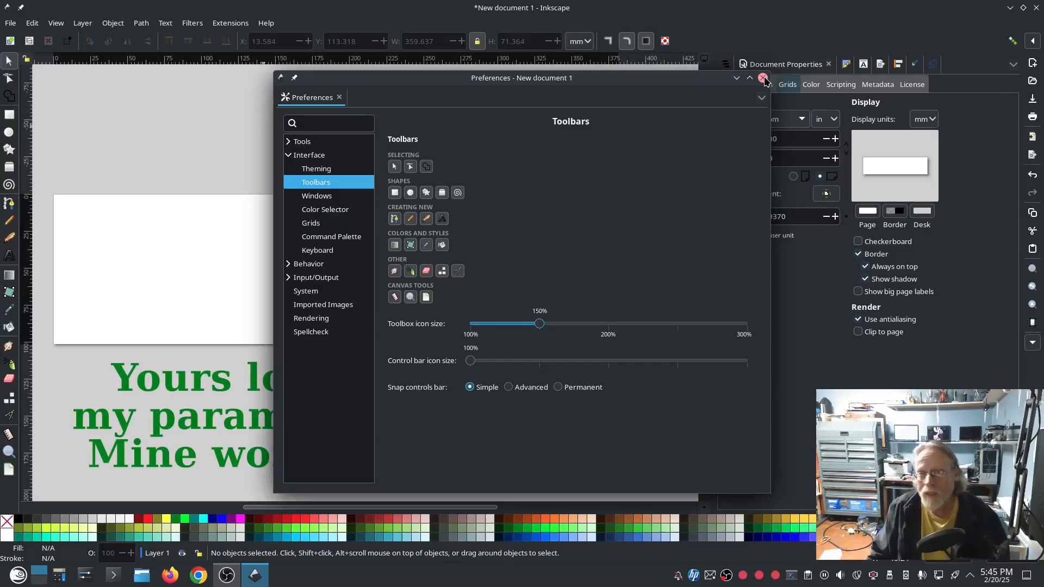
pyautogui.click(764, 77)
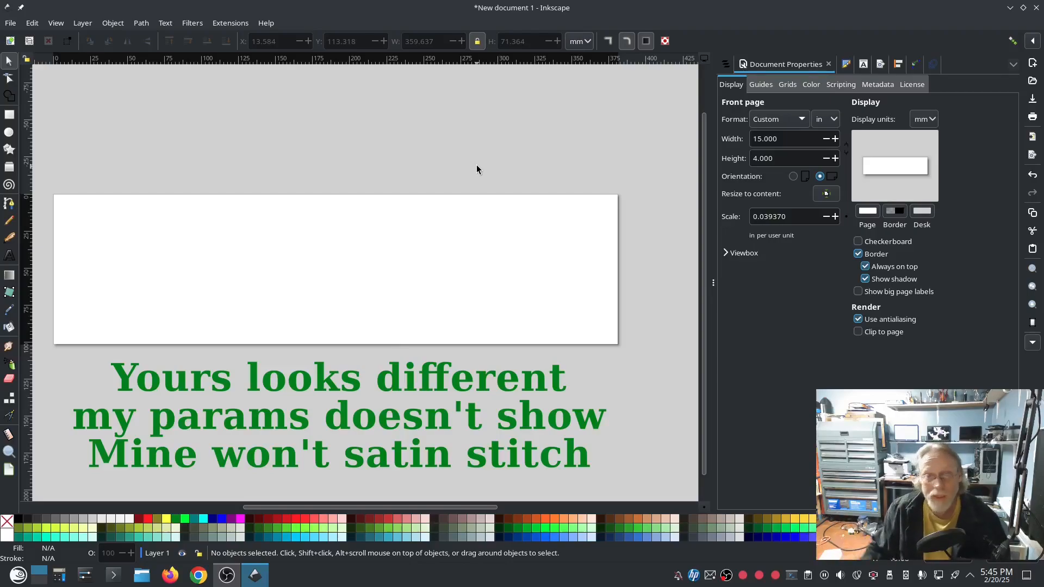
pyautogui.moveTo(142, 126)
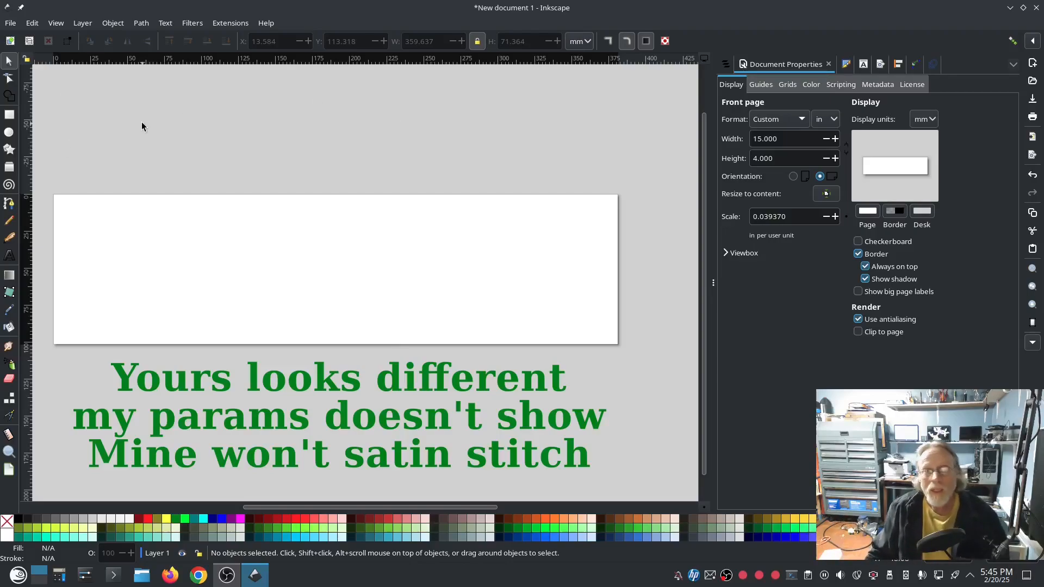
pyautogui.moveTo(632, 212)
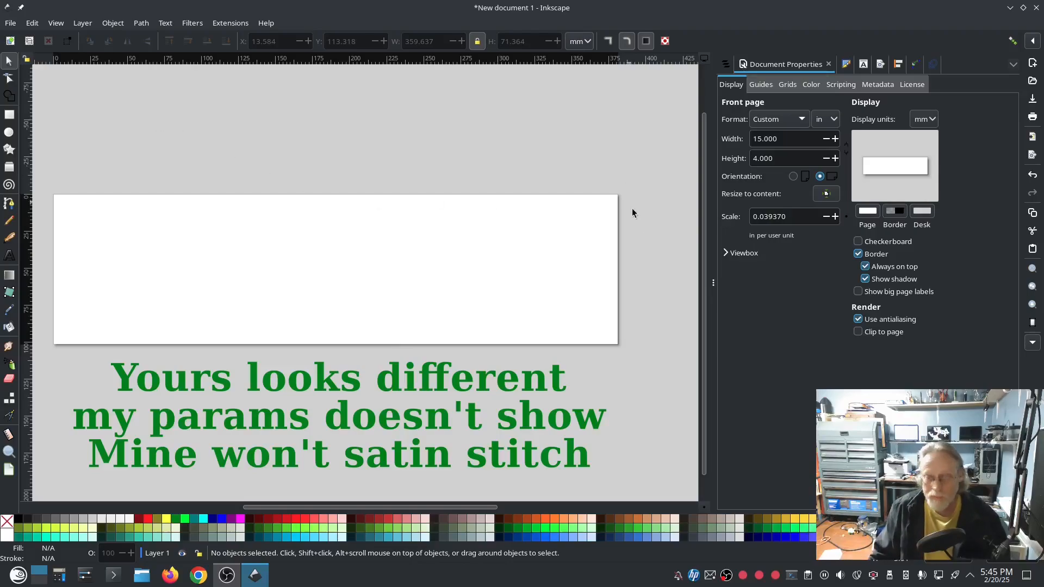
pyautogui.moveTo(652, 281)
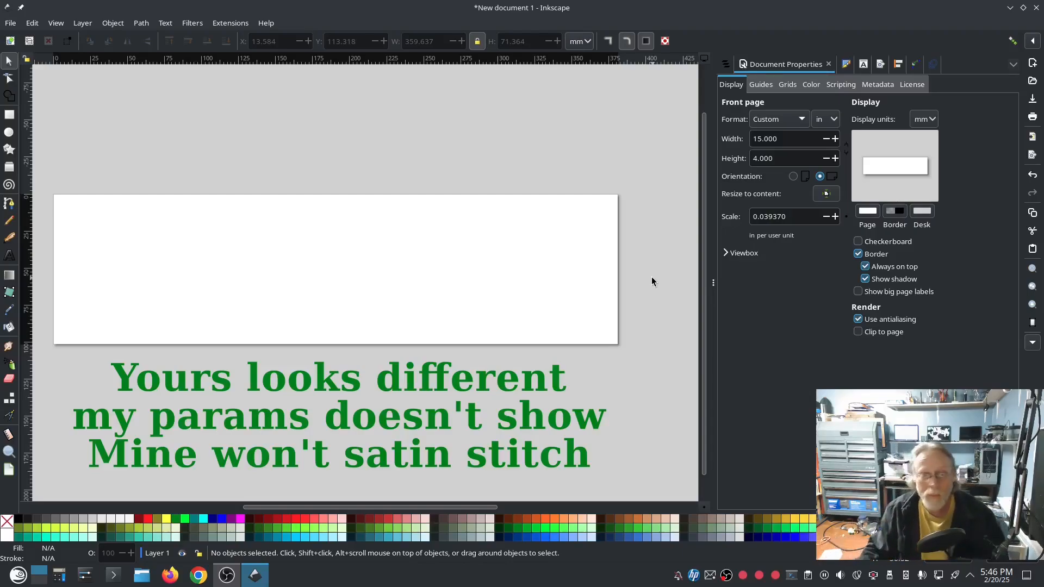
pyautogui.moveTo(291, 311)
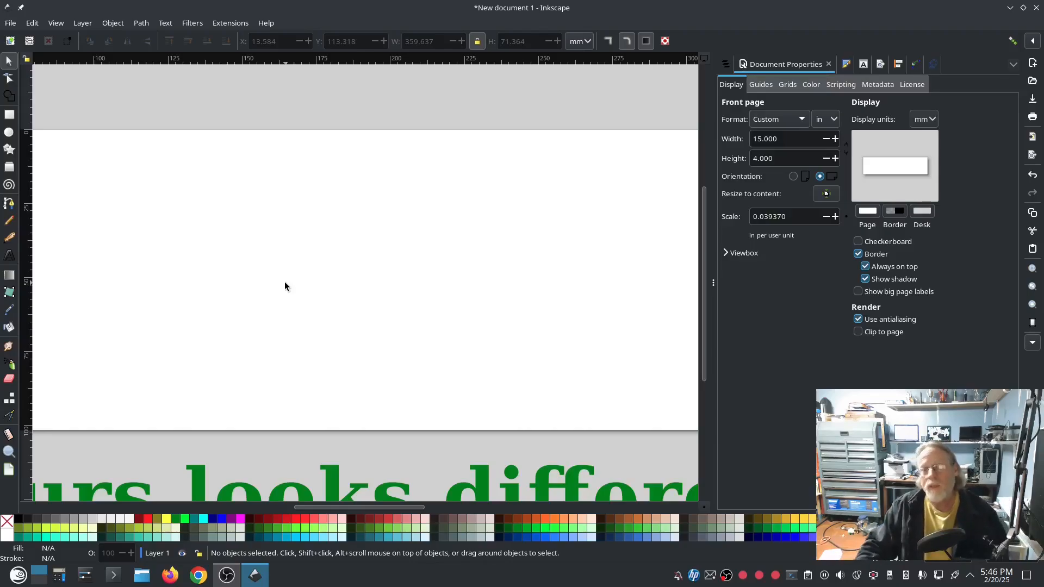
pyautogui.moveTo(277, 274)
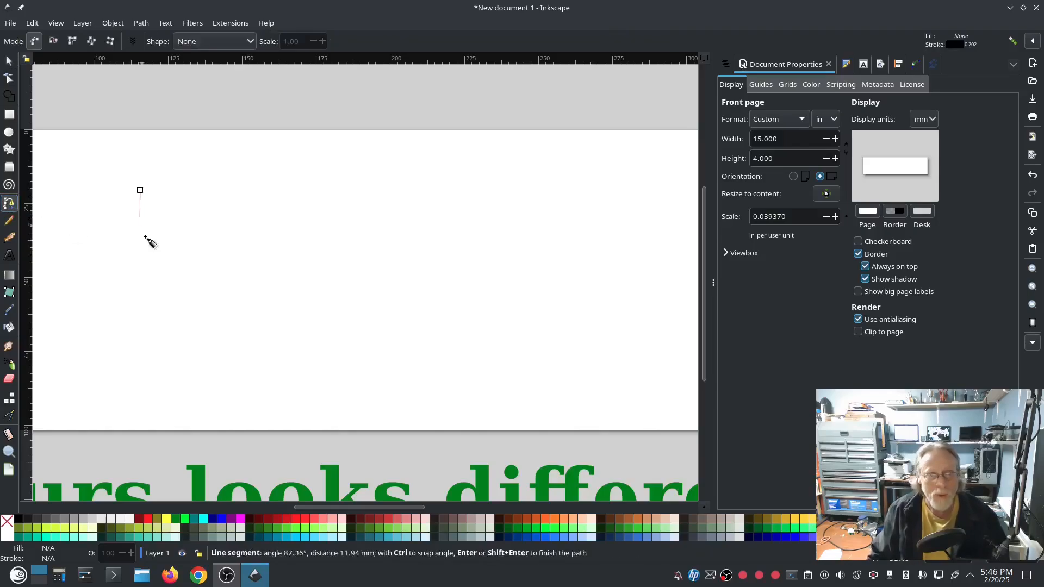
# Step: Finish the diagonal line's lower end and dismiss the File menu without choosing anything
pyautogui.click(247, 378)
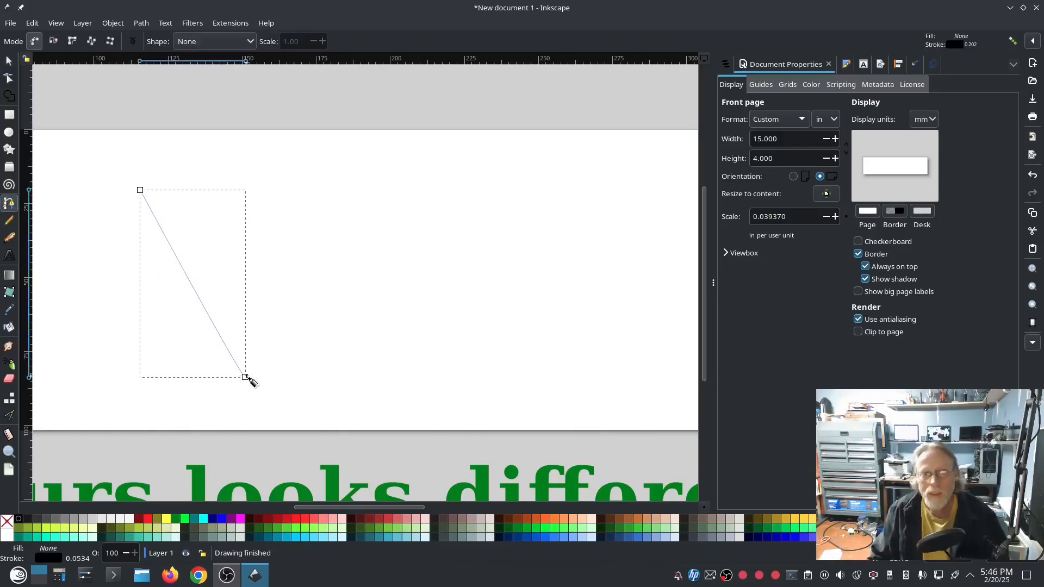
pyautogui.click(11, 23)
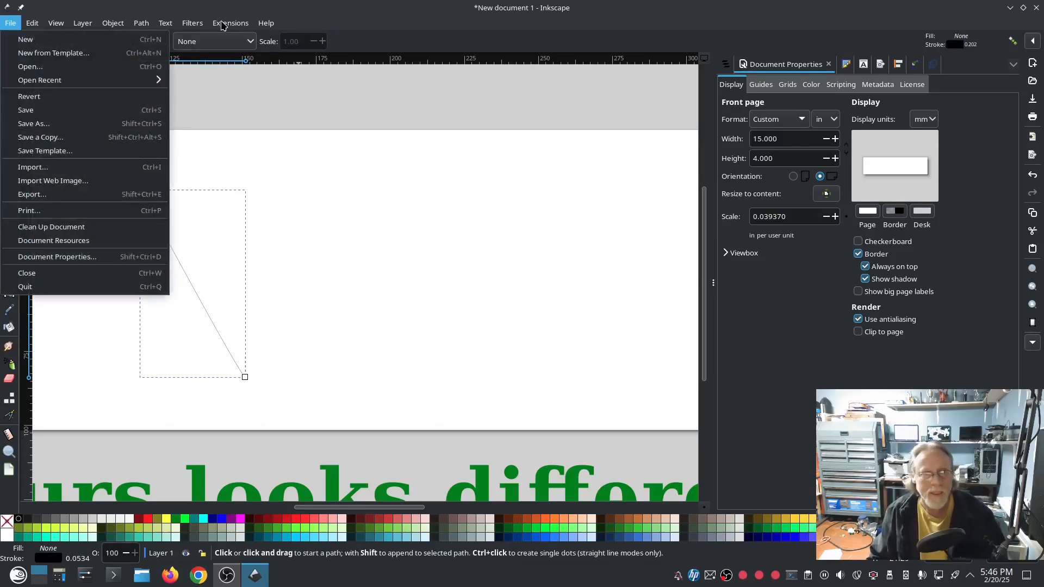
pyautogui.click(229, 23)
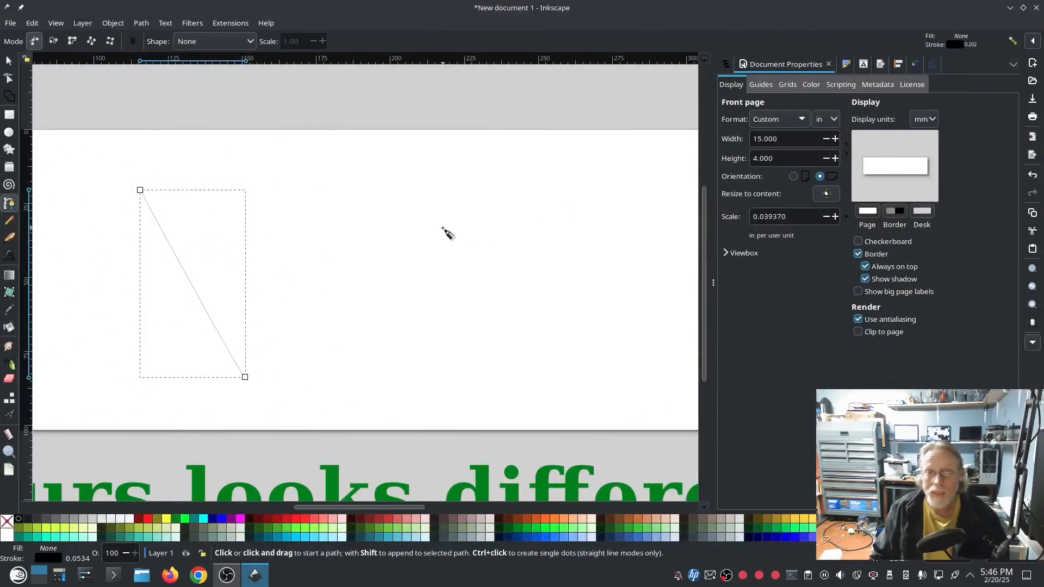
pyautogui.moveTo(94, 150)
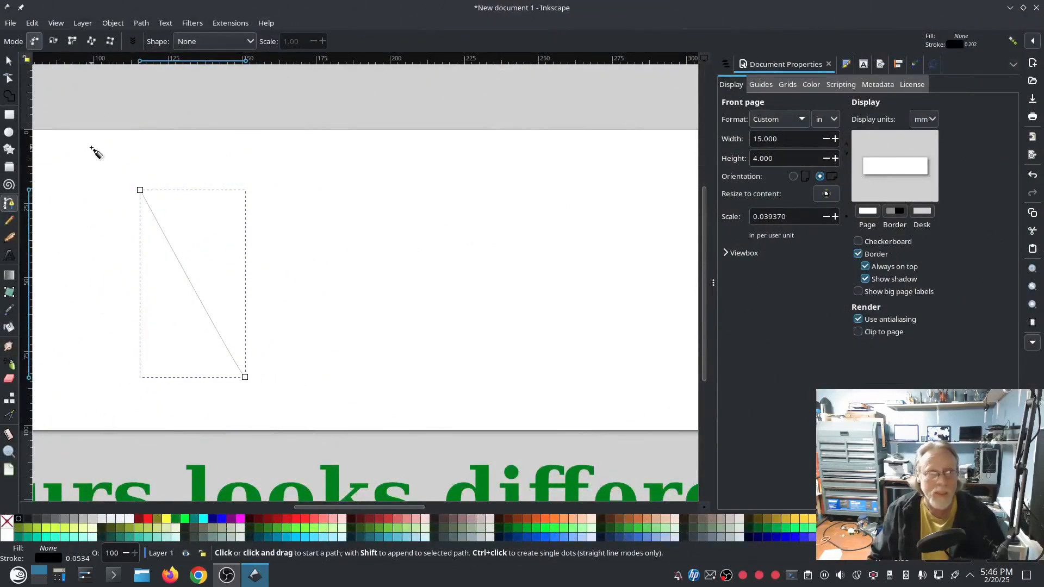
# Step: Select the diagonal line and review its Ink/Stitch Satin Column parameters
pyautogui.click(10, 61)
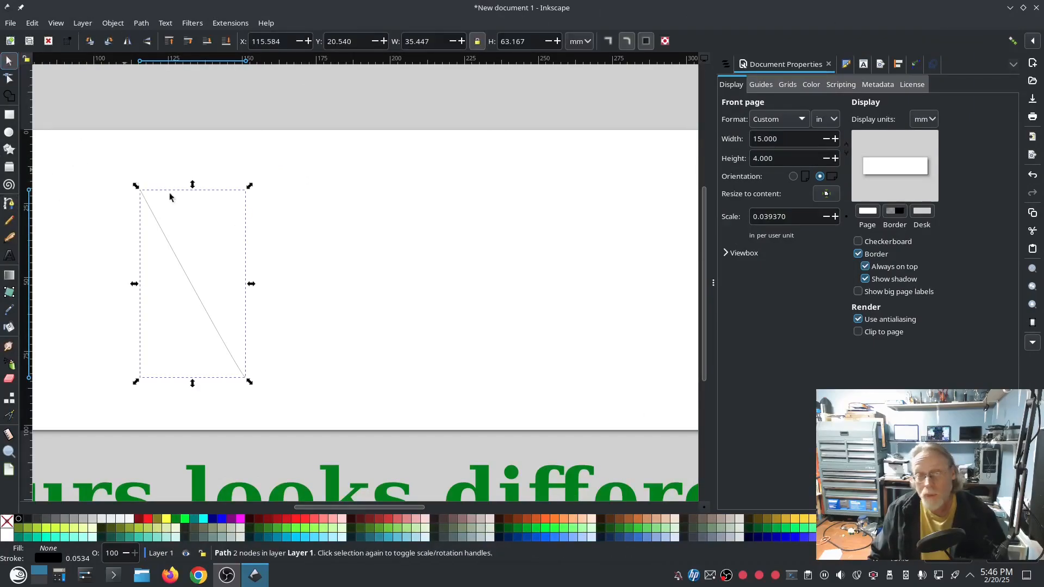
pyautogui.moveTo(230, 327)
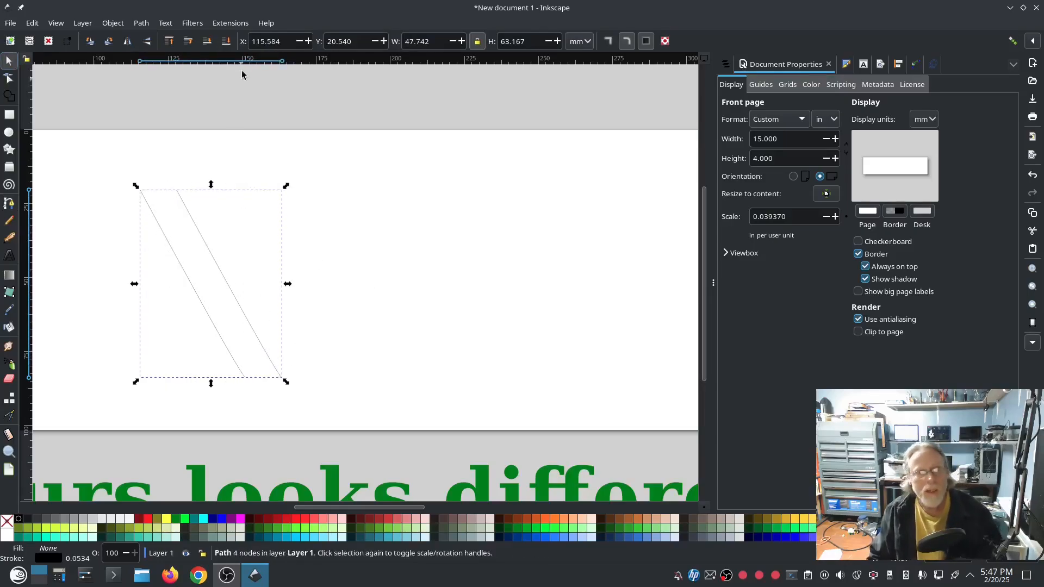
pyautogui.click(265, 23)
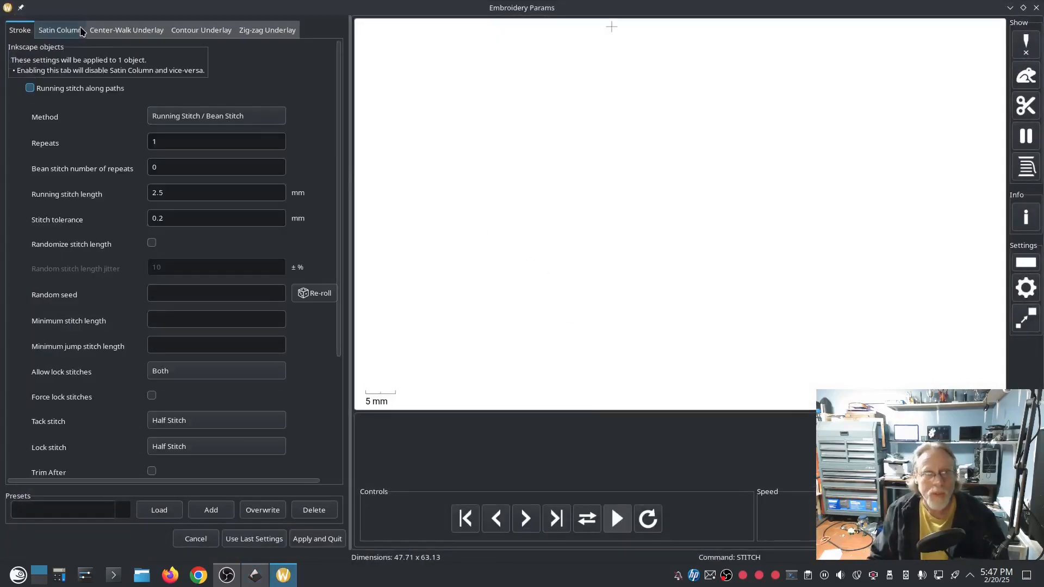
pyautogui.click(59, 30)
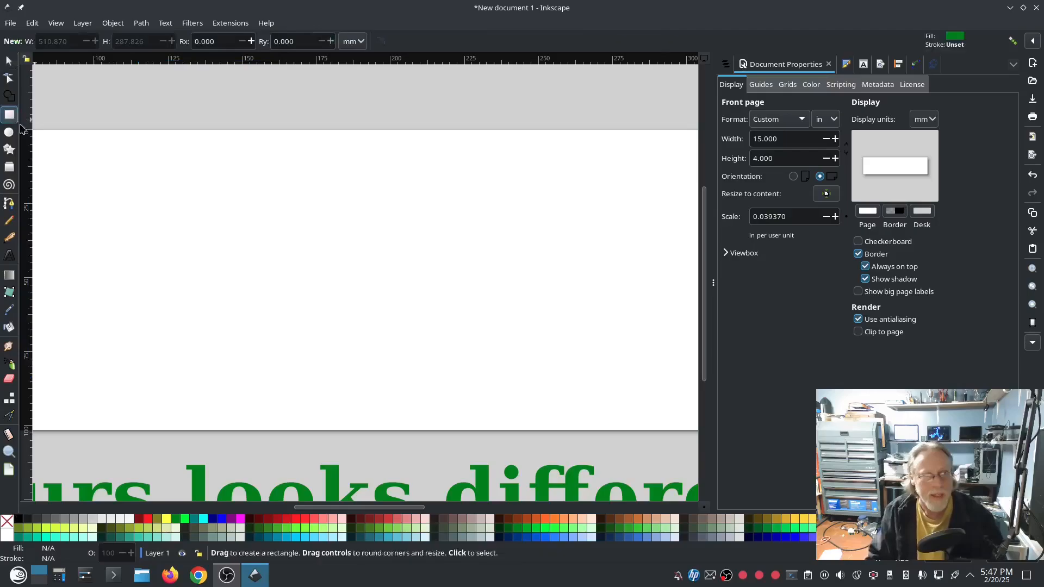
# Step: Draw a rectangle on the left of the page and check its stroke style settings
pyautogui.moveTo(138, 222); pyautogui.dragTo(277, 322)
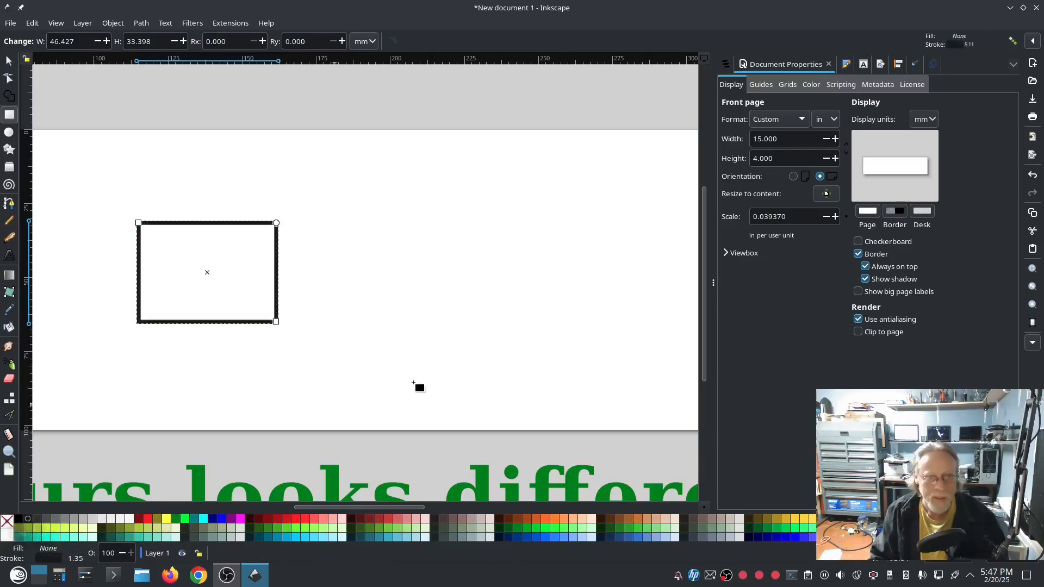
pyautogui.moveTo(450, 121)
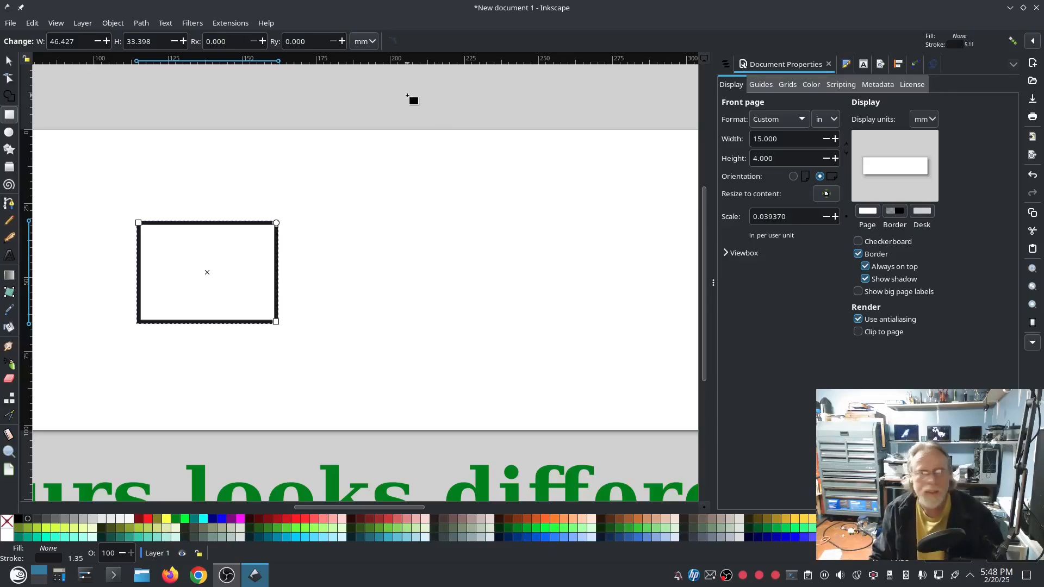
pyautogui.click(229, 23)
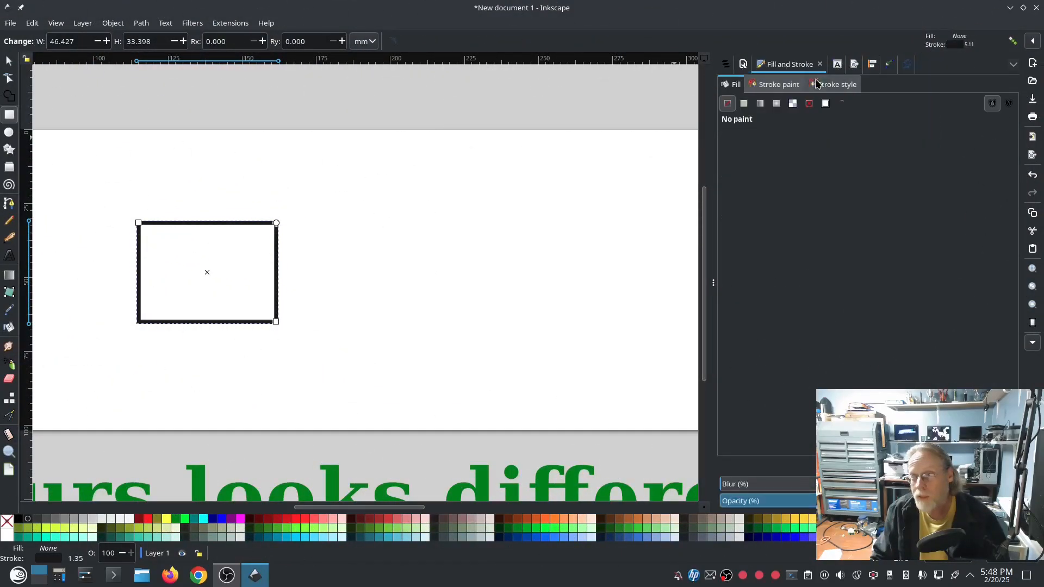
pyautogui.click(836, 84)
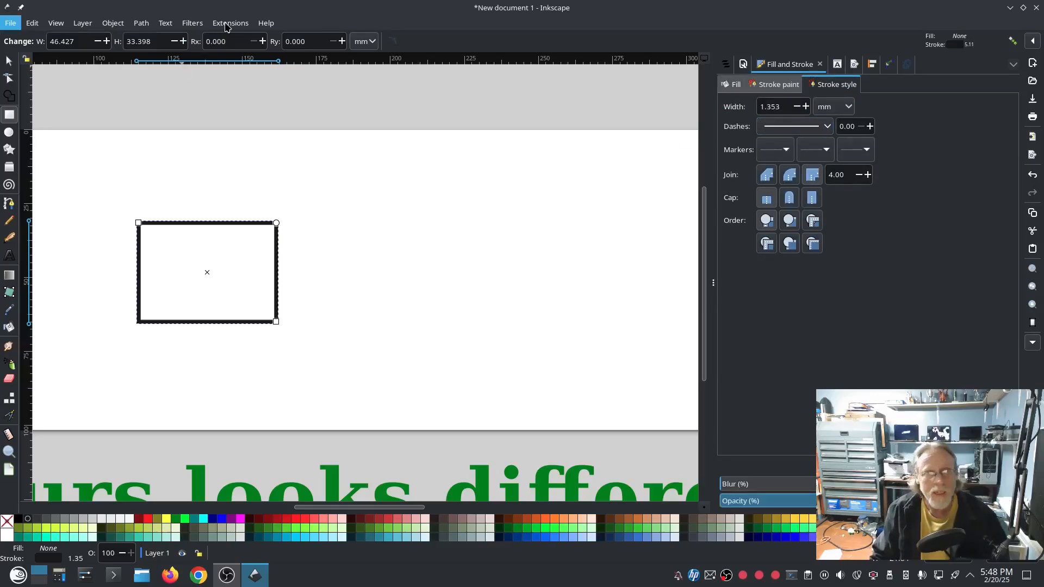
# Step: Convert the rectangle outline into a satin column with Ink/Stitch's Convert Line to Satin
pyautogui.click(230, 22)
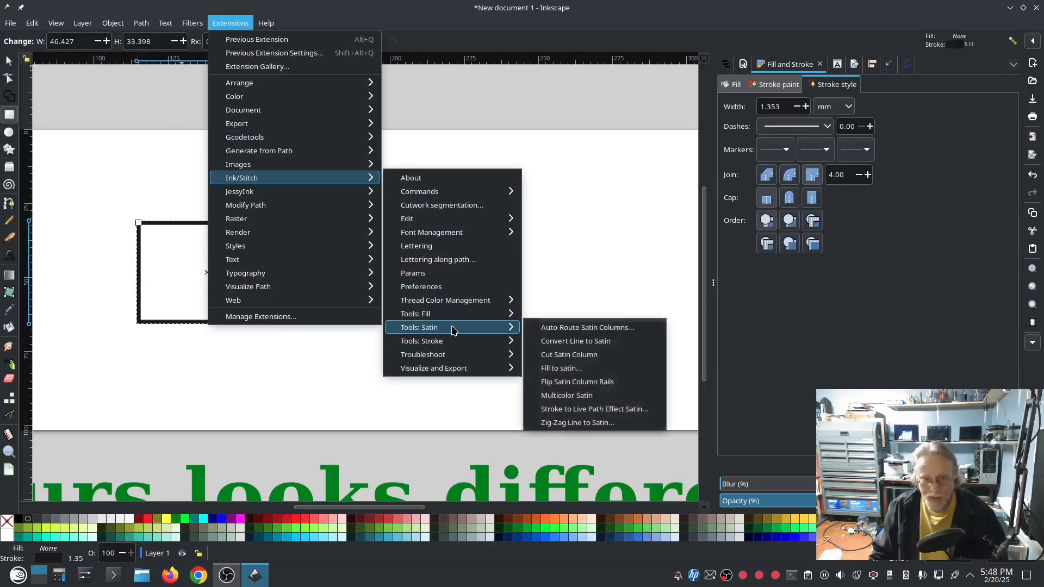
pyautogui.moveTo(574, 341)
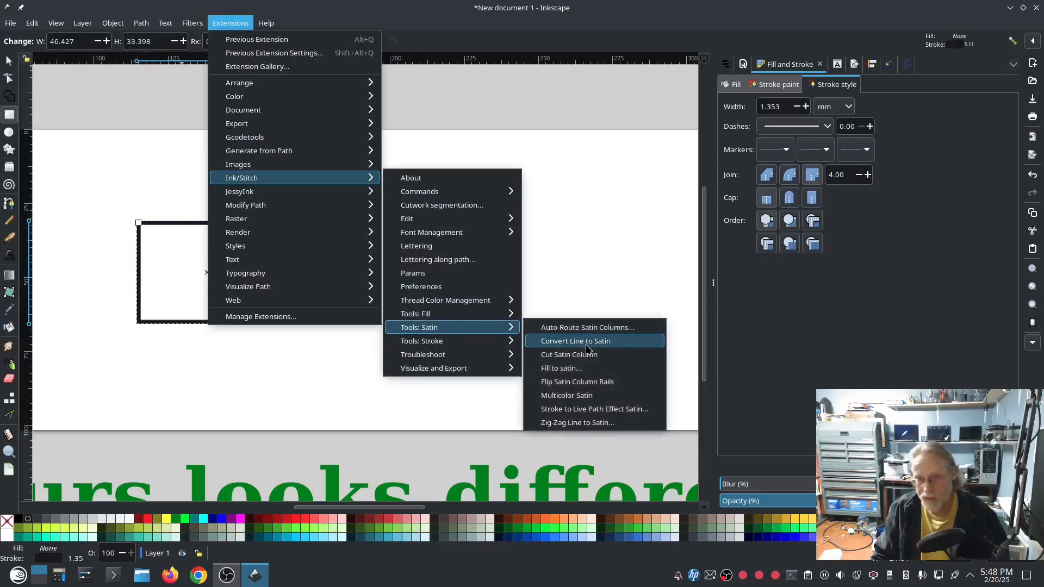
pyautogui.click(574, 340)
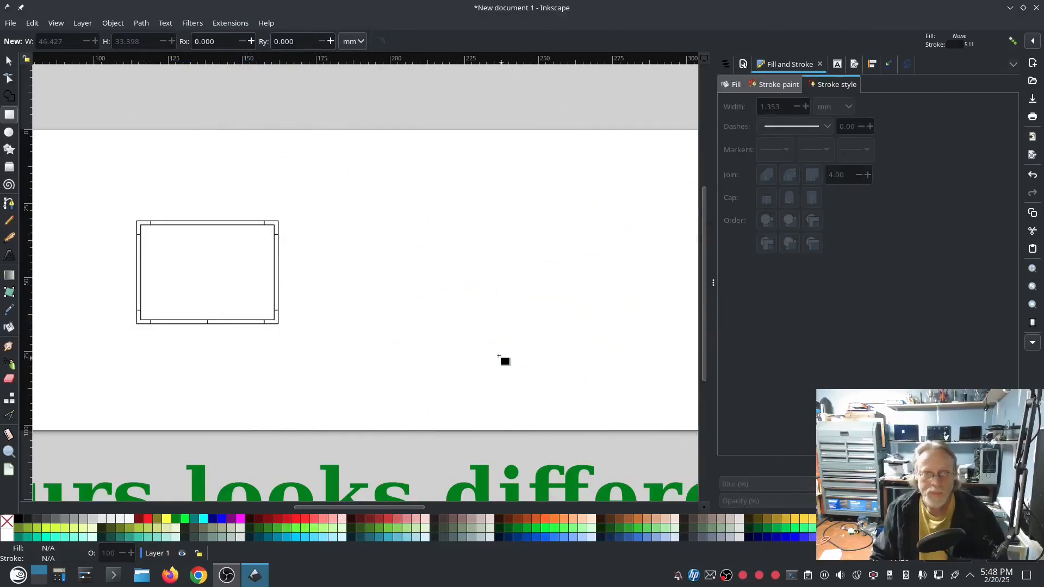
# Step: Preview the satin rectangle's zig-zag stitches in Ink/Stitch Params and cancel without applying
pyautogui.click(10, 61)
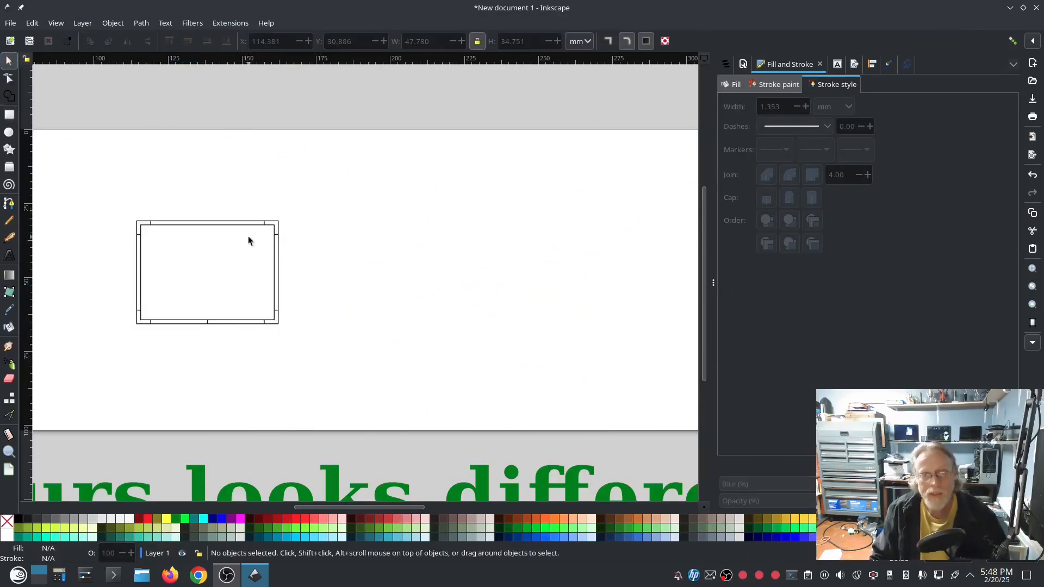
pyautogui.click(11, 23)
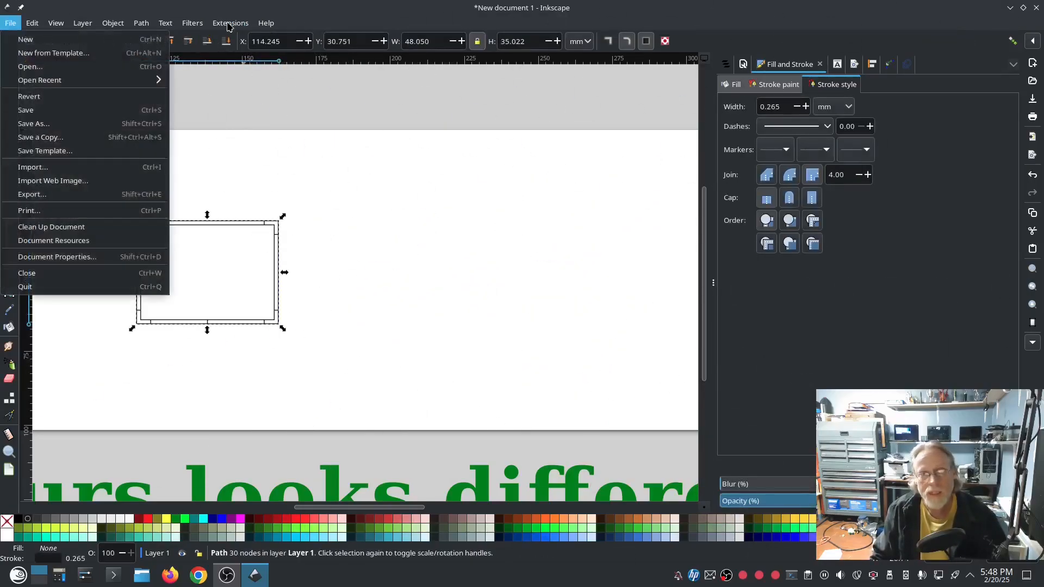
pyautogui.click(230, 23)
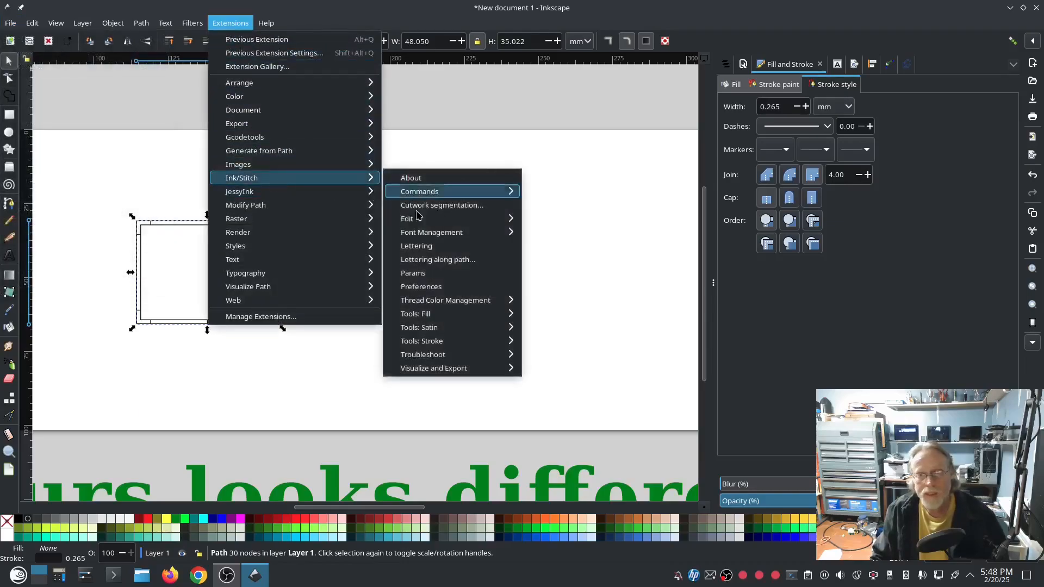
pyautogui.click(624, 317)
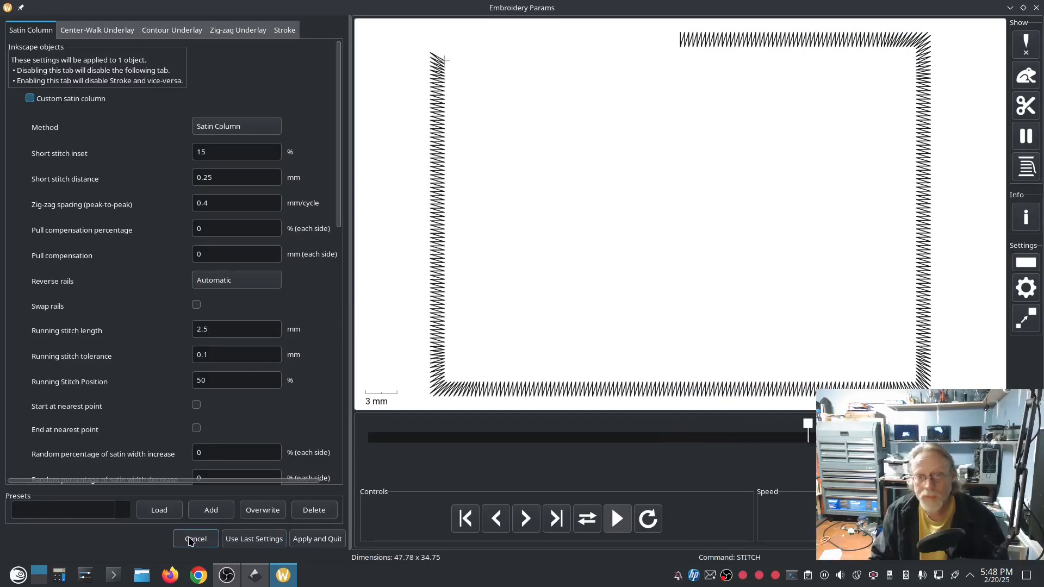
pyautogui.click(195, 539)
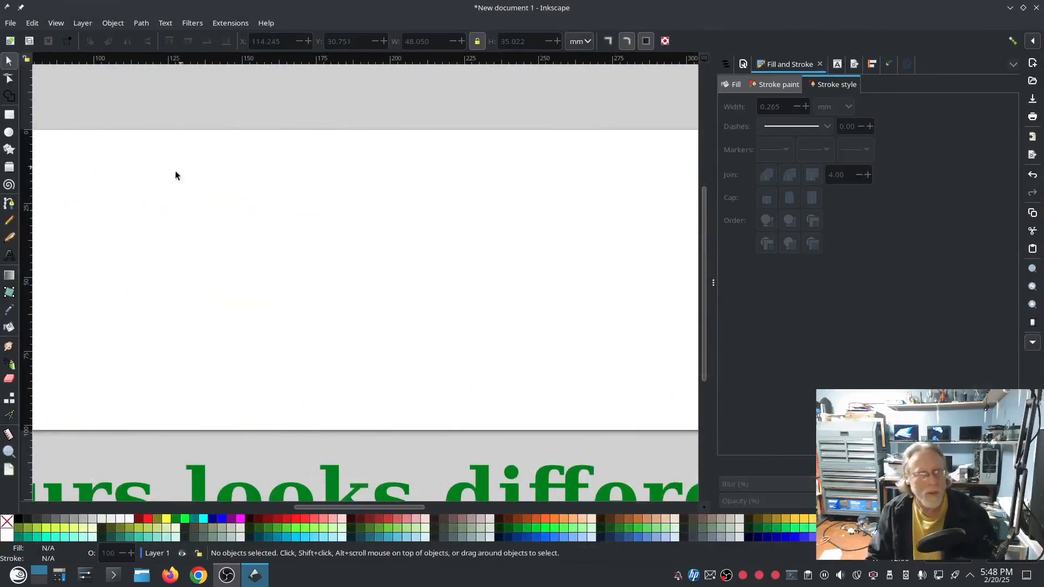
pyautogui.moveTo(138, 187); pyautogui.dragTo(336, 308)
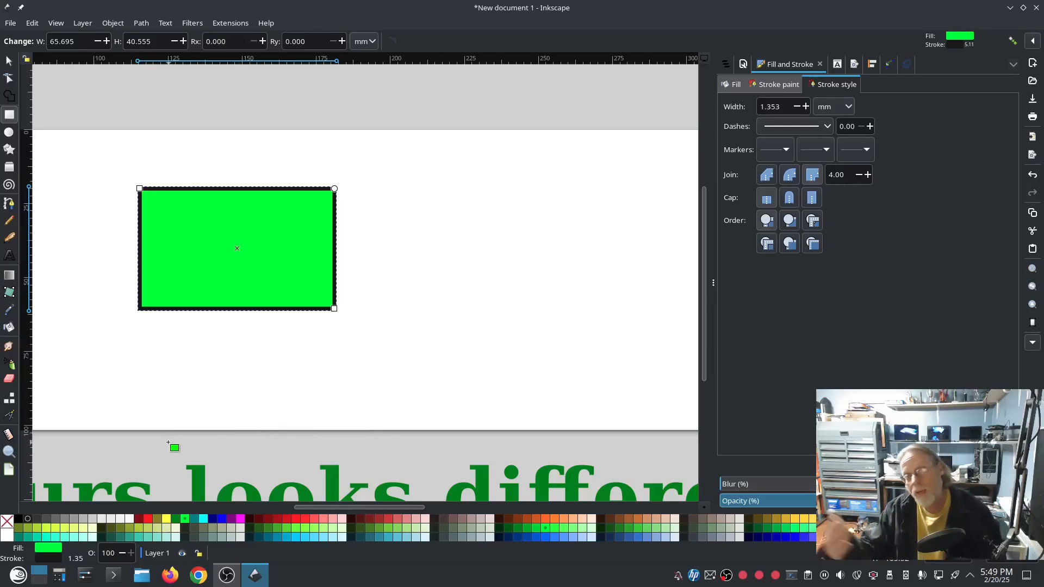
pyautogui.moveTo(241, 371)
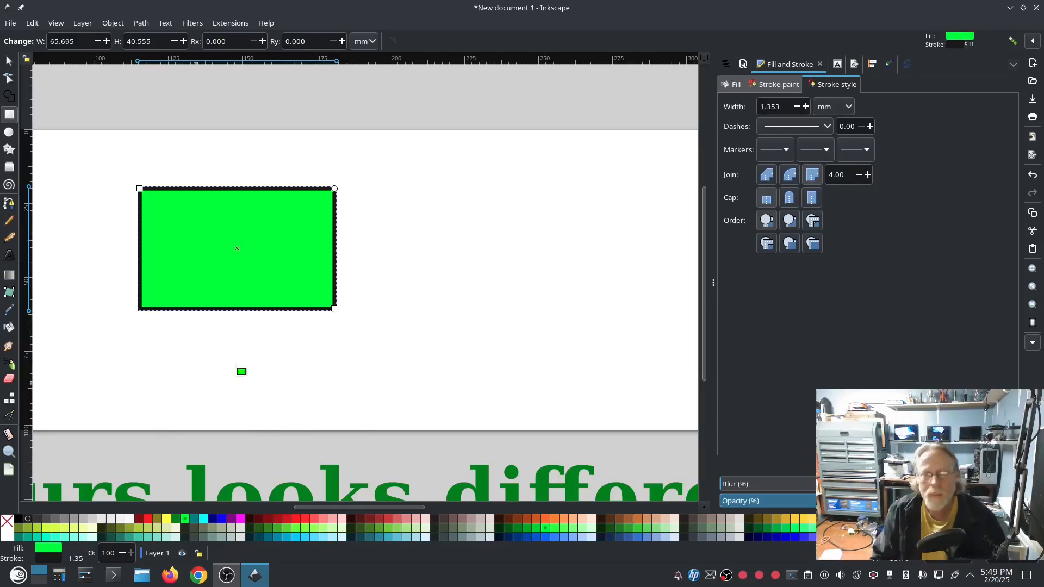
pyautogui.moveTo(552, 111)
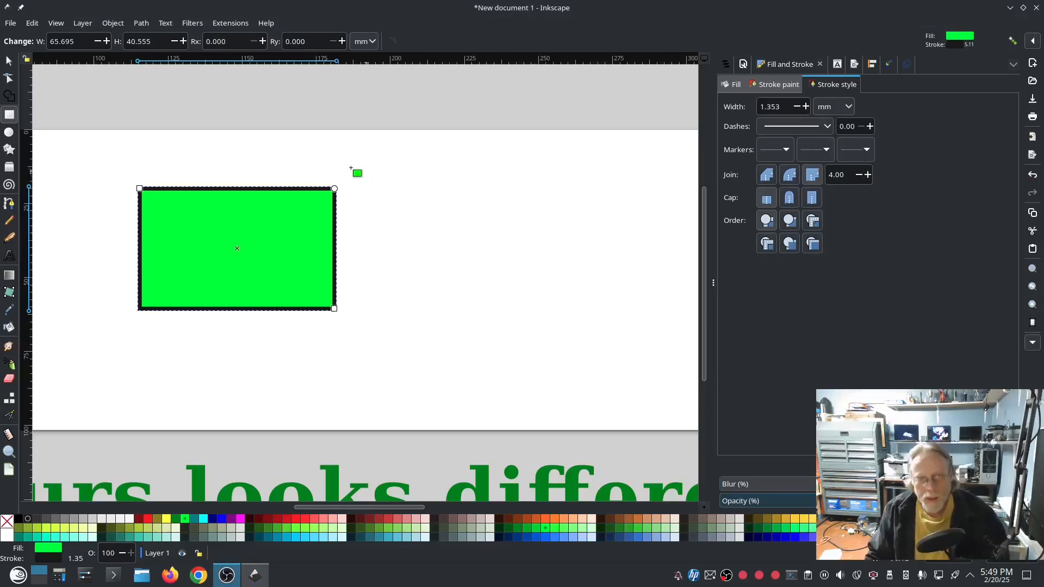
pyautogui.click(10, 23)
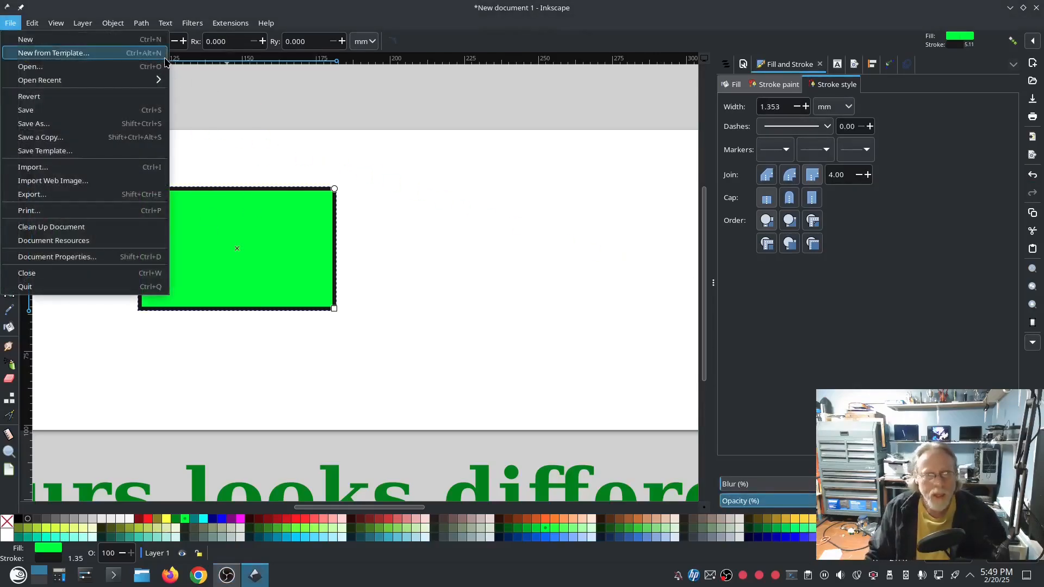
pyautogui.click(229, 23)
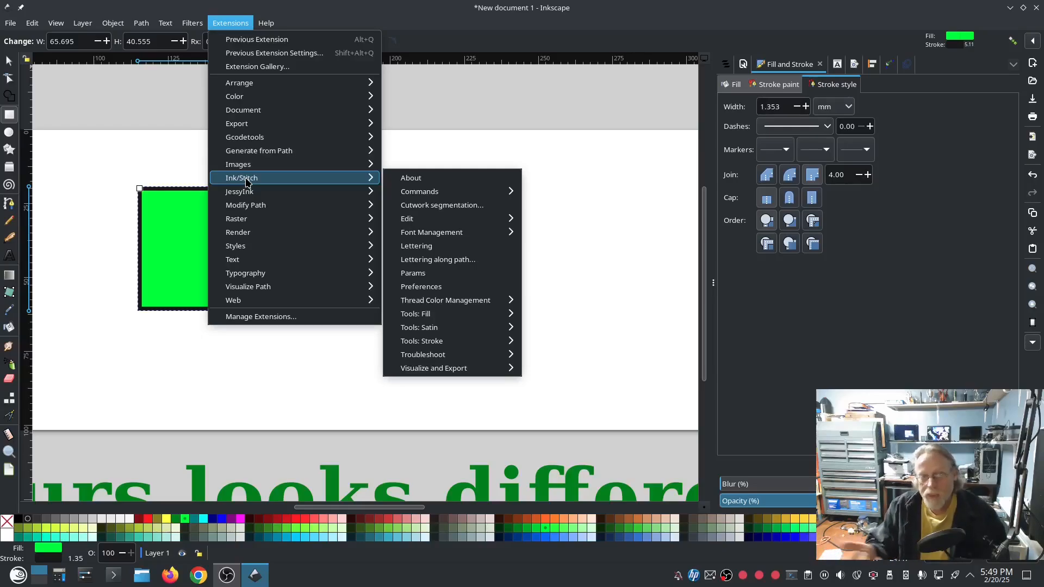
pyautogui.moveTo(417, 246)
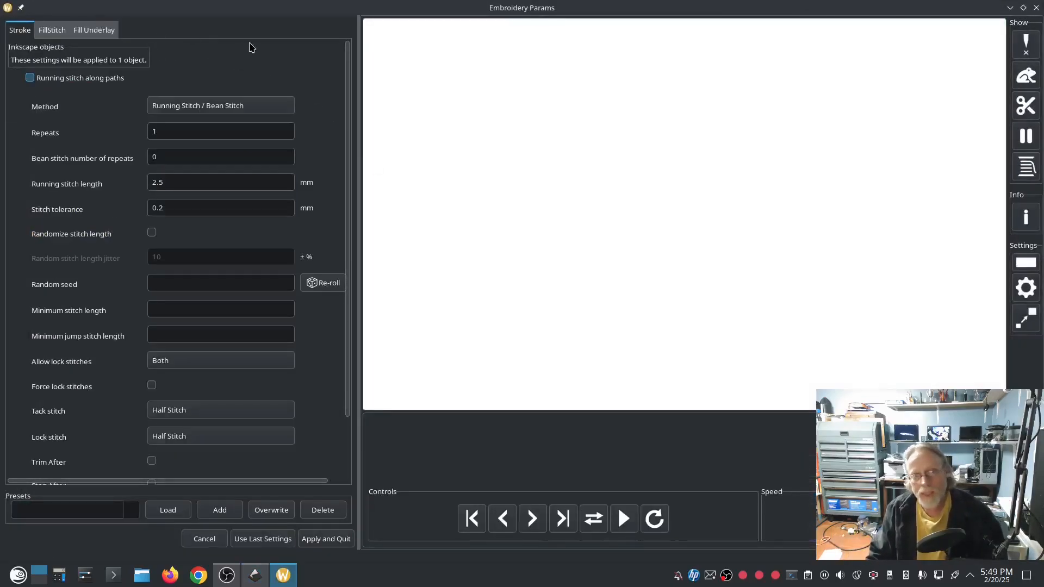
pyautogui.click(622, 518)
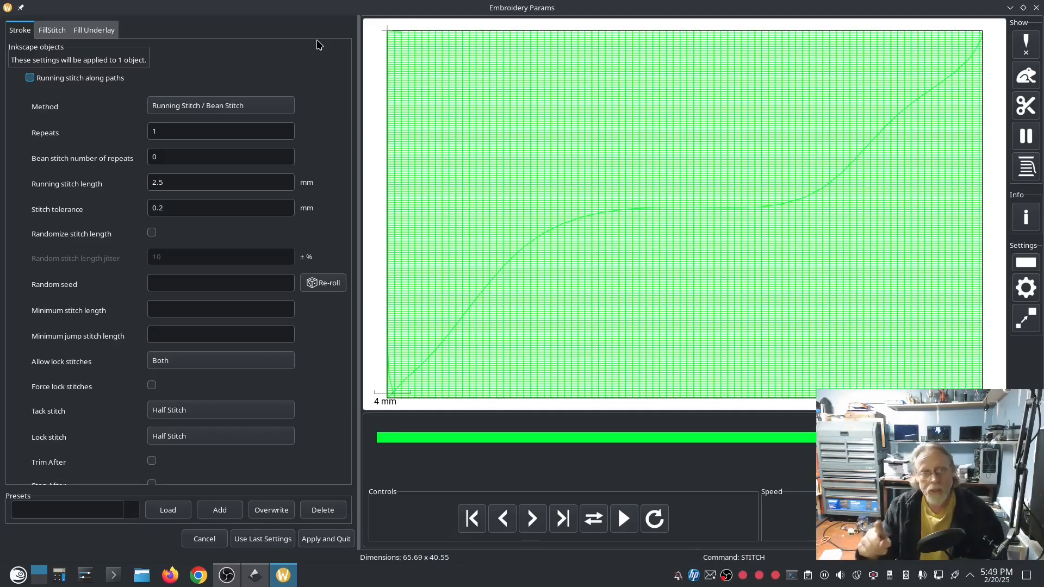
pyautogui.click(52, 31)
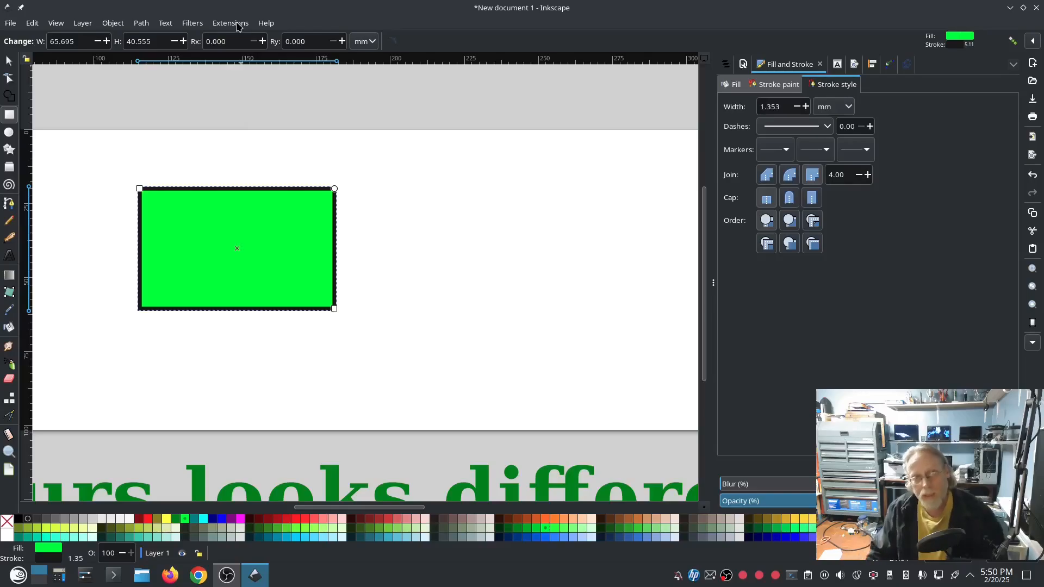
pyautogui.click(230, 23)
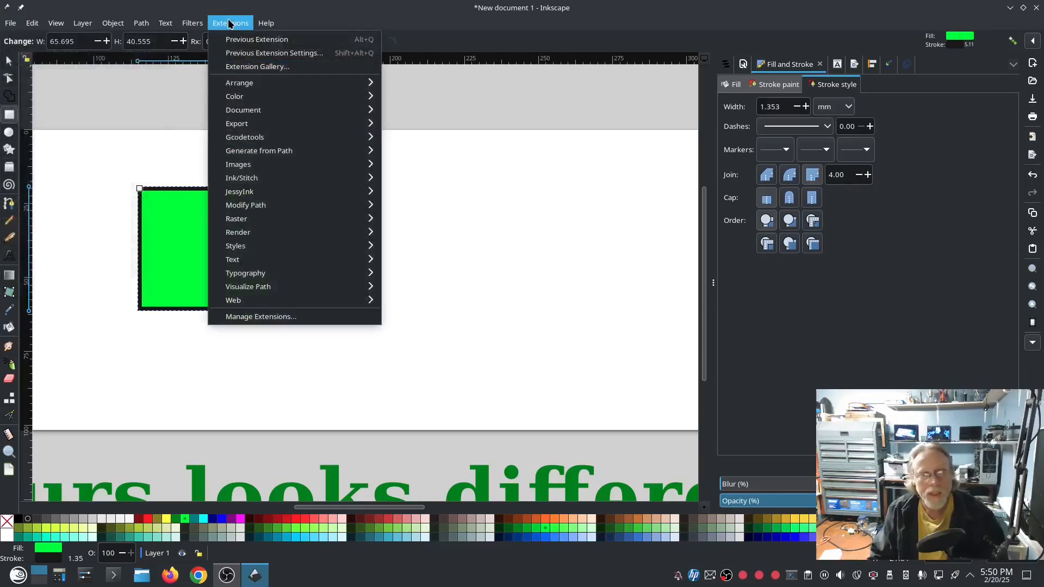
pyautogui.moveTo(420, 328)
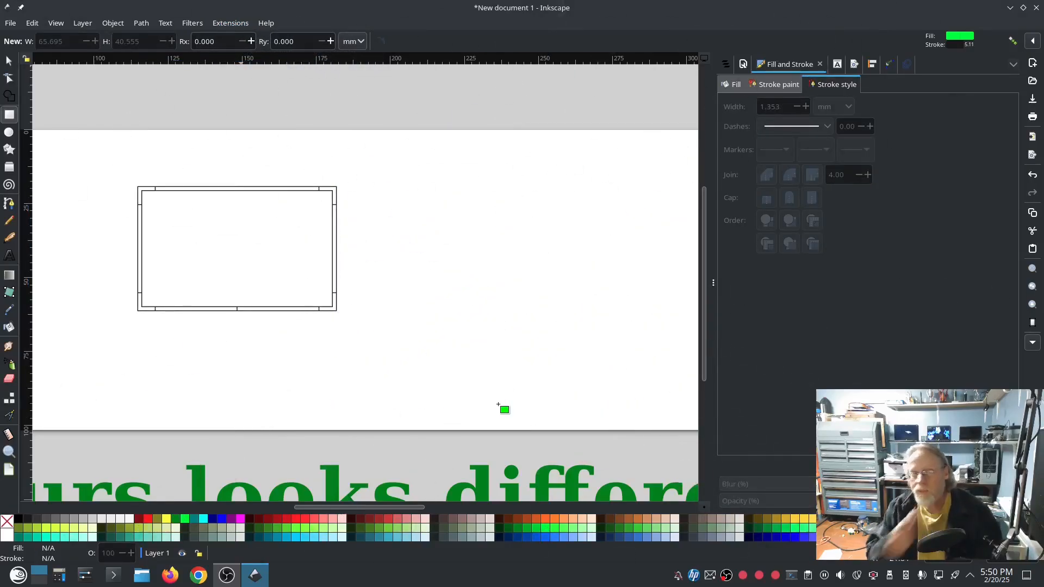
pyautogui.moveTo(403, 282)
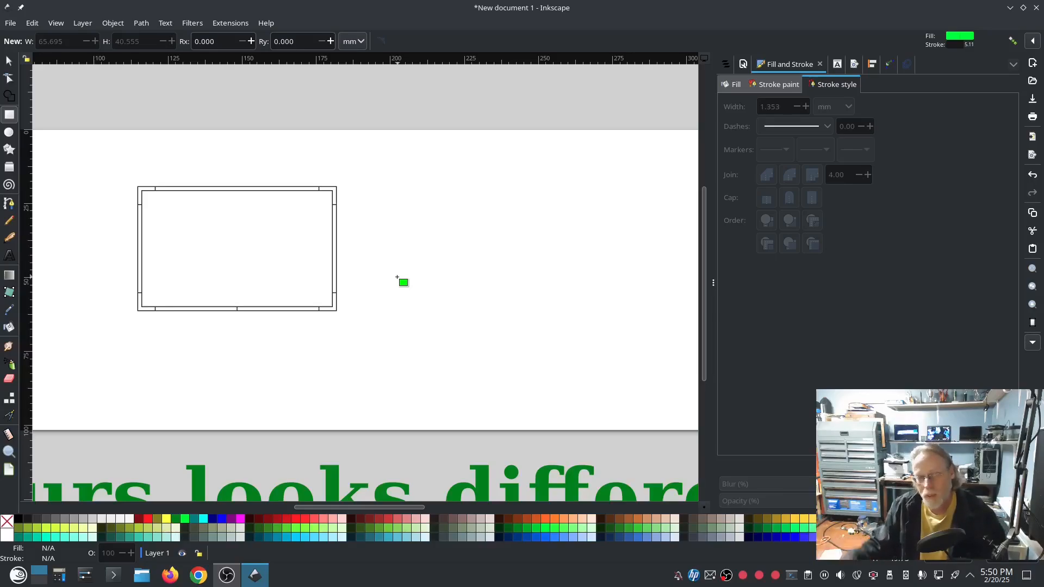
pyautogui.moveTo(399, 227)
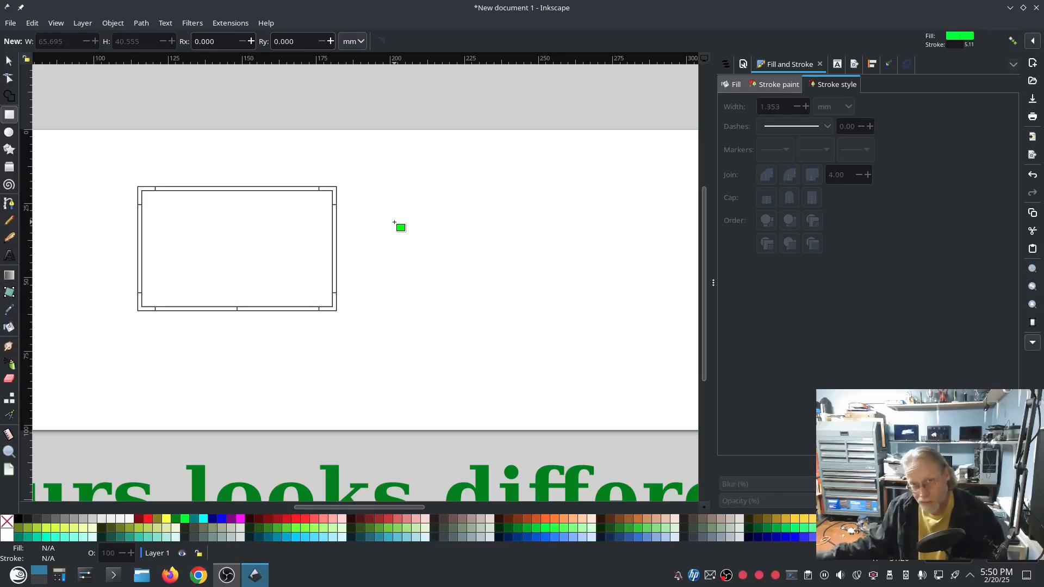
pyautogui.moveTo(100, 138)
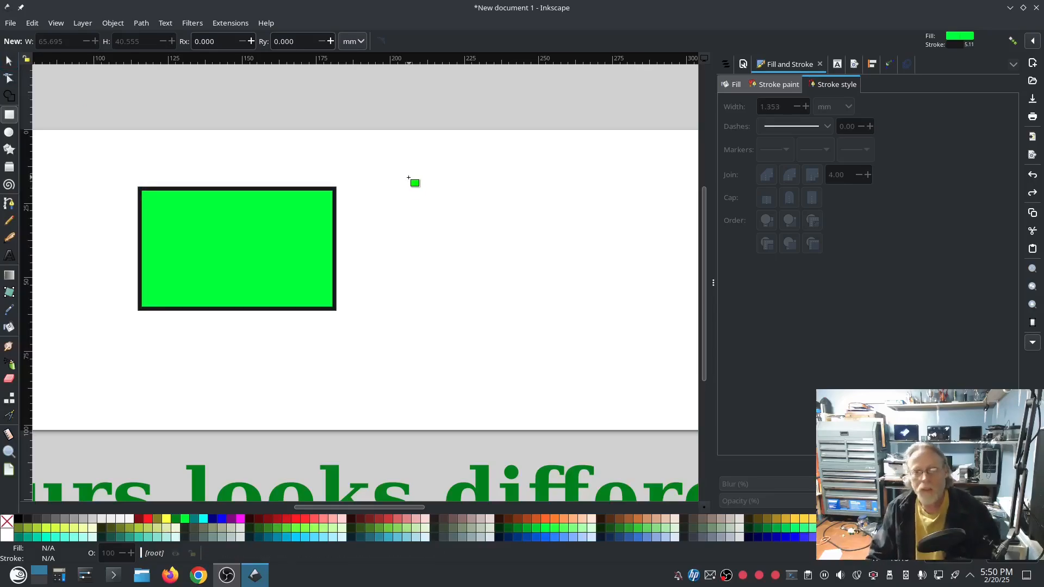
# Step: List the page's objects under Layer 1 and select rect4
pyautogui.click(726, 64)
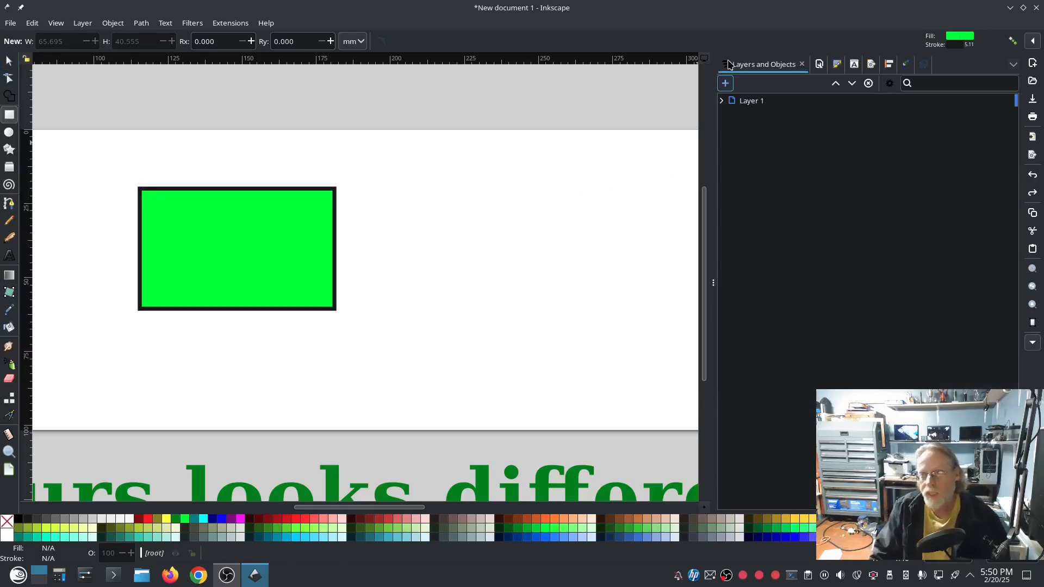
pyautogui.click(721, 100)
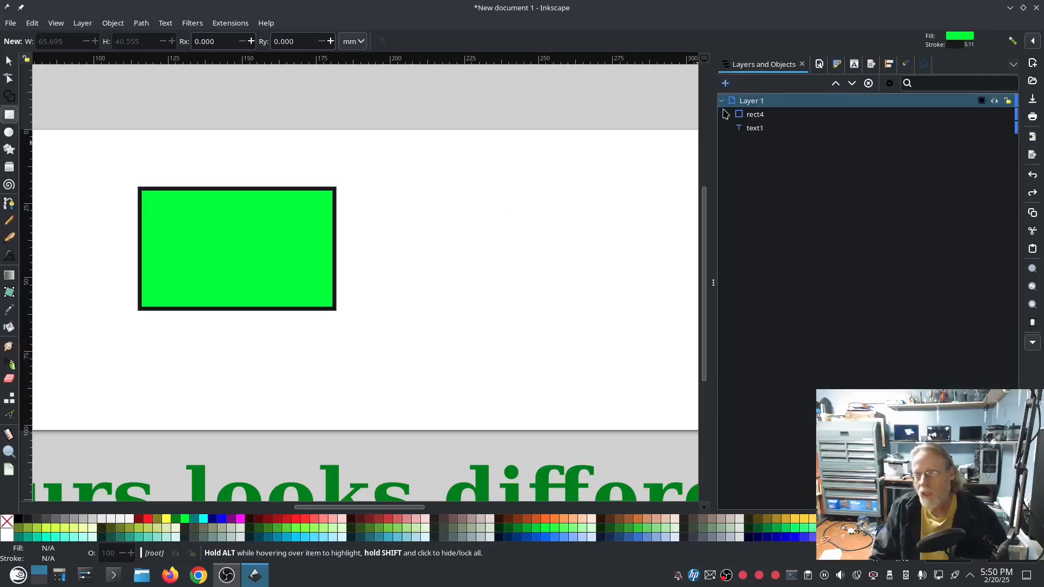
pyautogui.click(755, 128)
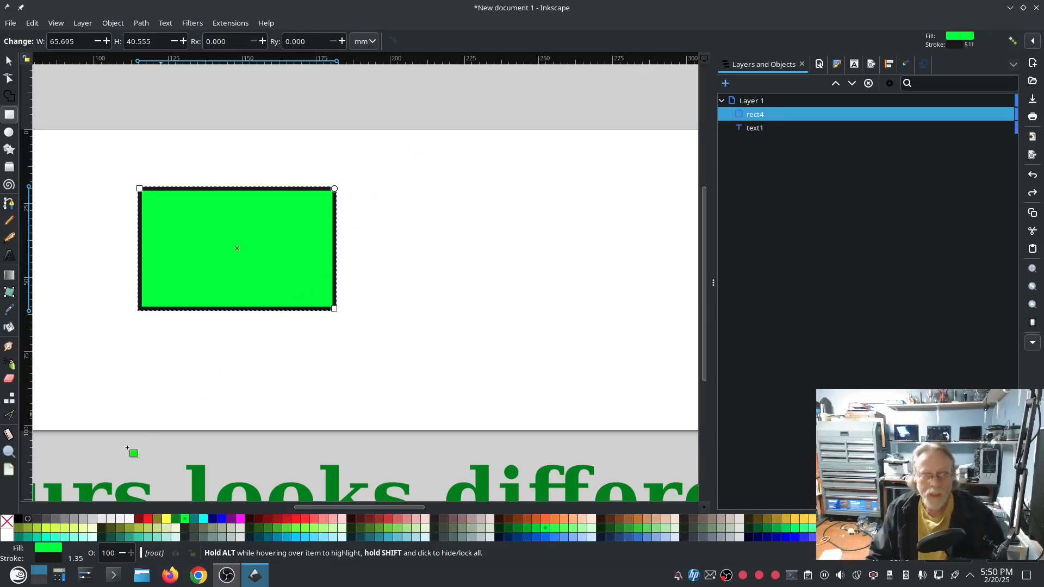
# Step: Duplicate rect4 and give the copy no fill with a black outline
pyautogui.click(8, 522)
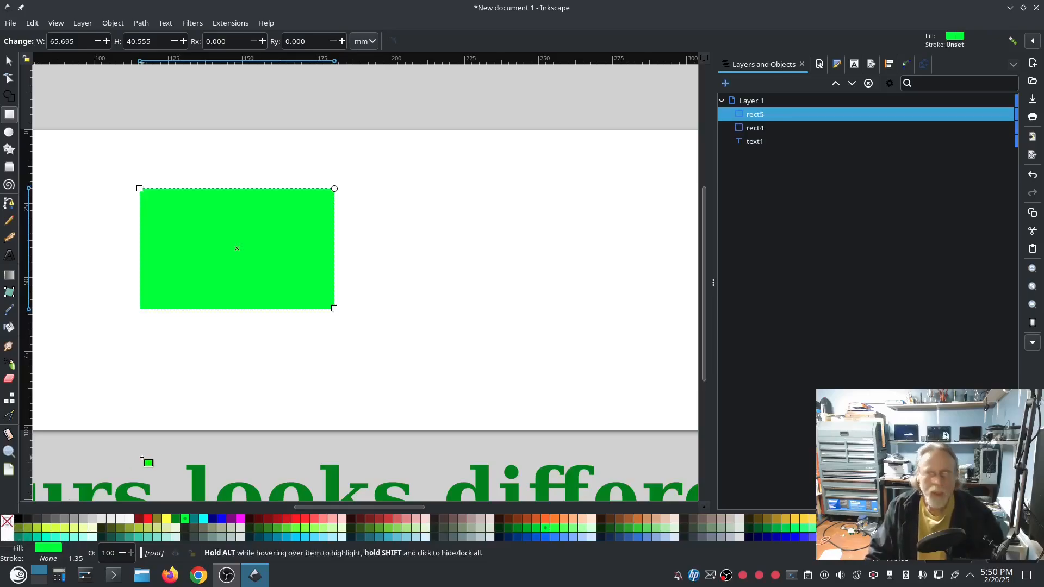
pyautogui.moveTo(383, 110)
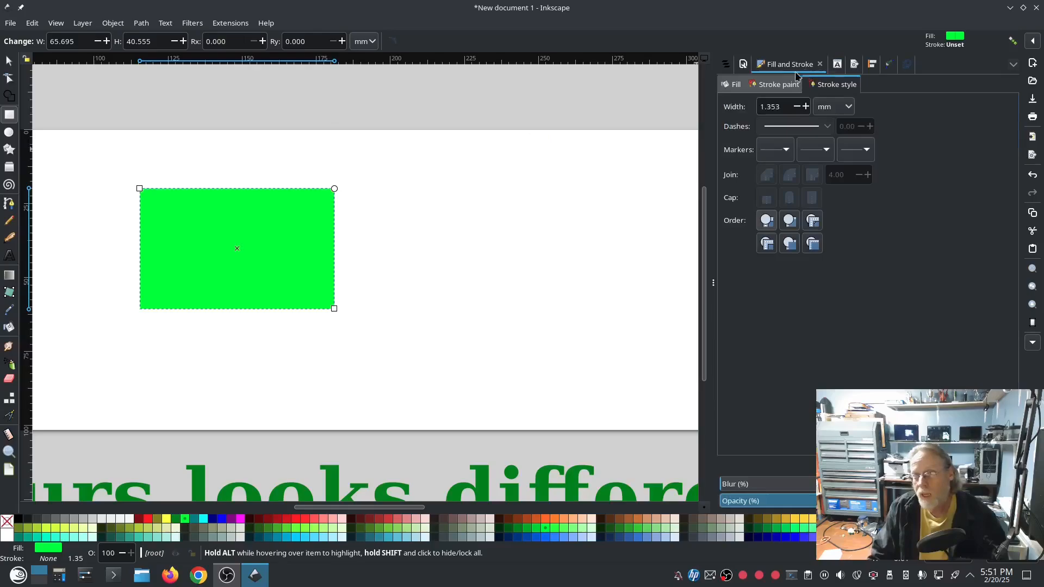
pyautogui.click(7, 526)
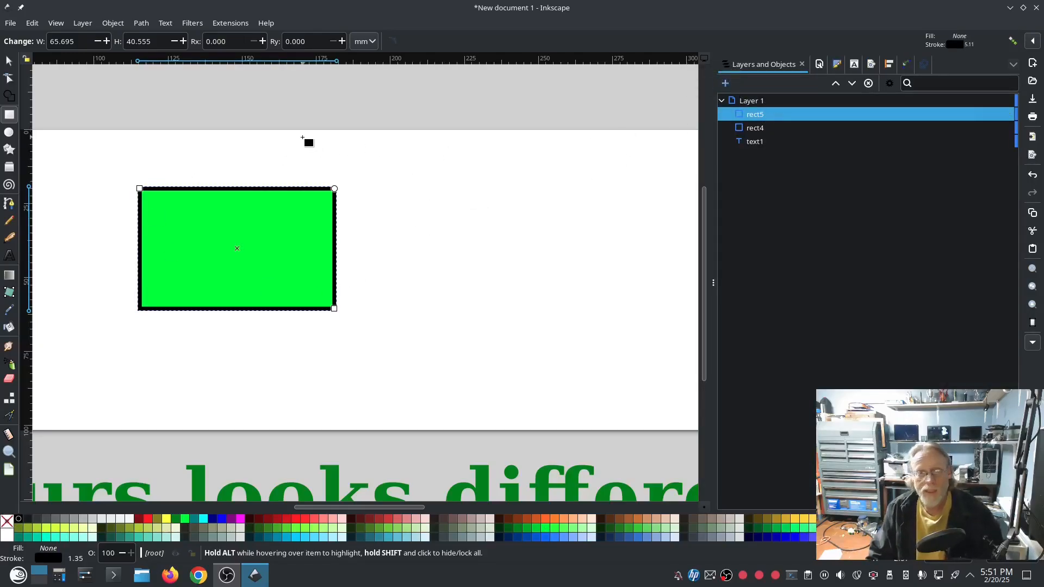
# Step: Select the outline path with rect4 and run Ink/Stitch Params on the pair
pyautogui.click(229, 23)
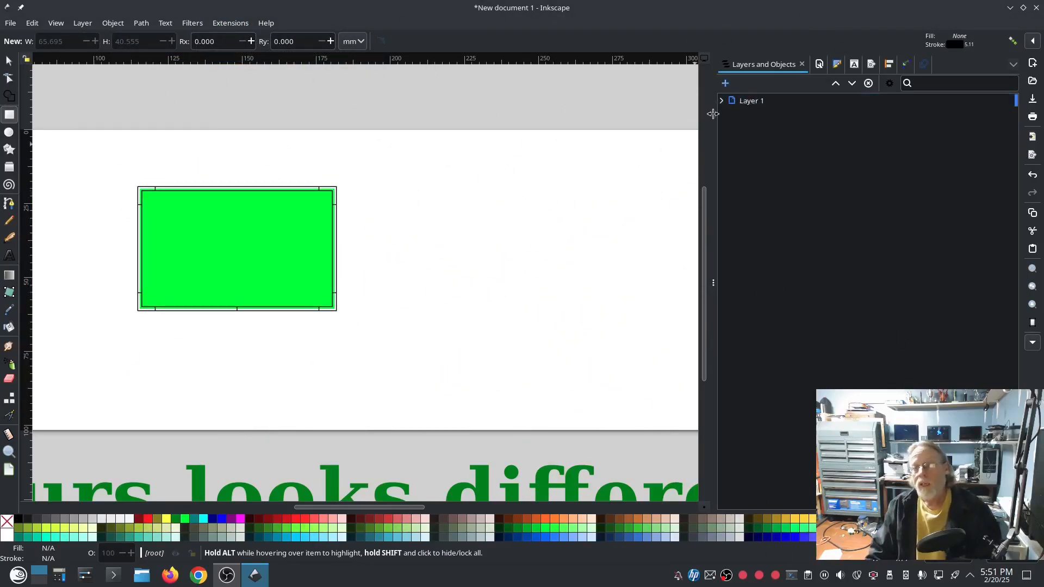
pyautogui.click(720, 100)
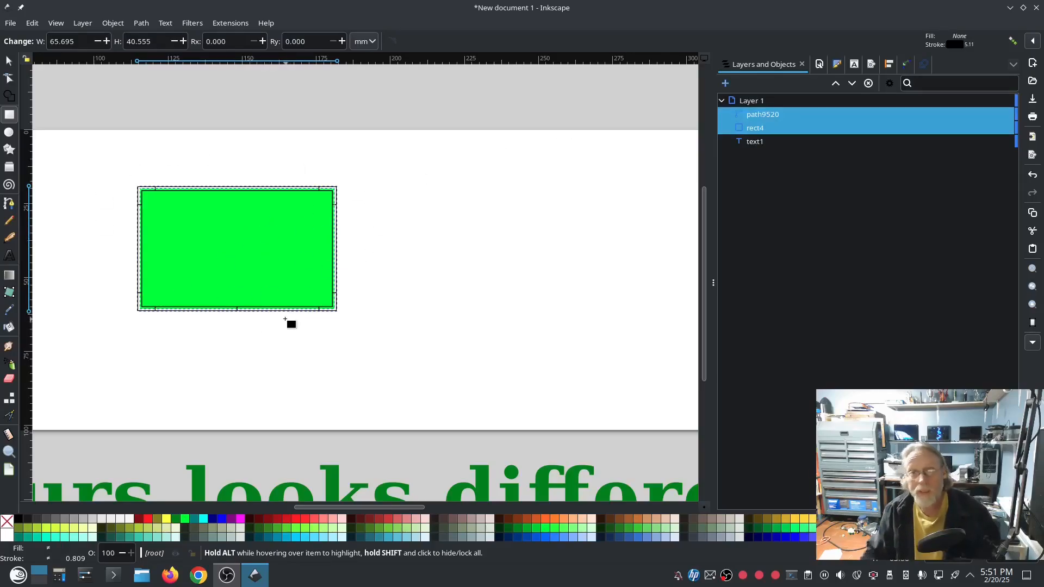
pyautogui.moveTo(241, 73)
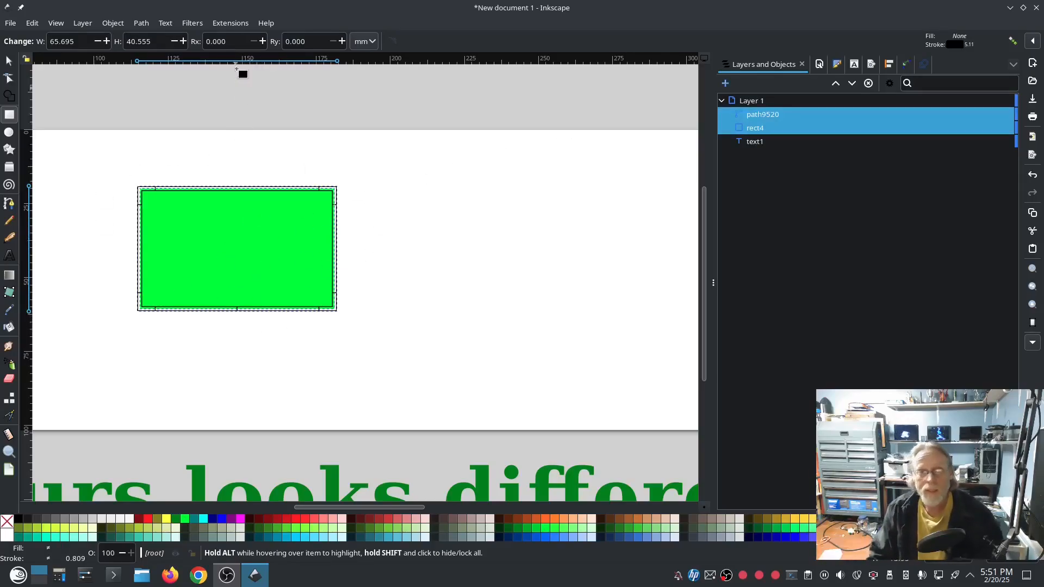
pyautogui.click(229, 23)
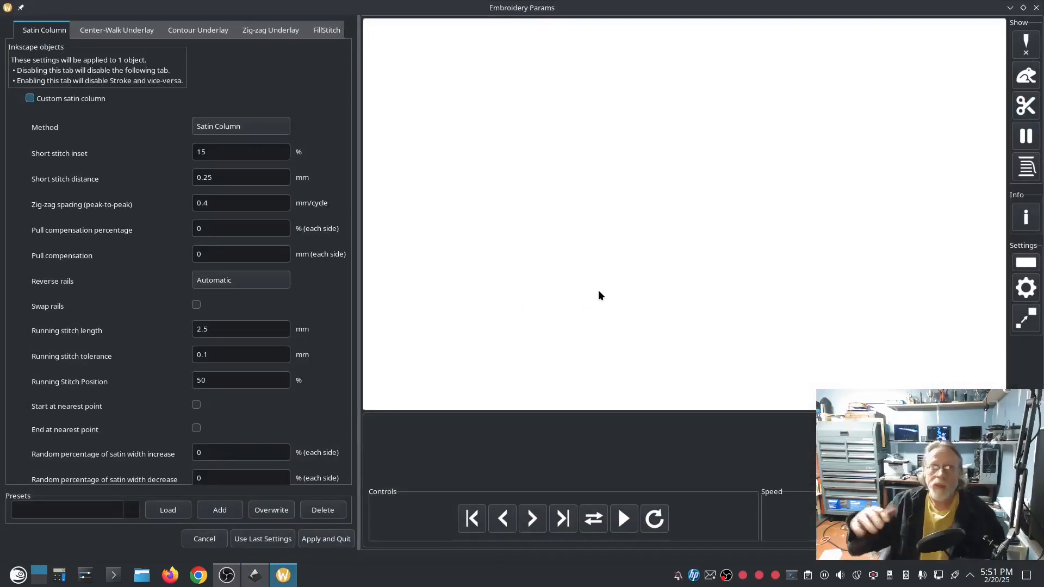
# Step: Review the Satin Column, Center-Walk Underlay and FillStitch settings of the preview
pyautogui.click(622, 519)
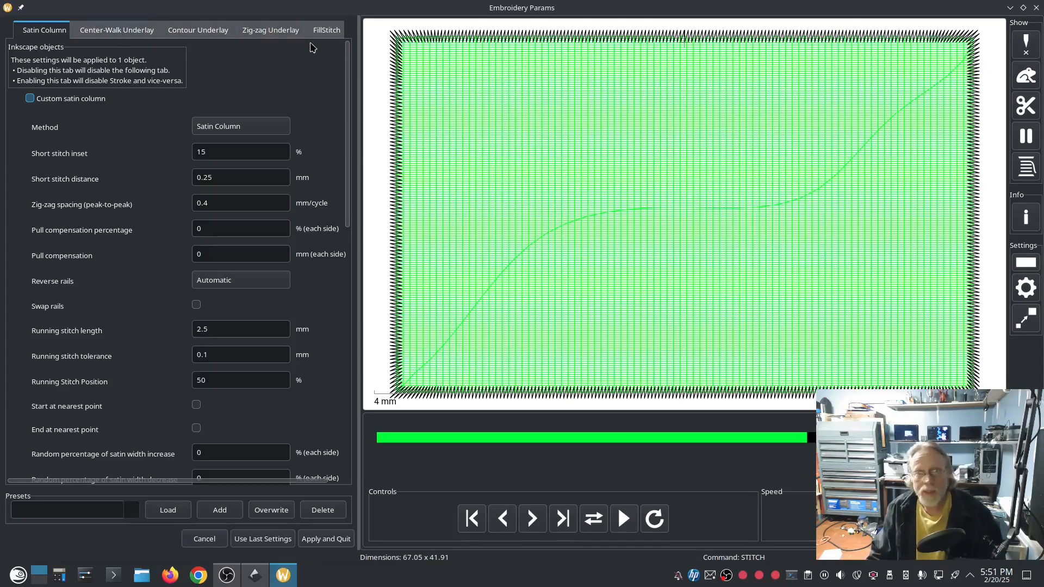
pyautogui.click(117, 29)
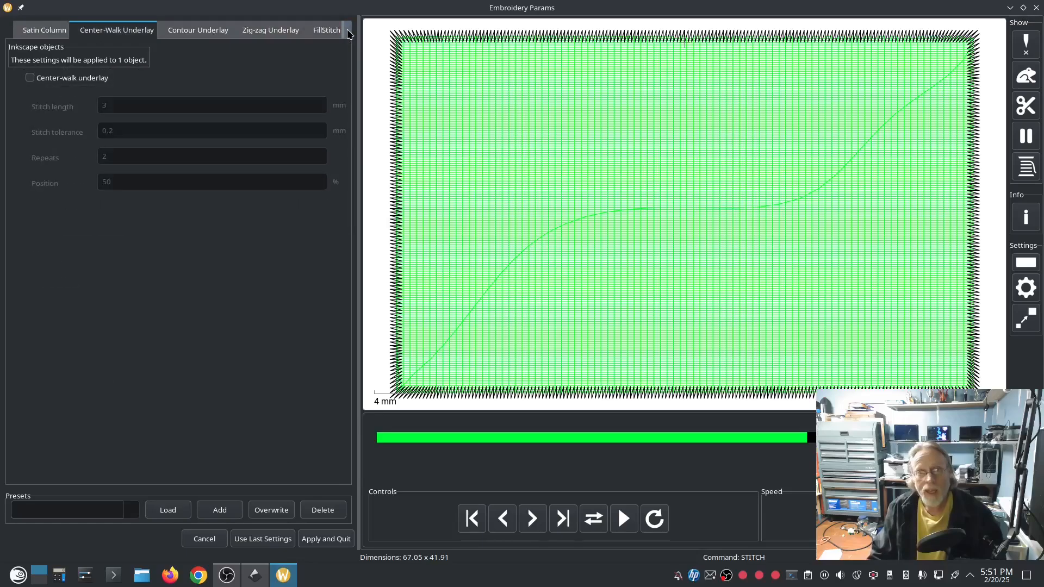
pyautogui.click(327, 31)
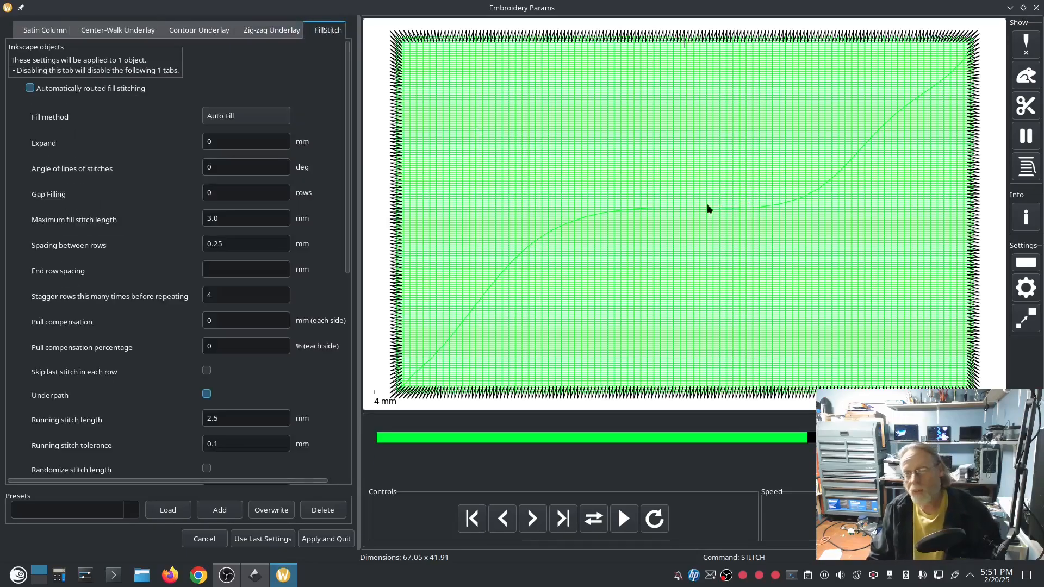
pyautogui.moveTo(610, 186)
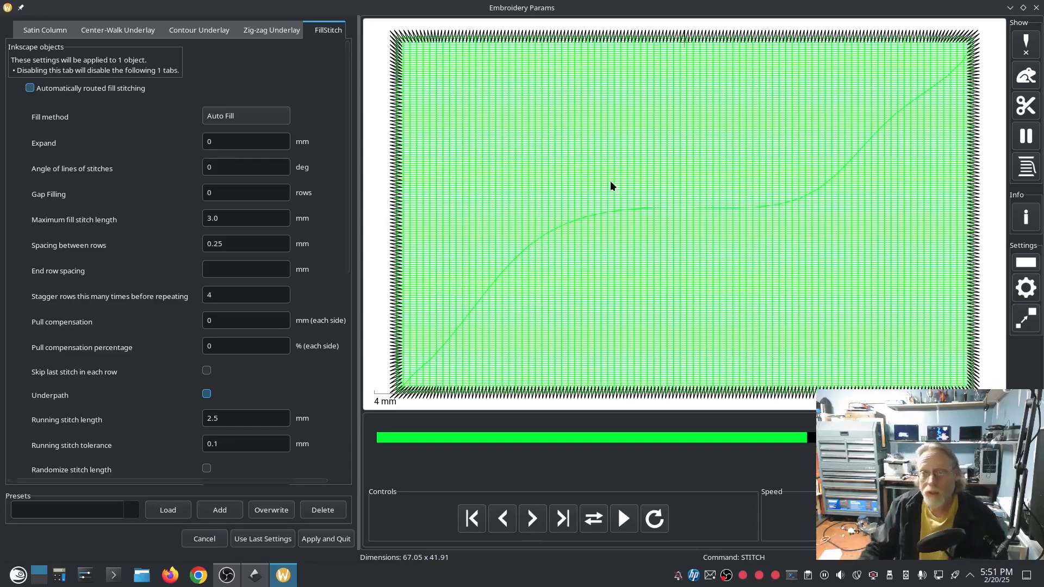
pyautogui.moveTo(618, 165)
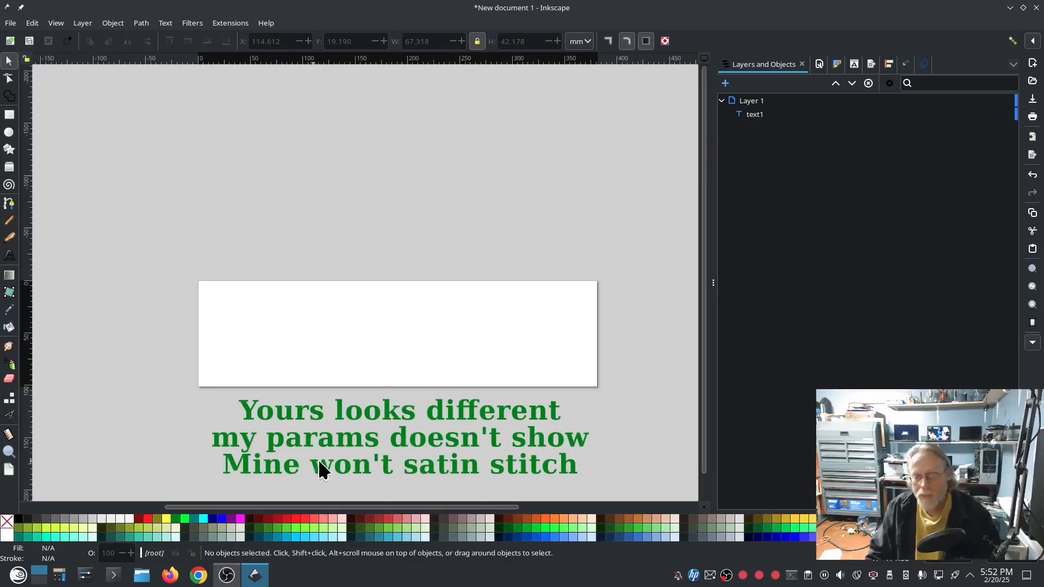
pyautogui.moveTo(333, 212)
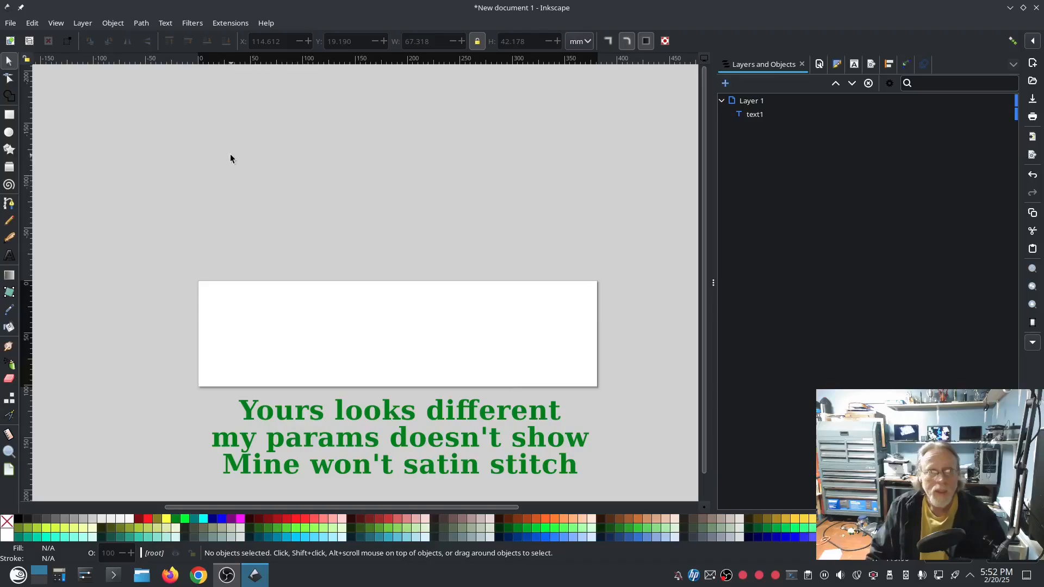
pyautogui.moveTo(232, 172)
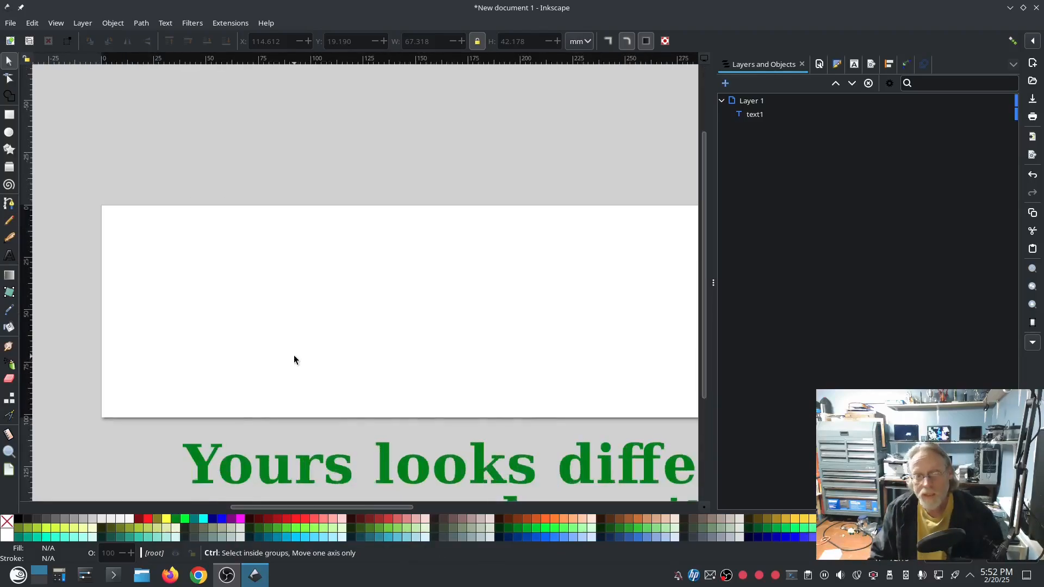
pyautogui.click(9, 22)
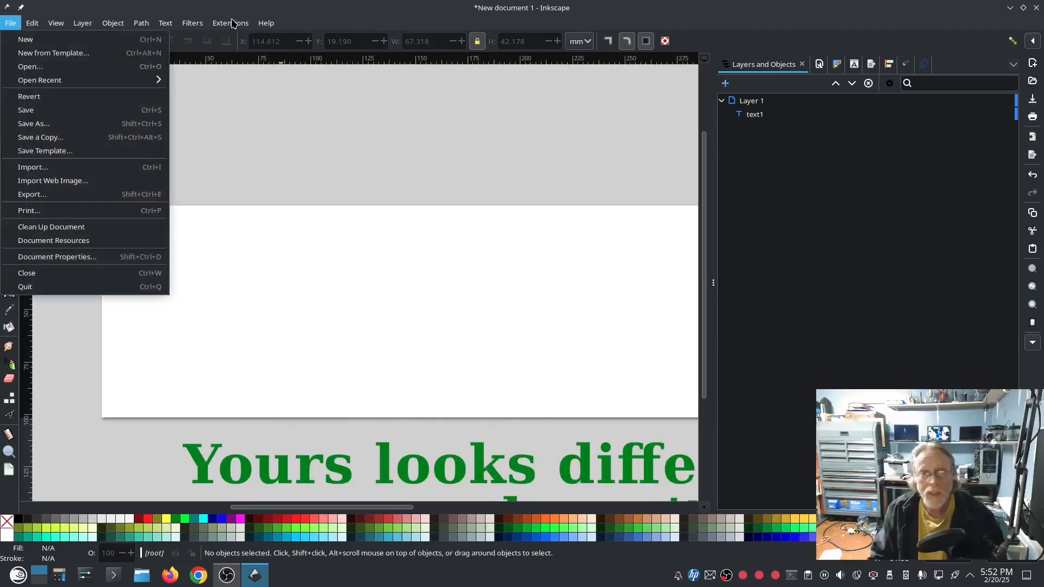
pyautogui.click(231, 23)
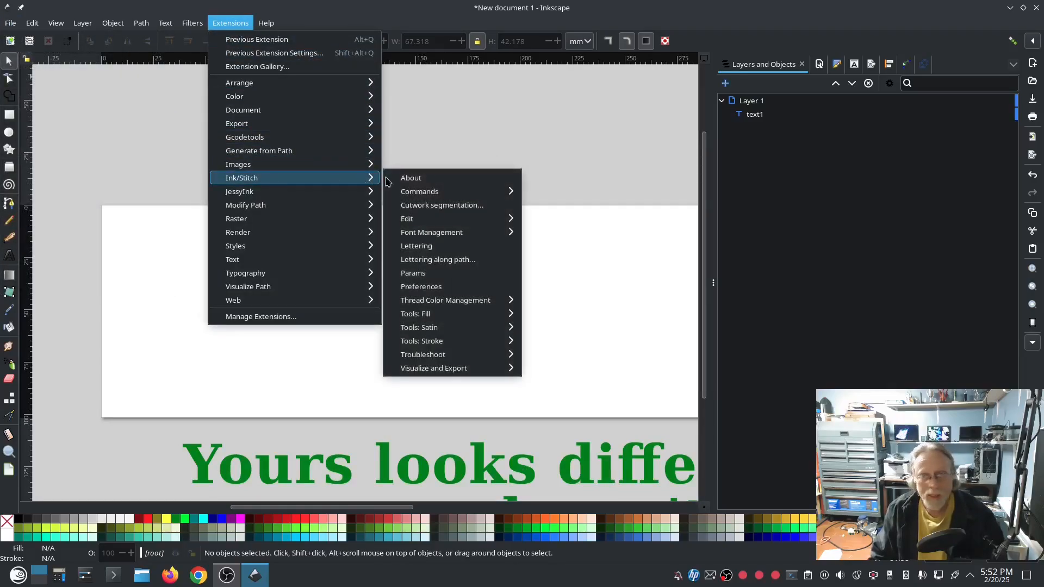
pyautogui.click(412, 177)
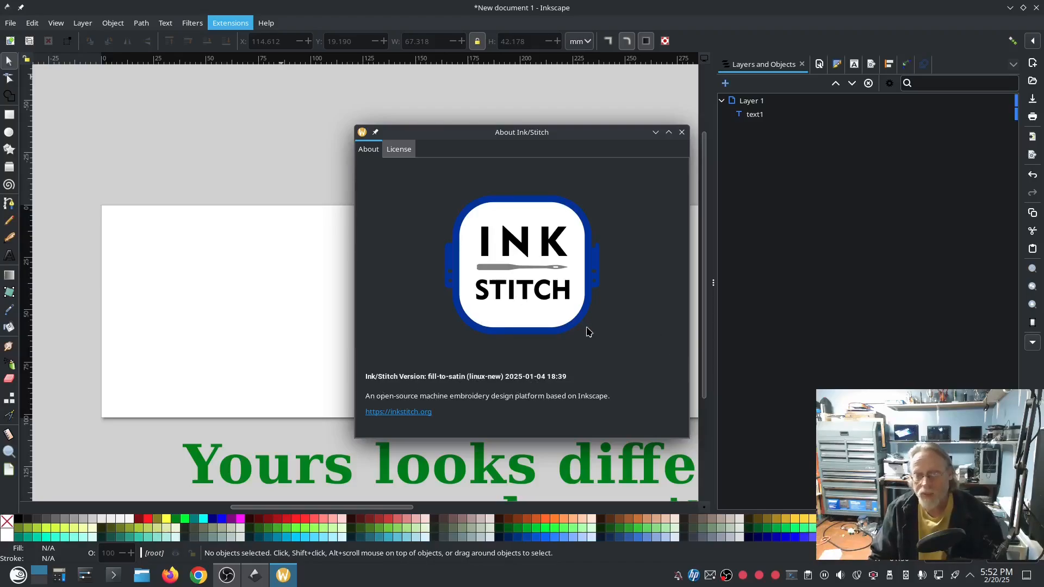
pyautogui.moveTo(477, 261)
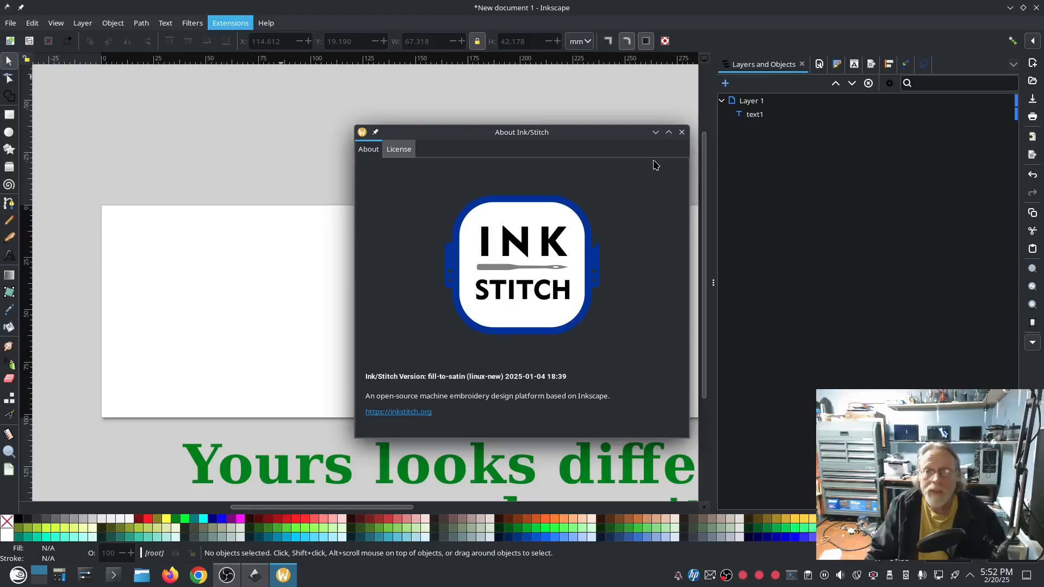
pyautogui.click(681, 132)
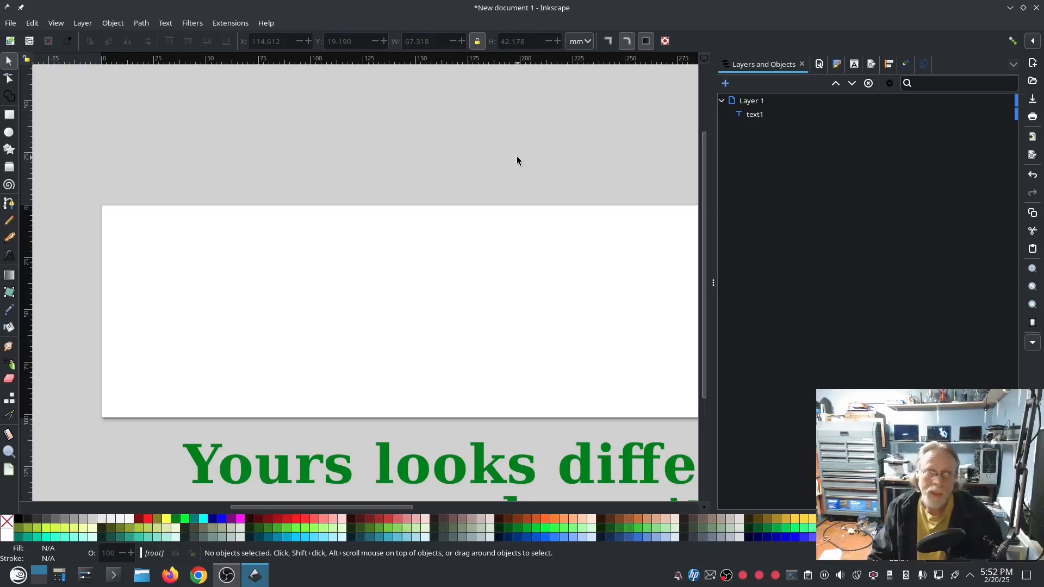
pyautogui.click(10, 220)
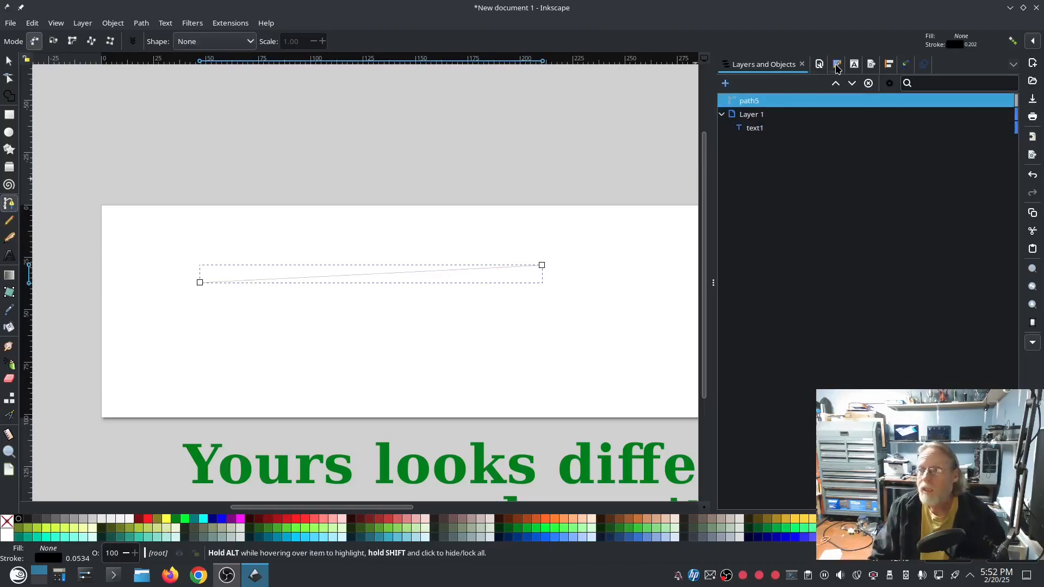
pyautogui.click(838, 64)
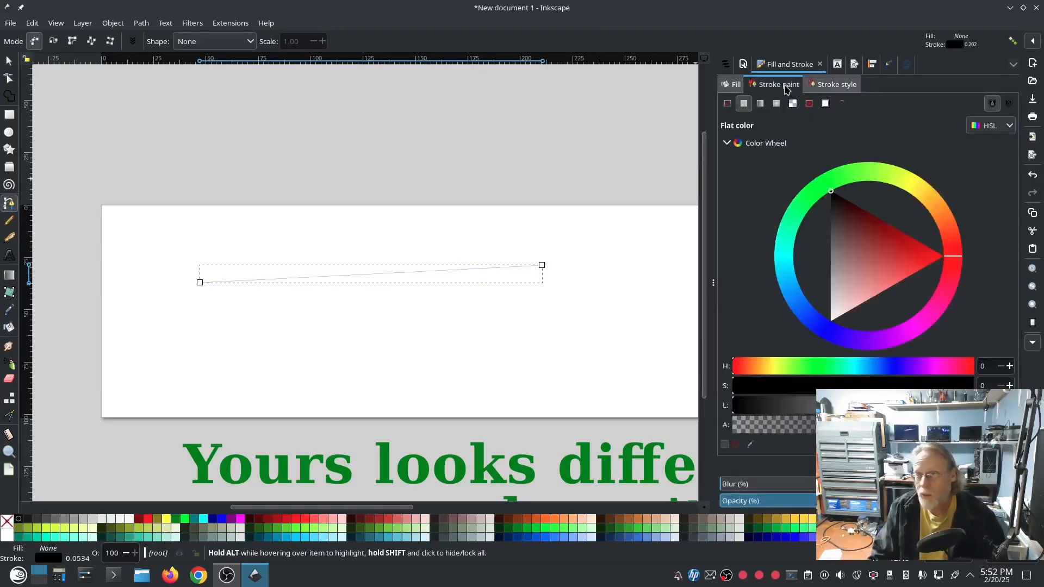
pyautogui.click(835, 84)
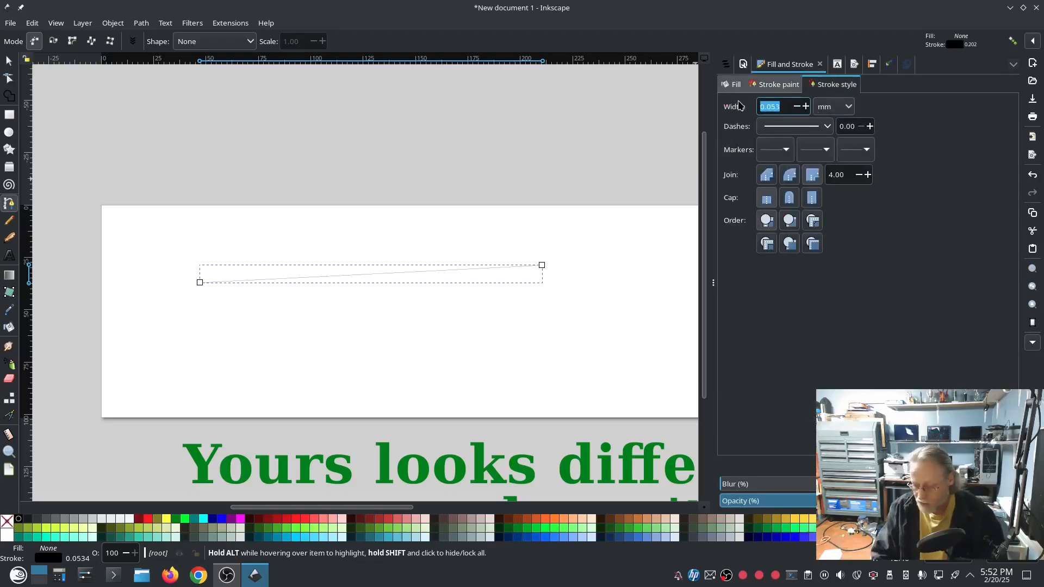
pyautogui.write('1.500')
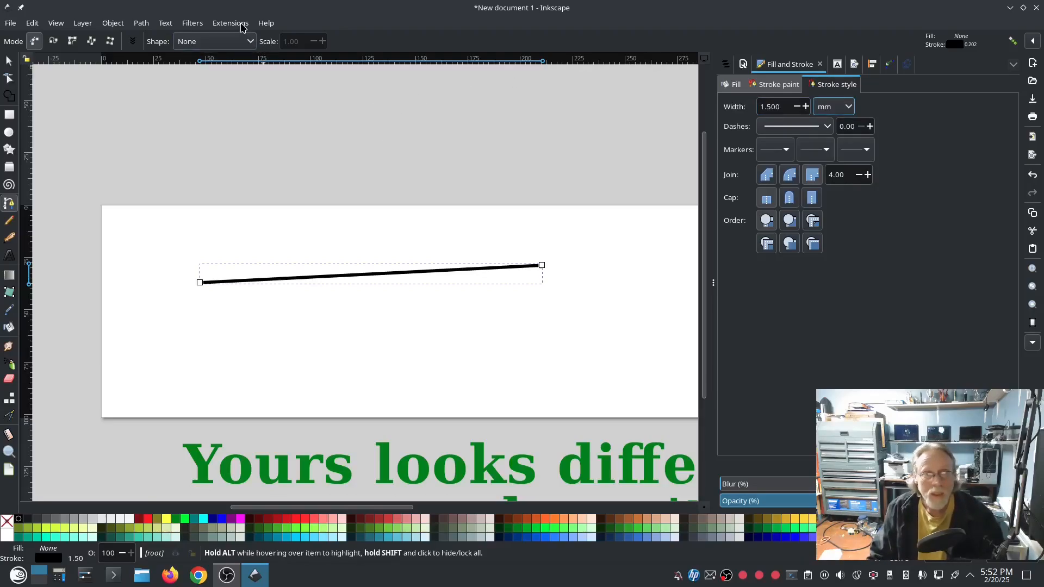
pyautogui.click(230, 23)
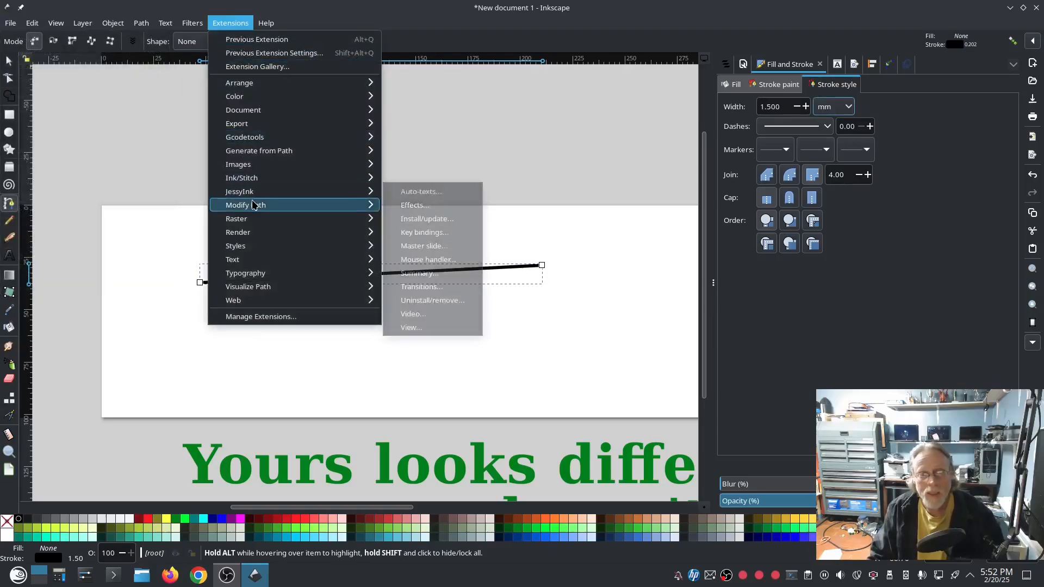
pyautogui.moveTo(242, 177)
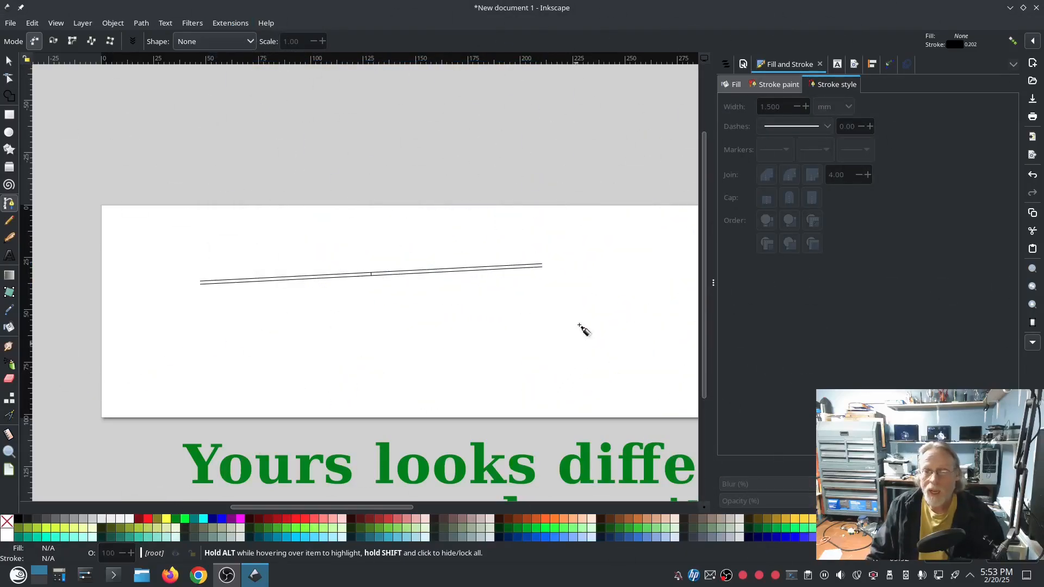
pyautogui.click(10, 61)
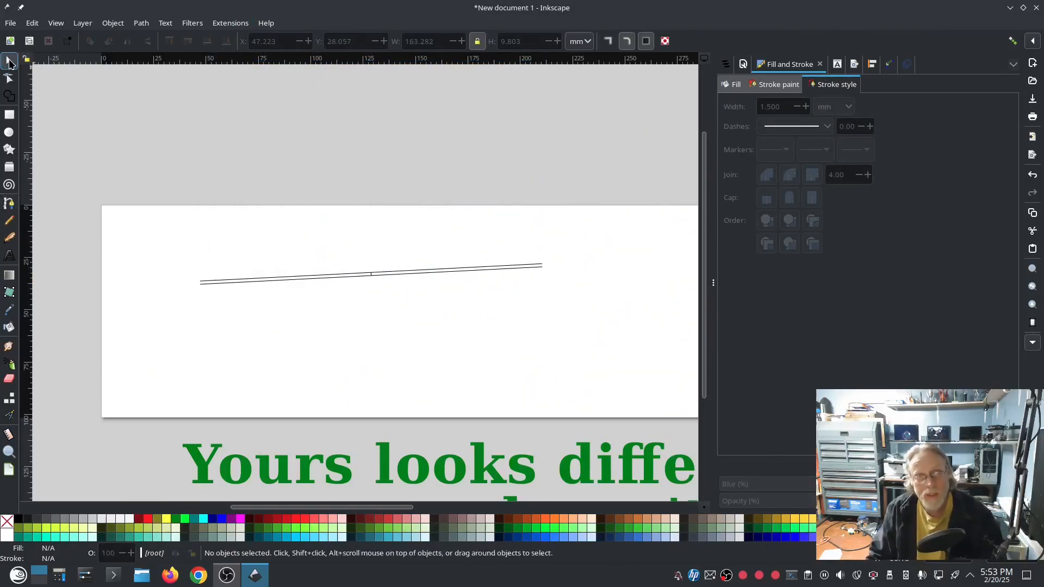
pyautogui.moveTo(410, 281)
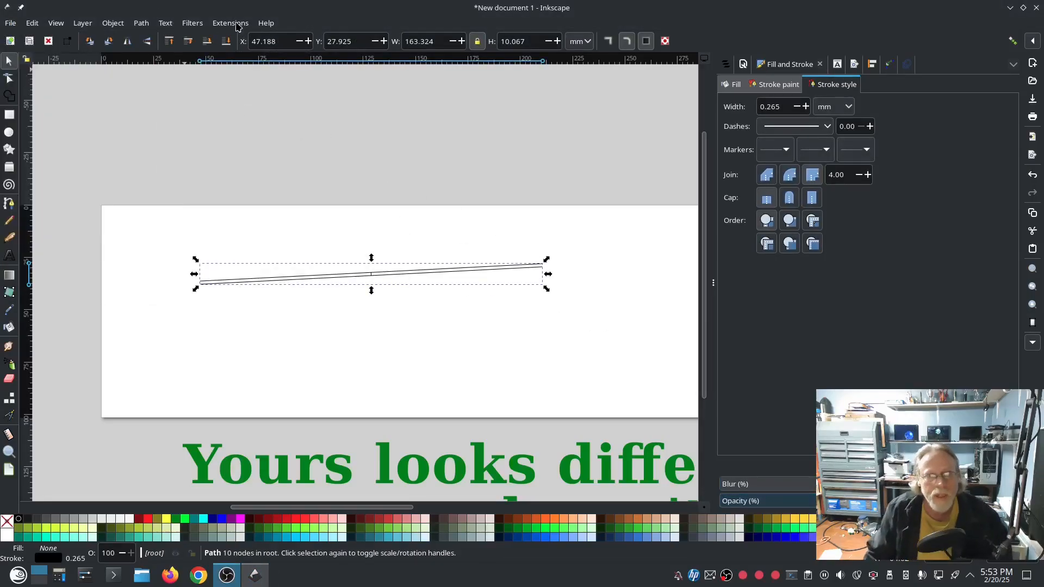
pyautogui.click(229, 23)
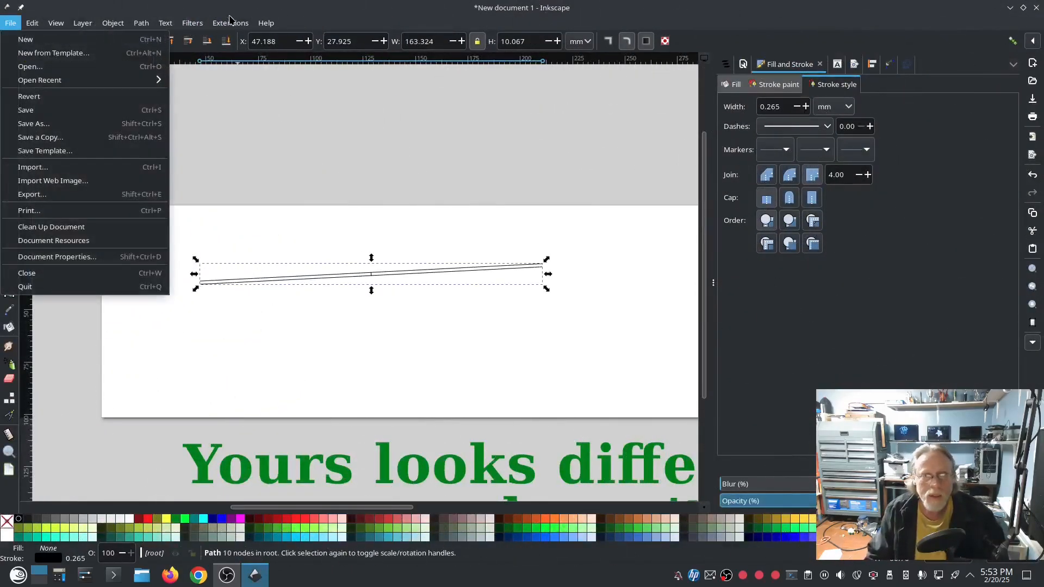
pyautogui.click(229, 22)
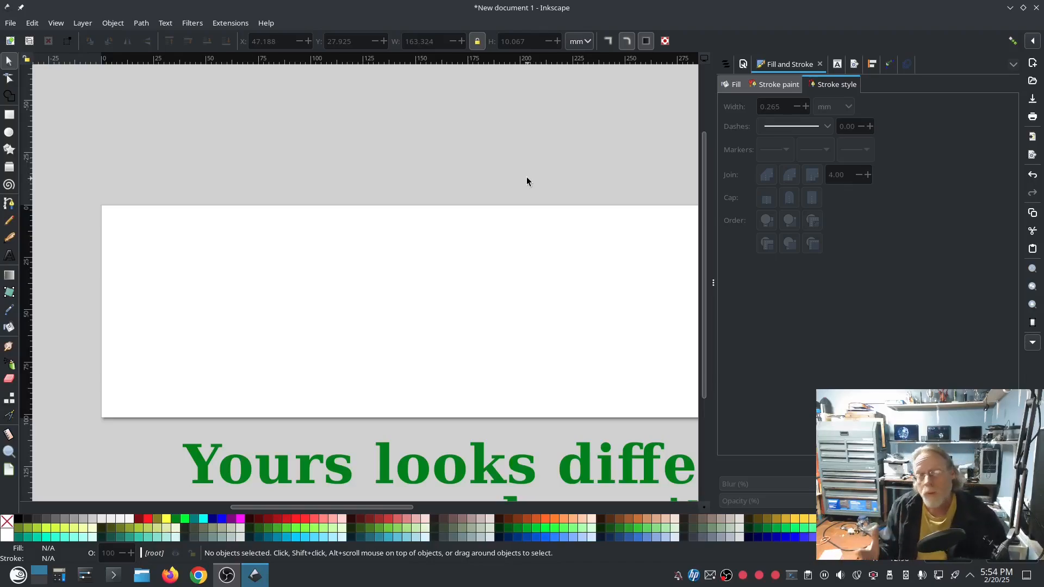
pyautogui.moveTo(541, 185)
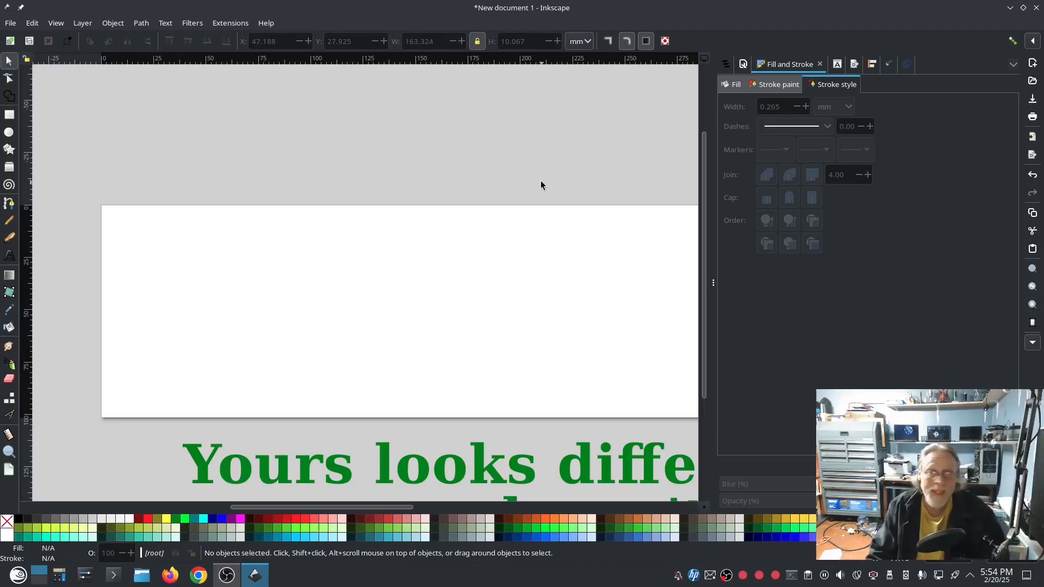
pyautogui.moveTo(586, 369)
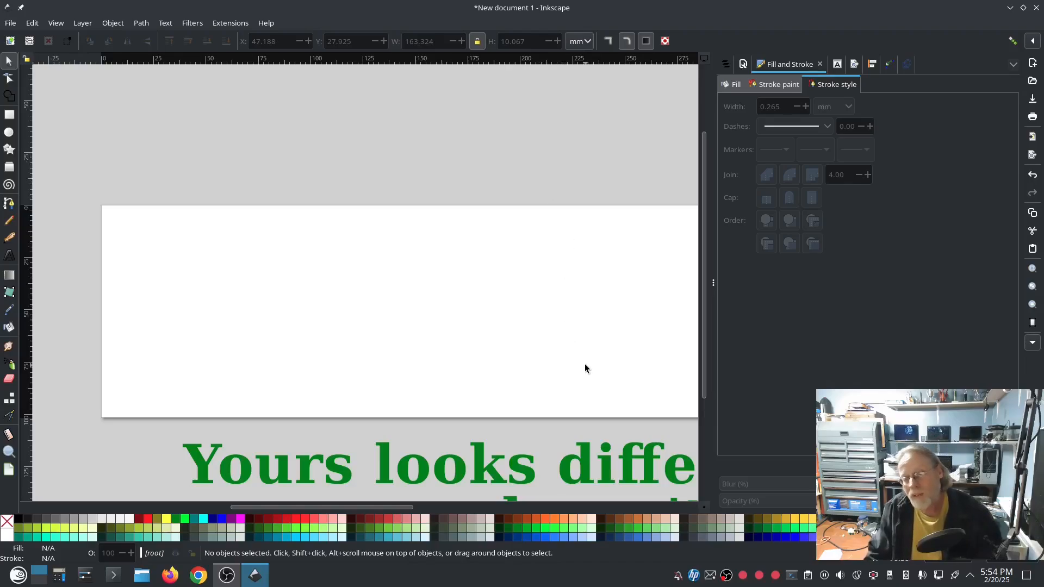
pyautogui.moveTo(577, 371)
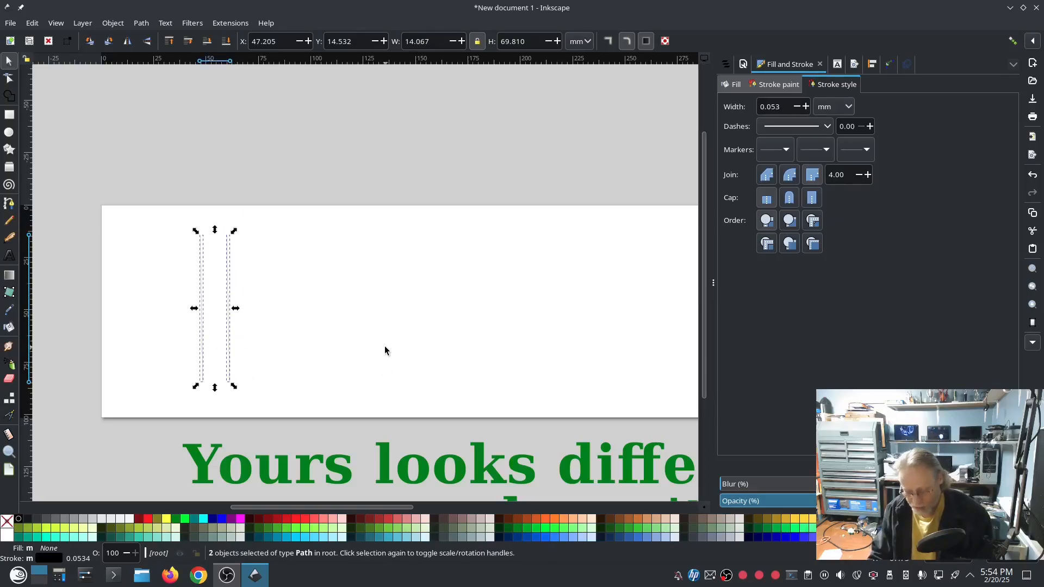
# Step: Combine the two vertical rails into one path and run Ink/Stitch Params on it
pyautogui.click(9, 23)
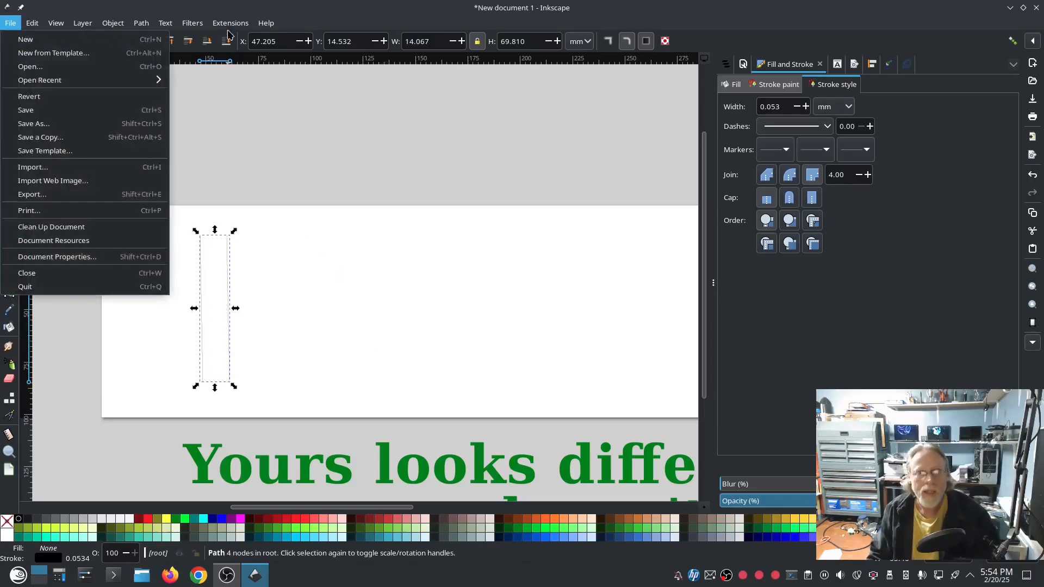
pyautogui.click(230, 23)
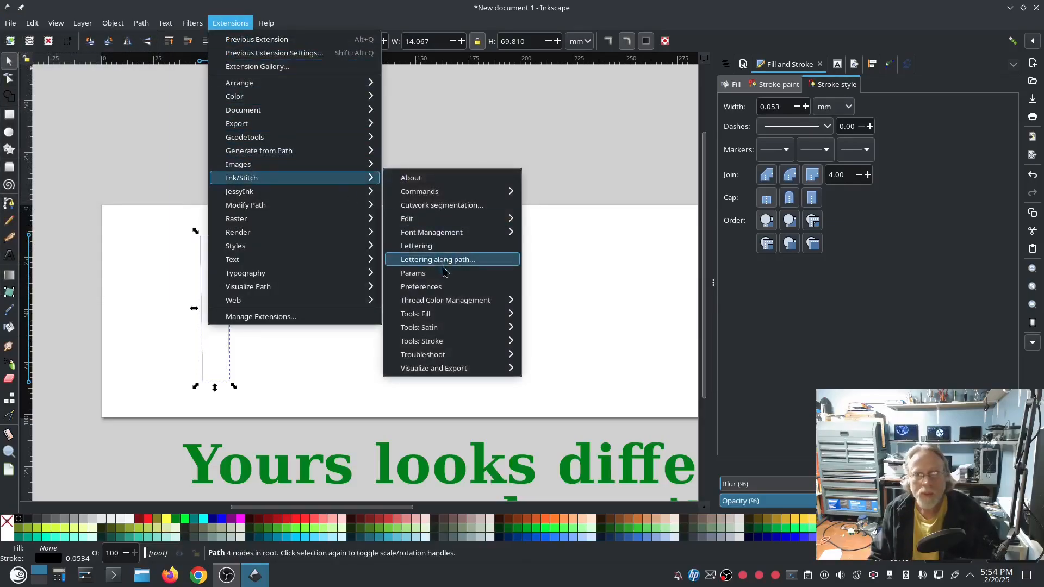
pyautogui.click(412, 273)
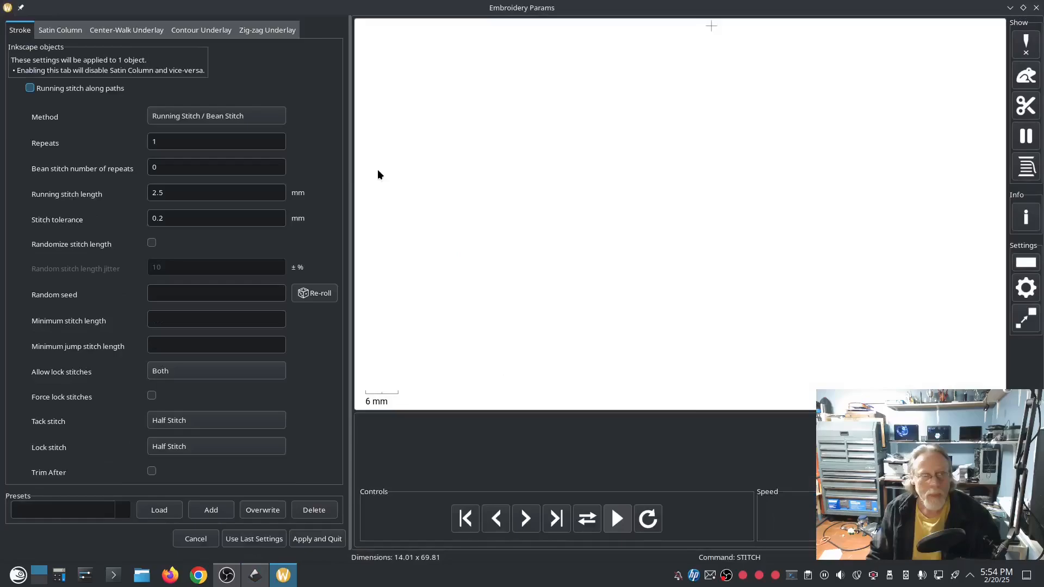
# Step: Apply the Satin Column settings to the rails and quit back to the drawing
pyautogui.click(59, 30)
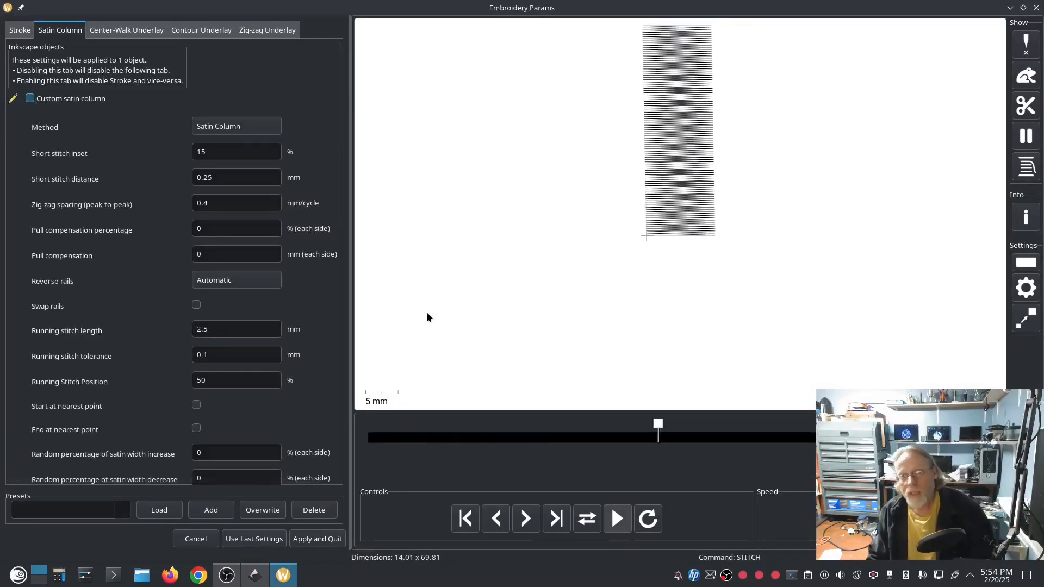
pyautogui.click(615, 519)
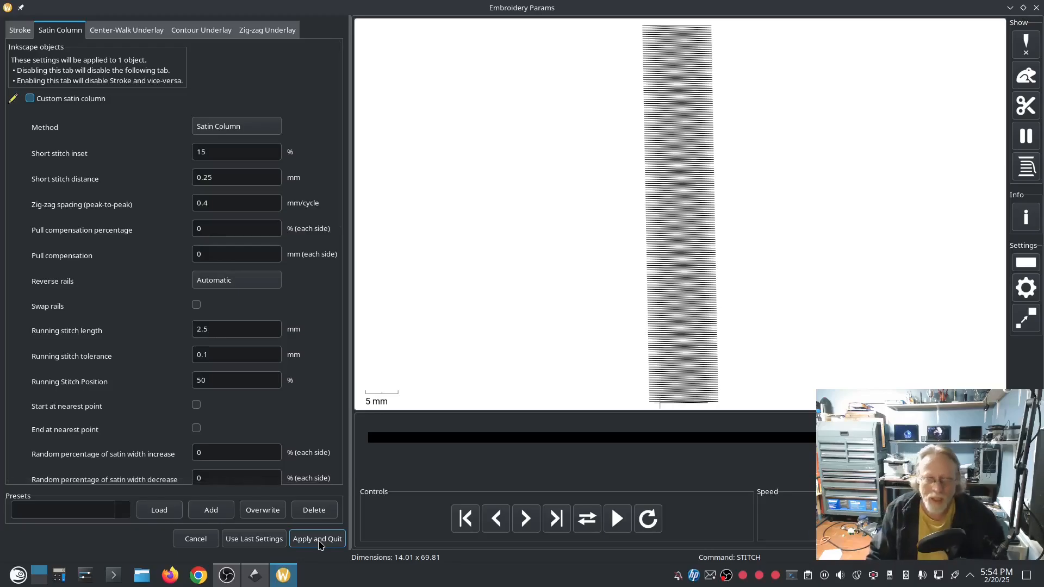
pyautogui.click(317, 539)
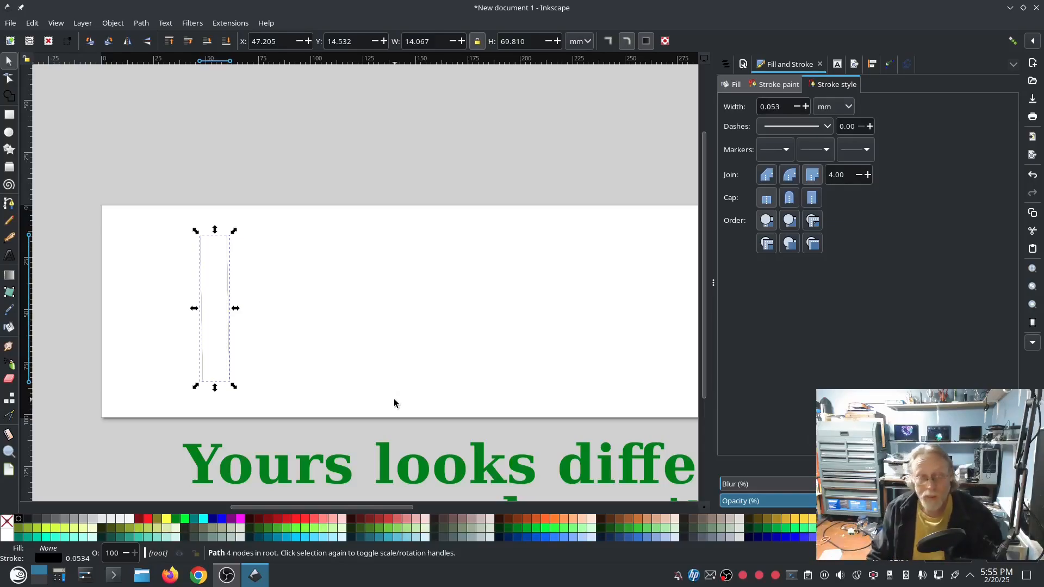
pyautogui.moveTo(509, 143)
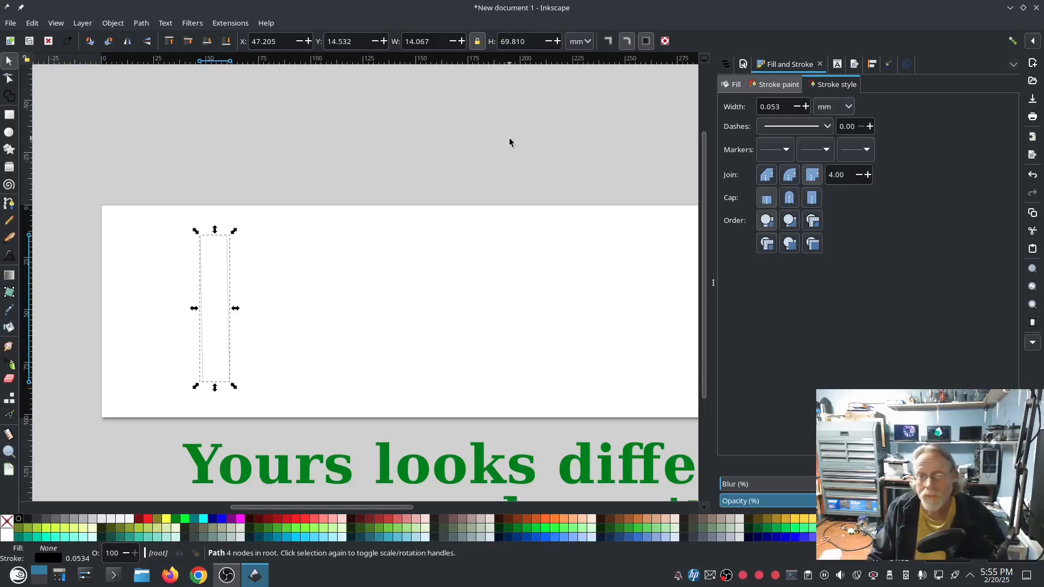
pyautogui.moveTo(500, 179)
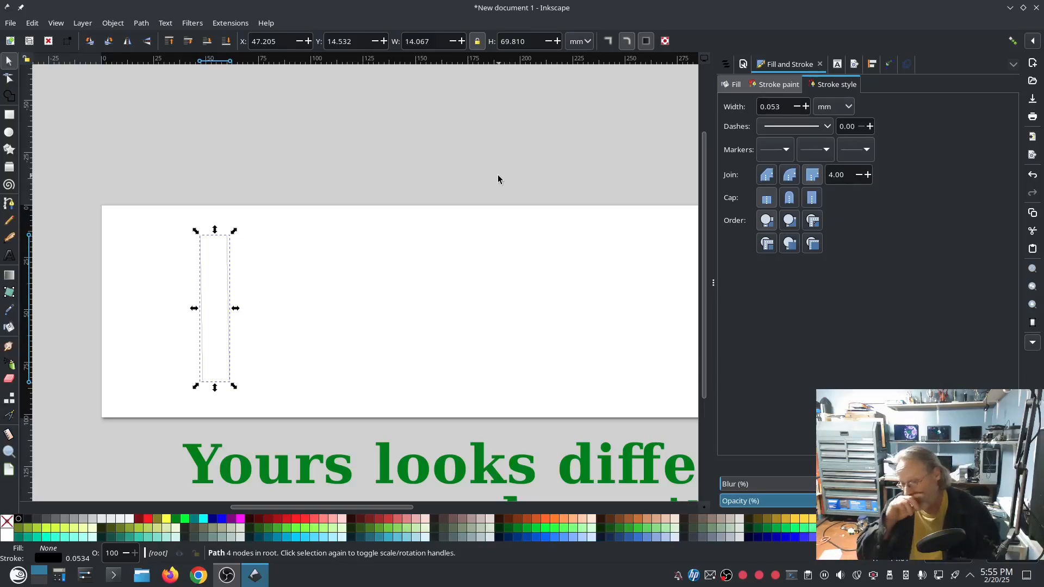
pyautogui.moveTo(526, 320)
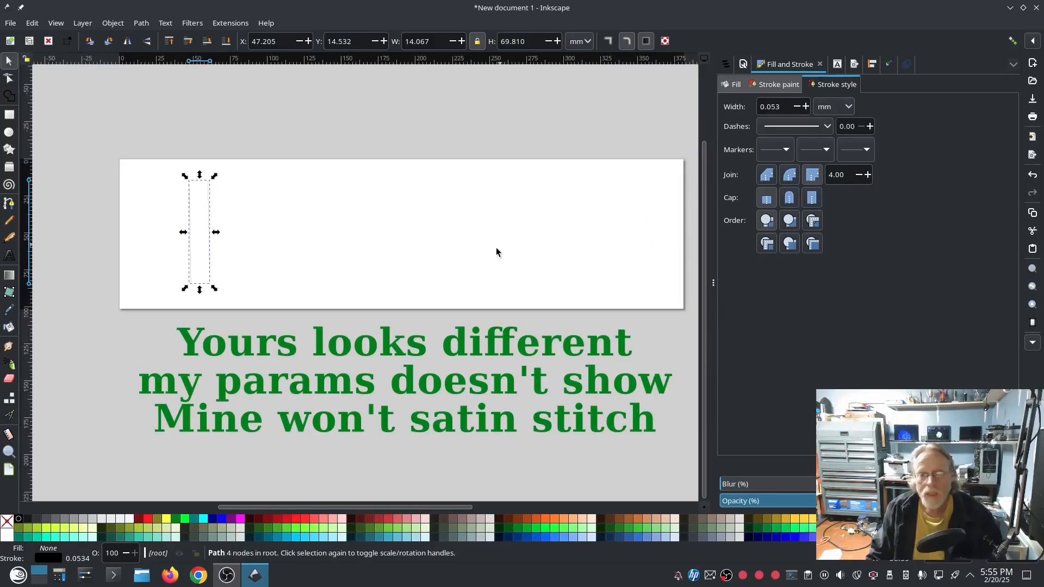
pyautogui.moveTo(503, 129)
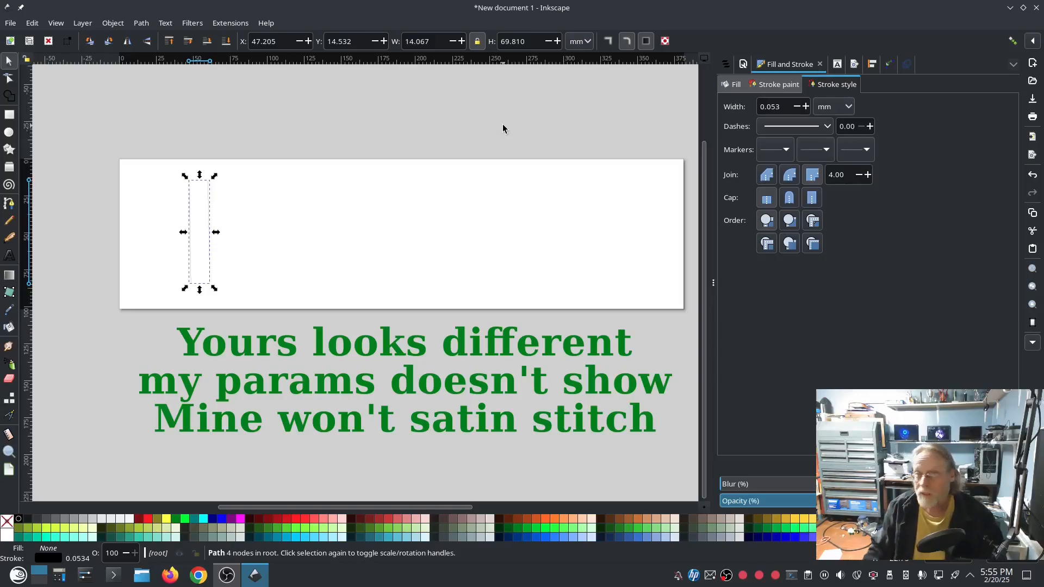
pyautogui.click(493, 131)
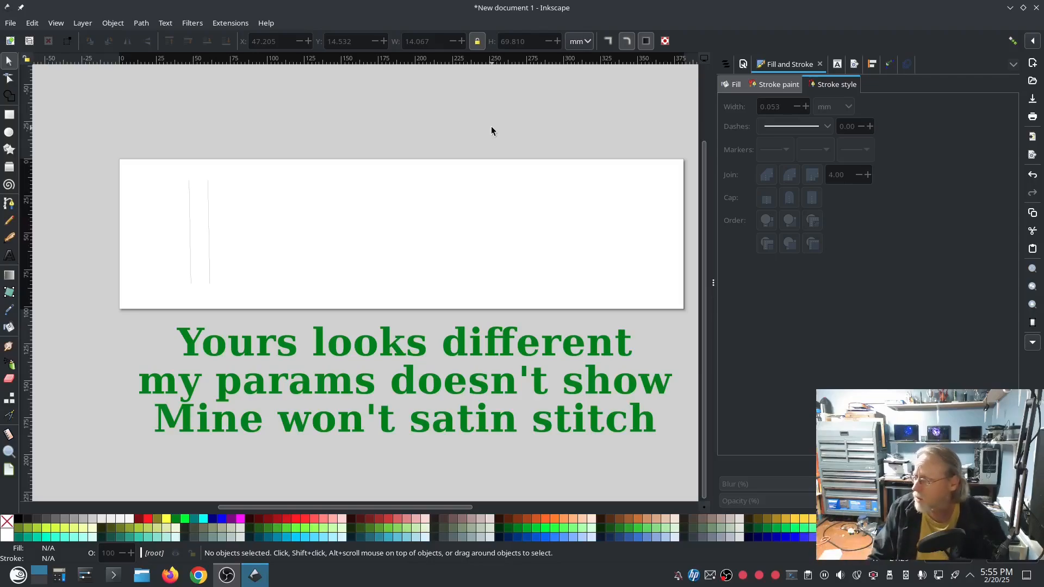
pyautogui.moveTo(518, 128)
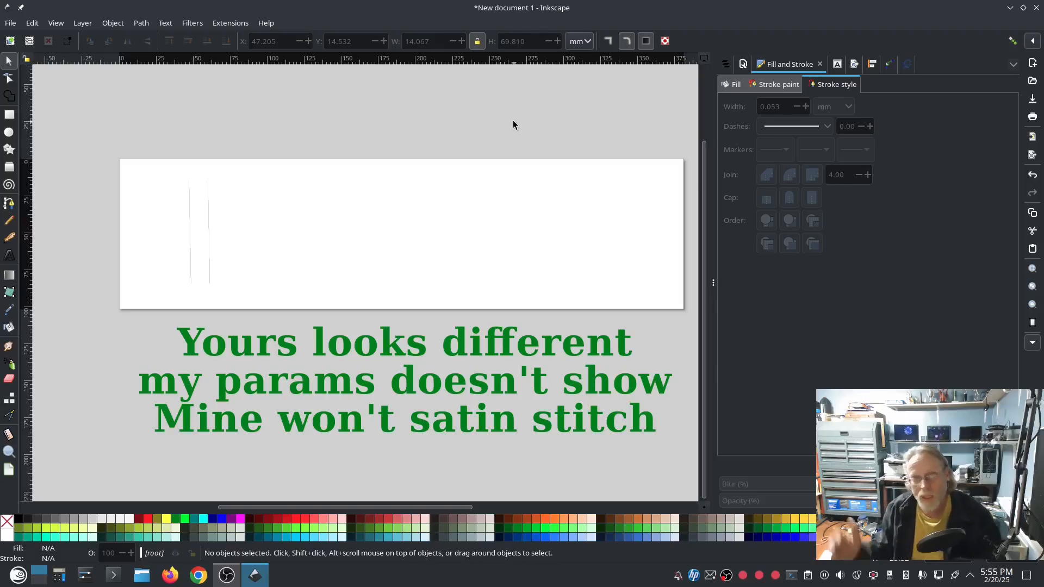
pyautogui.moveTo(508, 127)
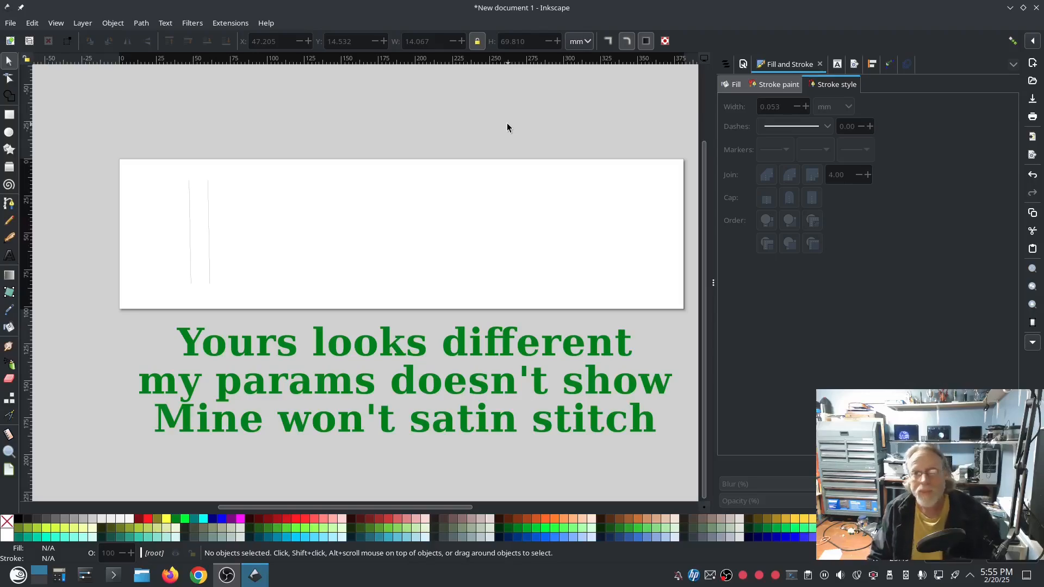
pyautogui.moveTo(496, 130)
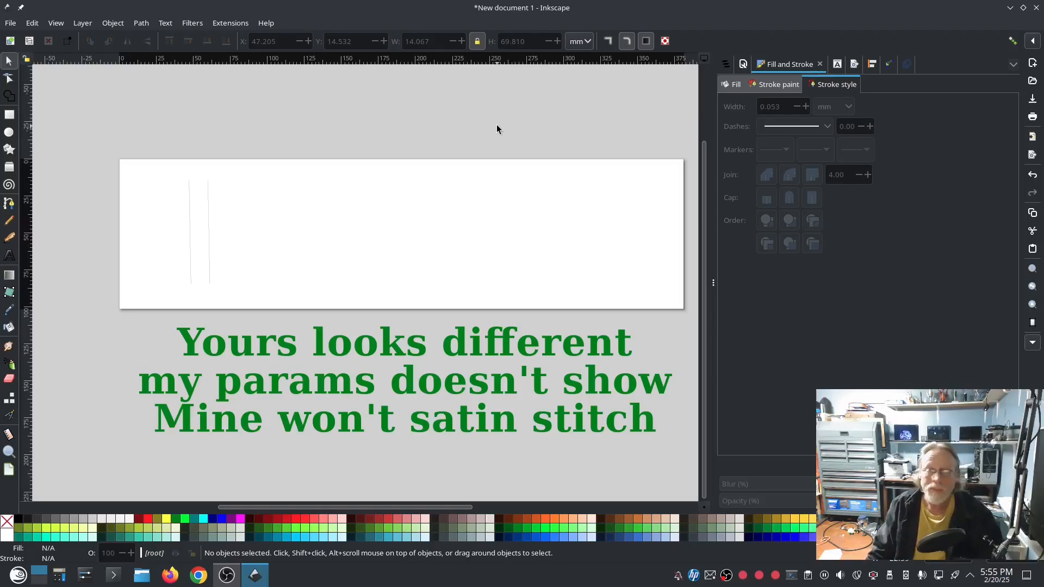